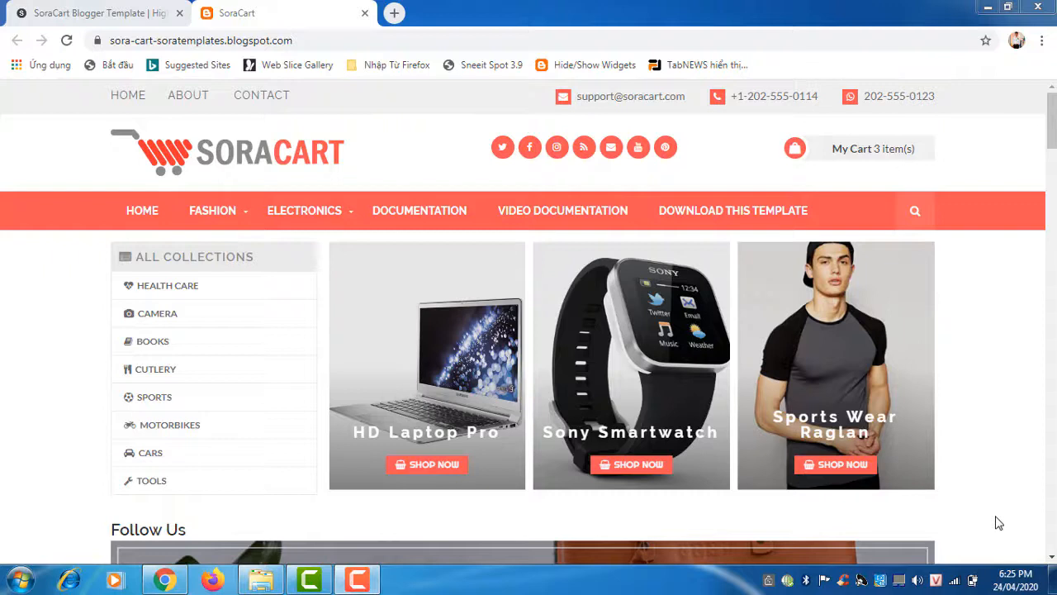
pyautogui.moveTo(1009, 469)
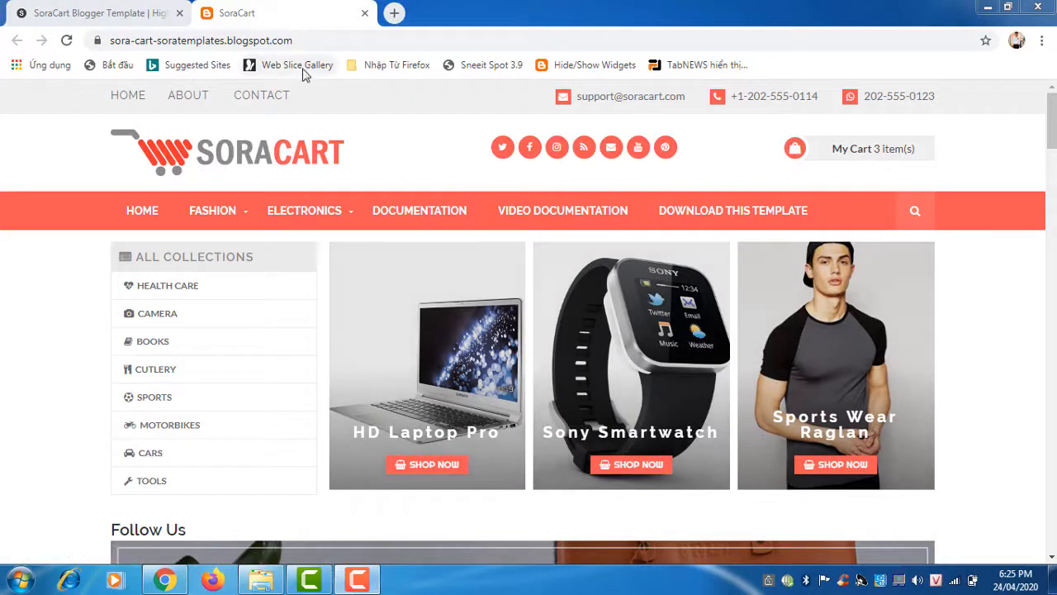
# Highlight the blogspot address, then bring up Google in a new tab with the search box focused
pyautogui.click(228, 40)
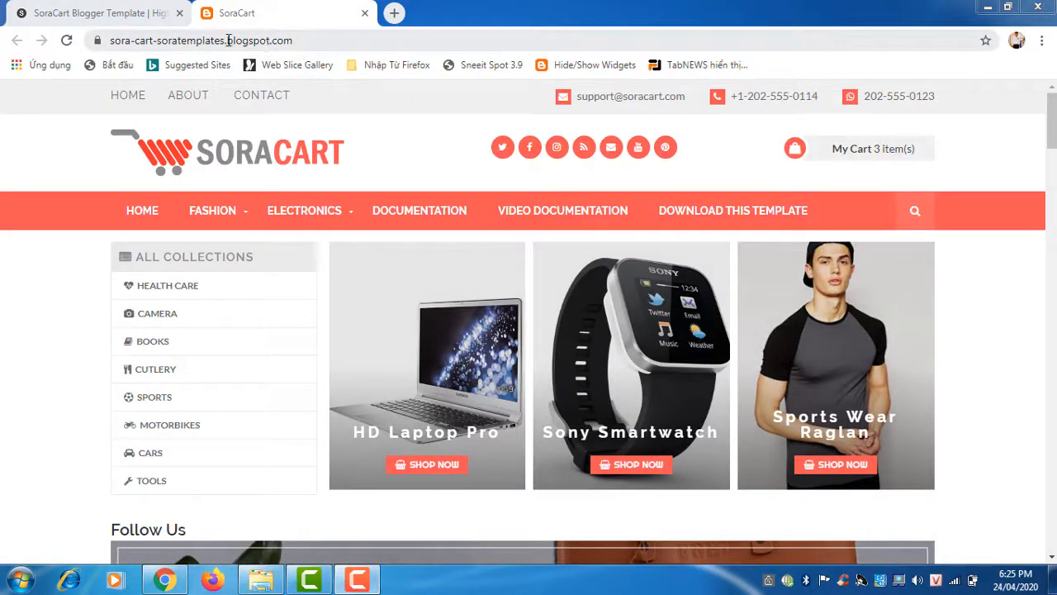
pyautogui.doubleClick(251, 40)
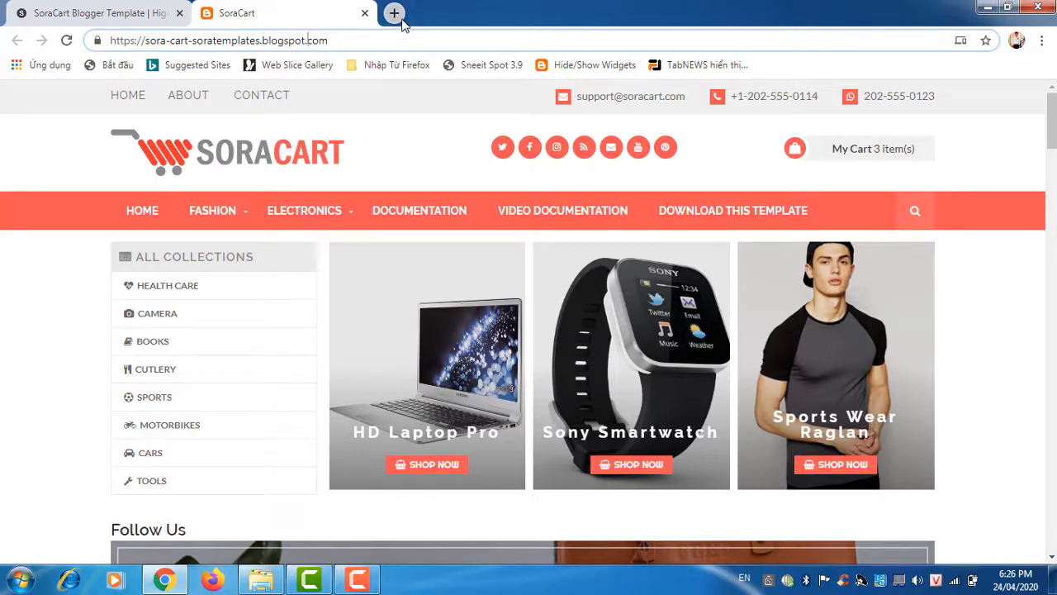
pyautogui.moveTo(393, 13)
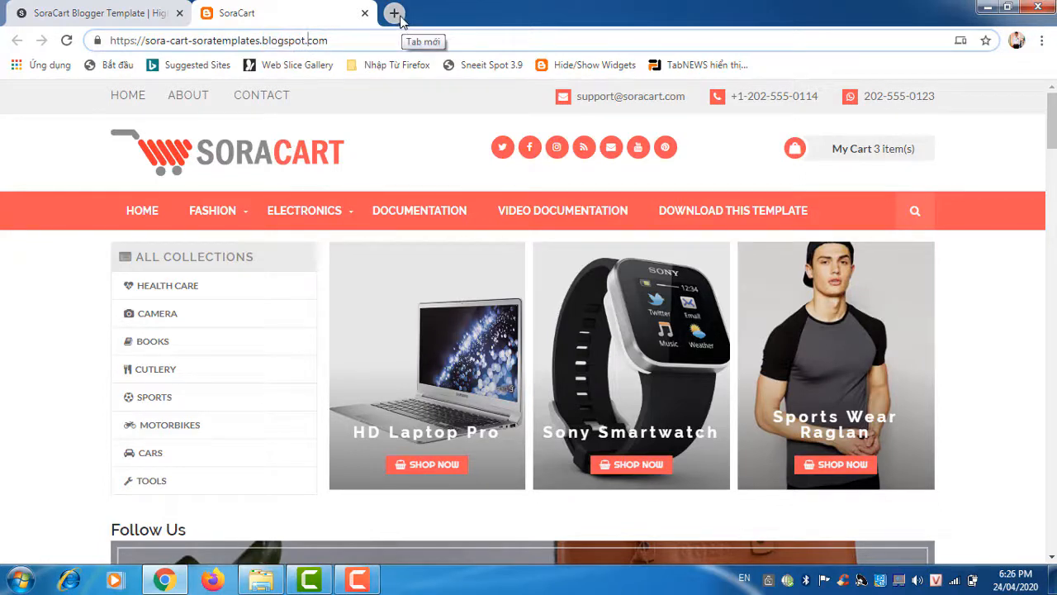
pyautogui.click(393, 13)
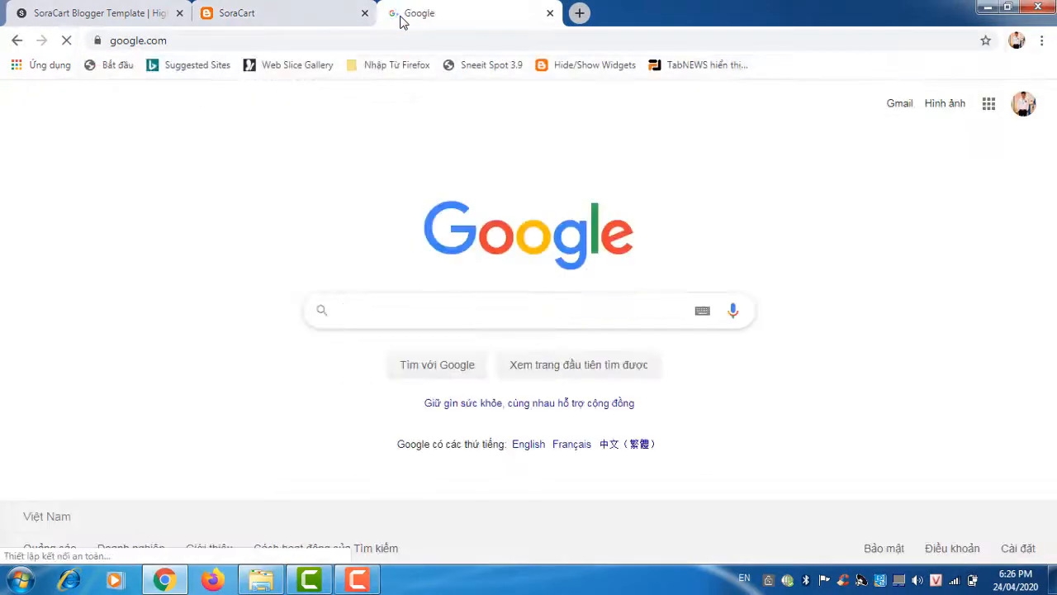
pyautogui.click(66, 40)
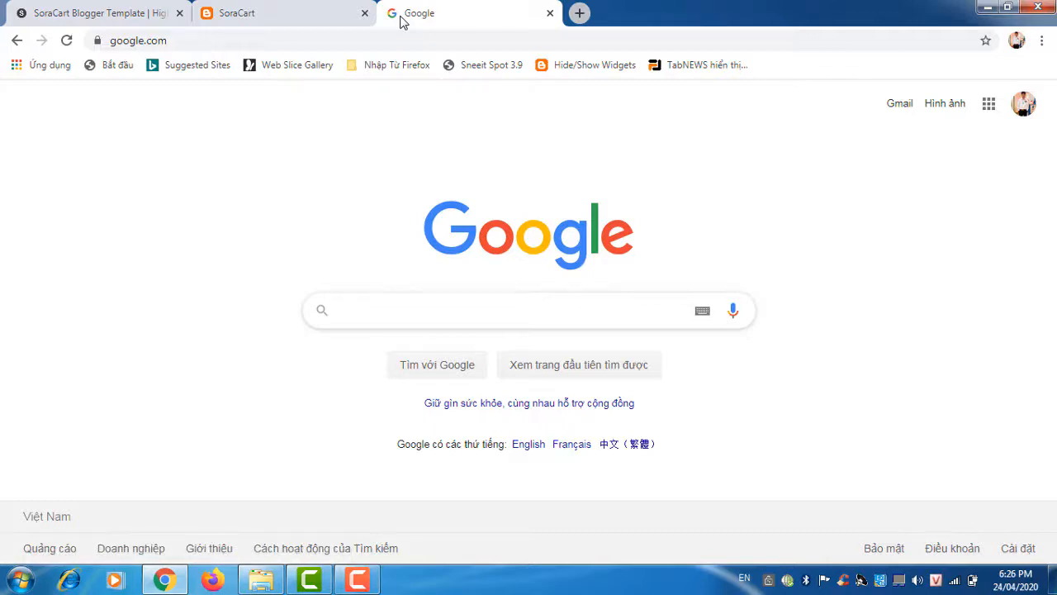
pyautogui.click(528, 310)
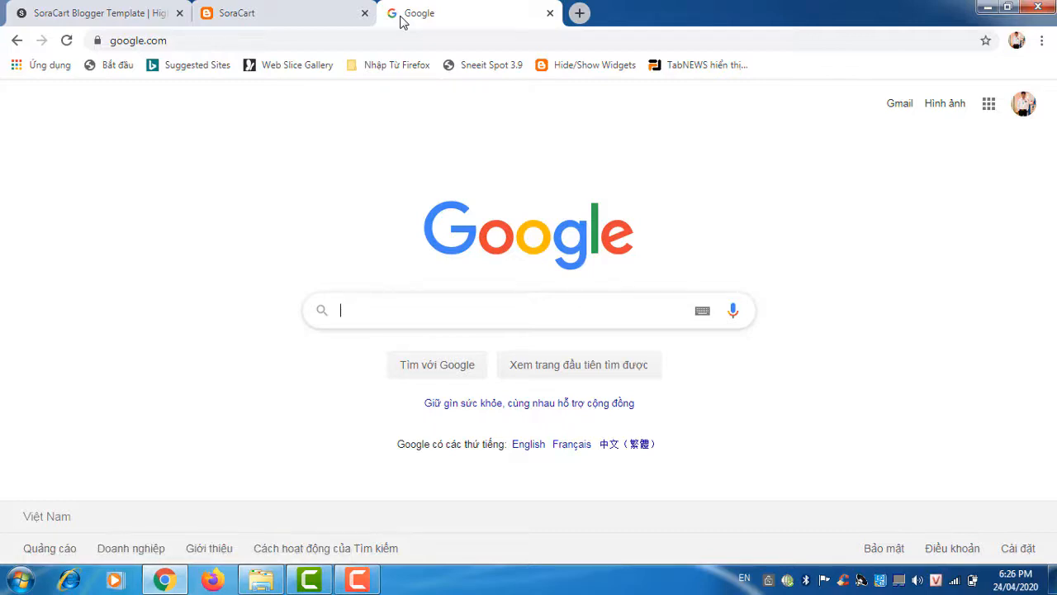
pyautogui.moveTo(429, 158)
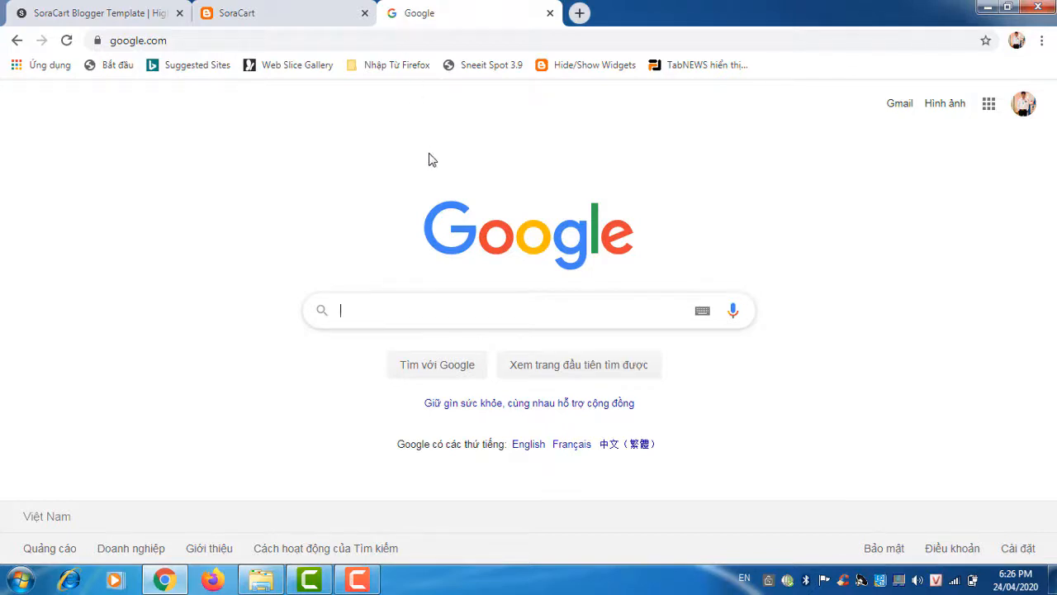
pyautogui.moveTo(697, 175)
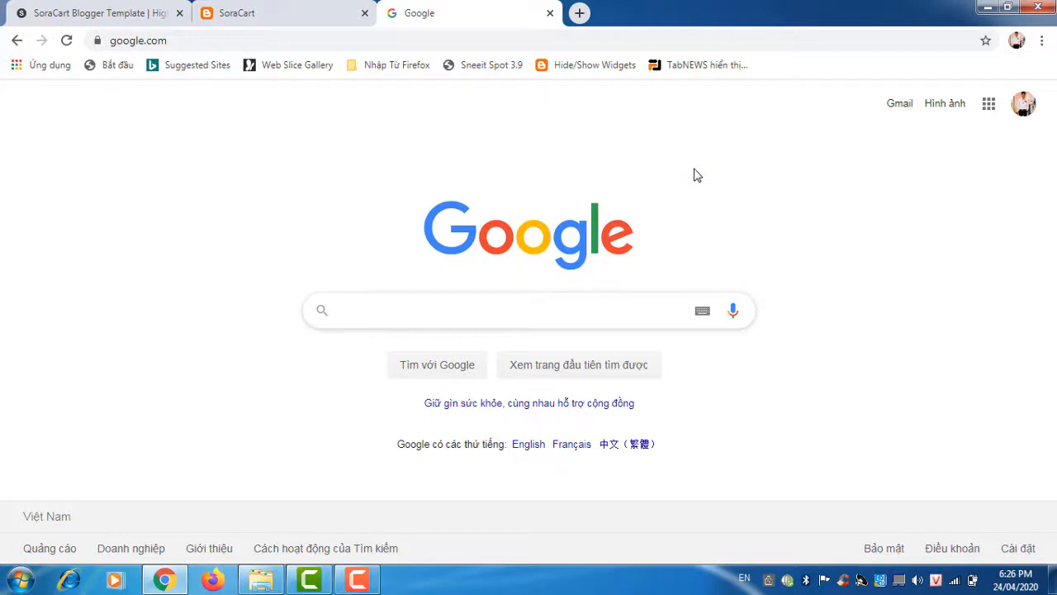
pyautogui.moveTo(908, 119)
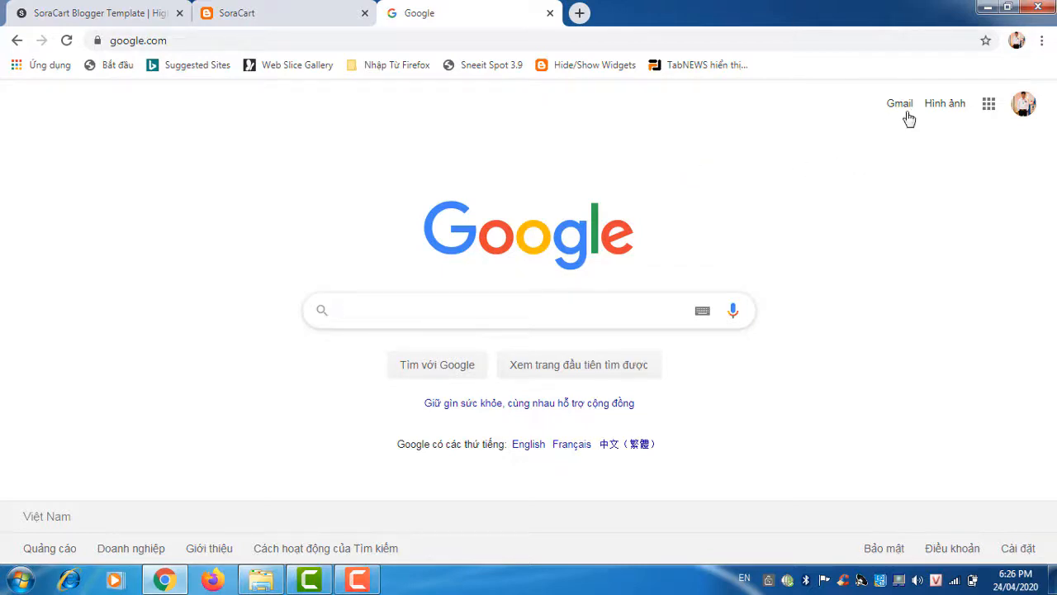
pyautogui.moveTo(898, 102)
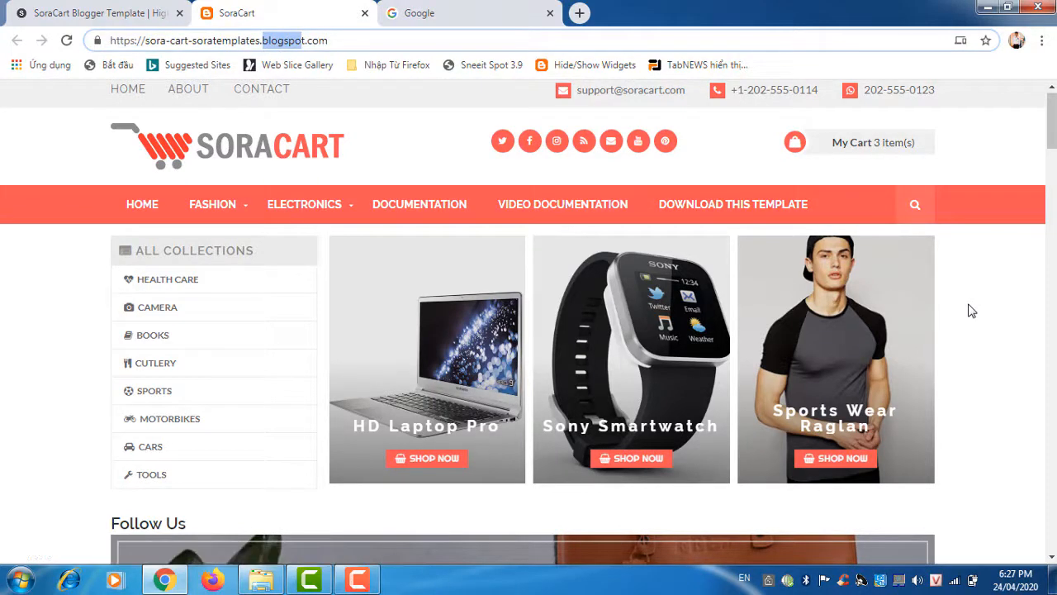
pyautogui.scroll(-3)
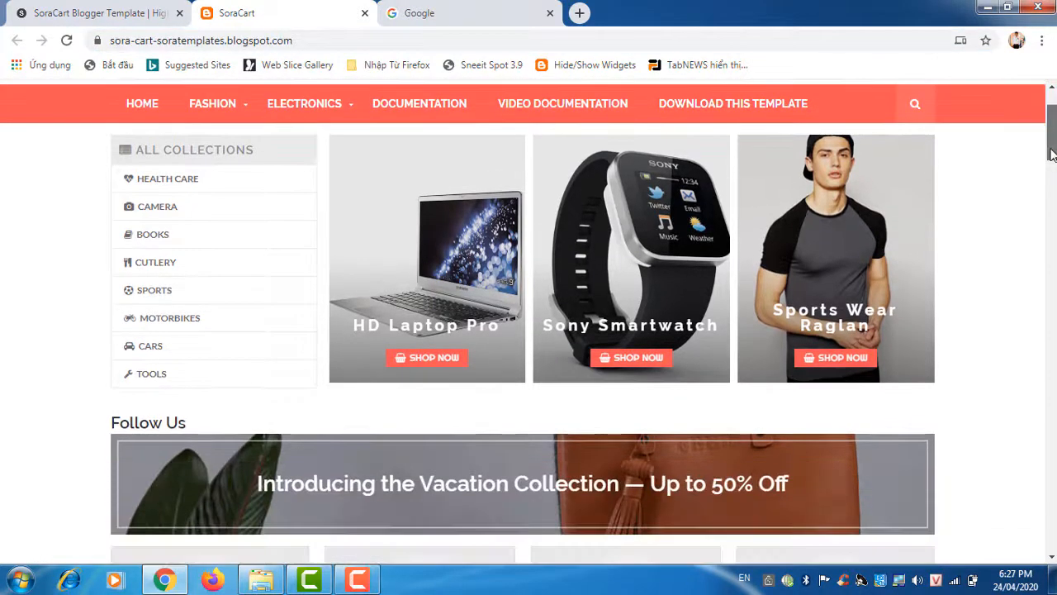
pyautogui.scroll(-3)
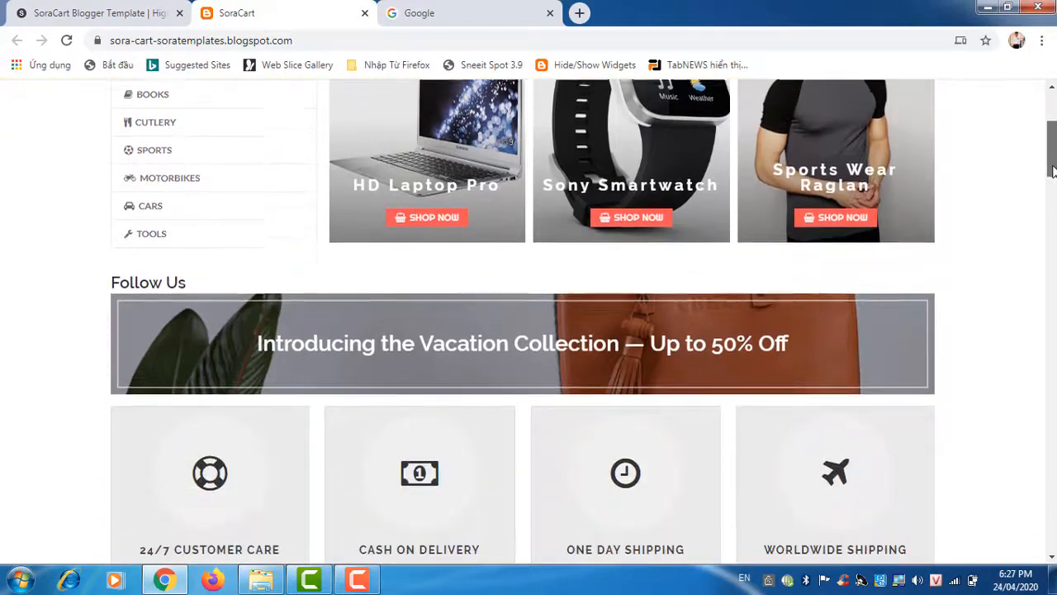
pyautogui.scroll(-3)
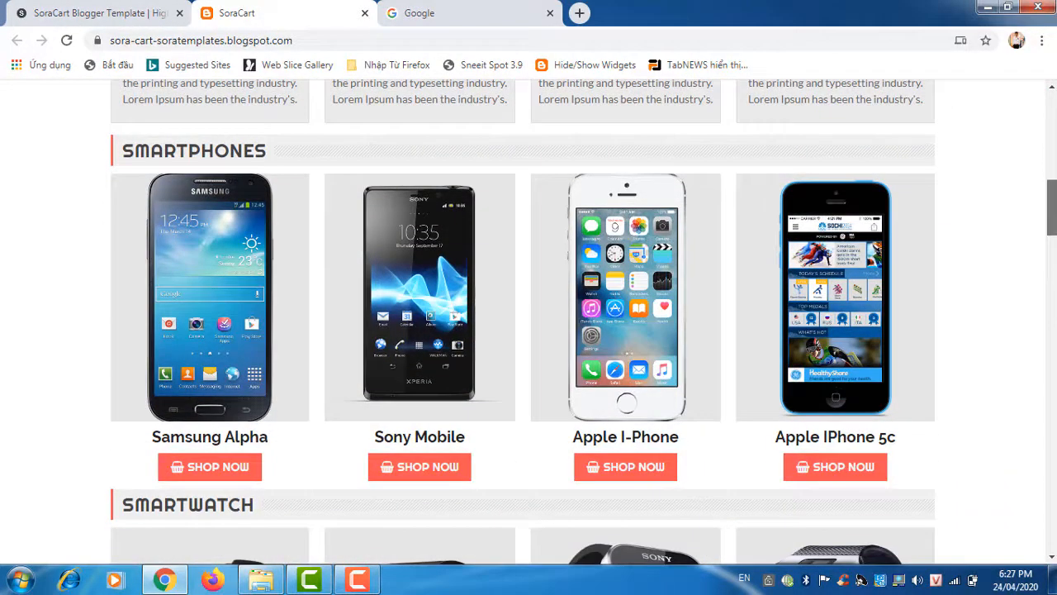
pyautogui.scroll(-3)
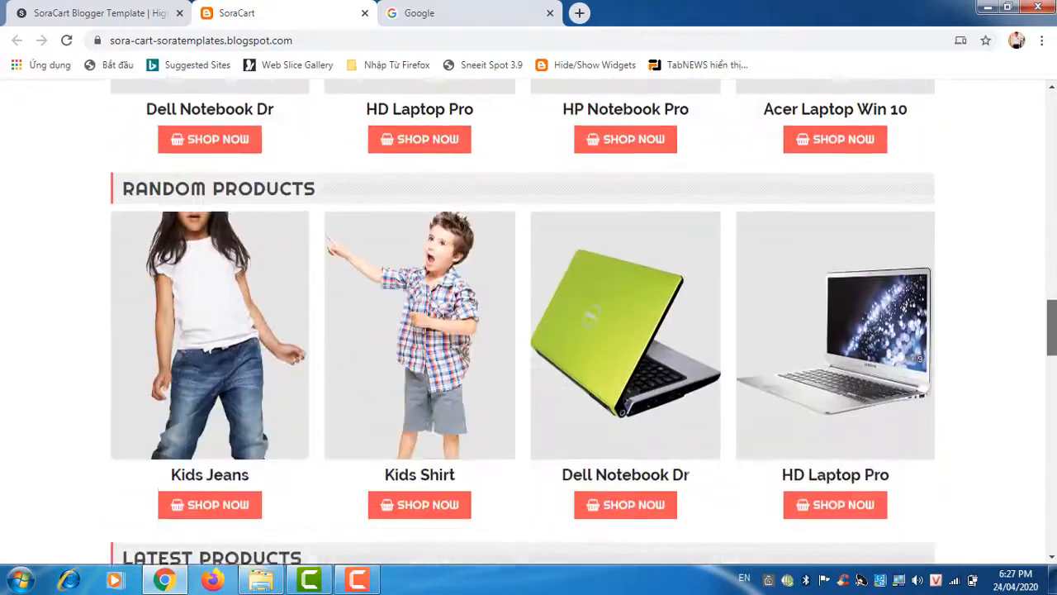
pyautogui.scroll(-3)
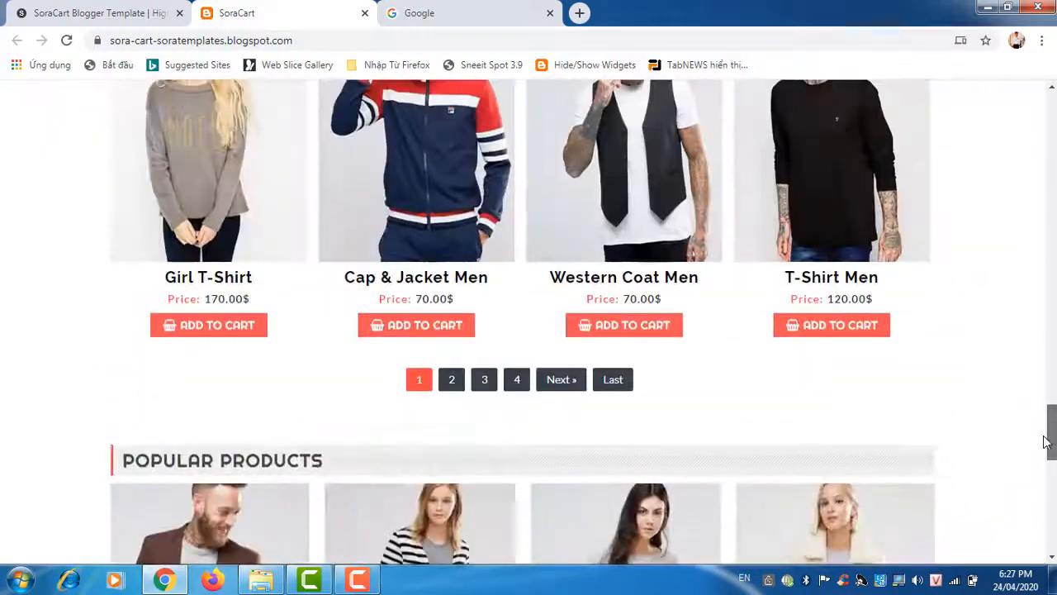
pyautogui.scroll(-3)
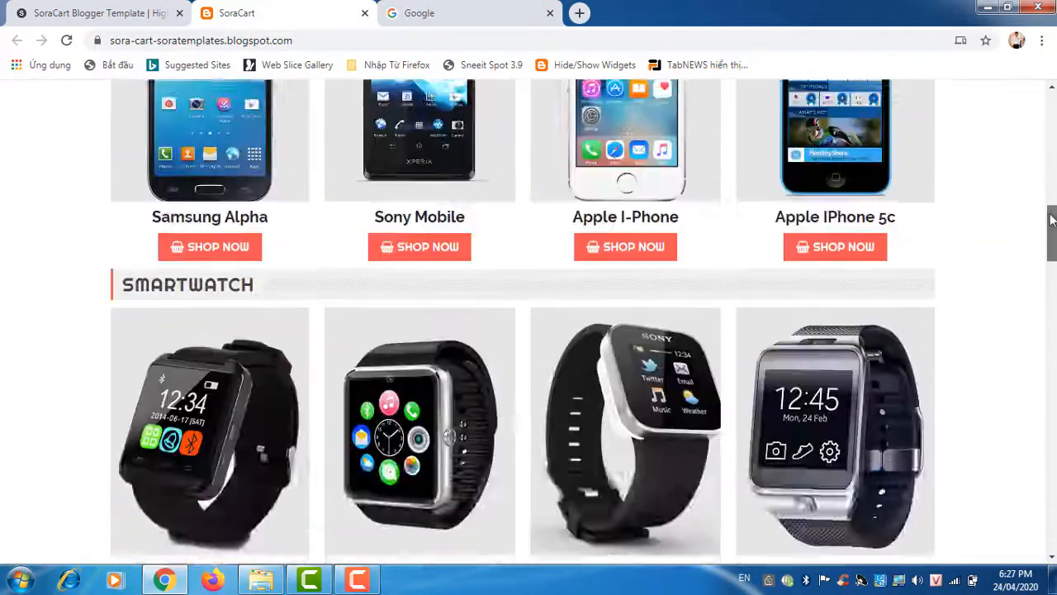
pyautogui.scroll(-3)
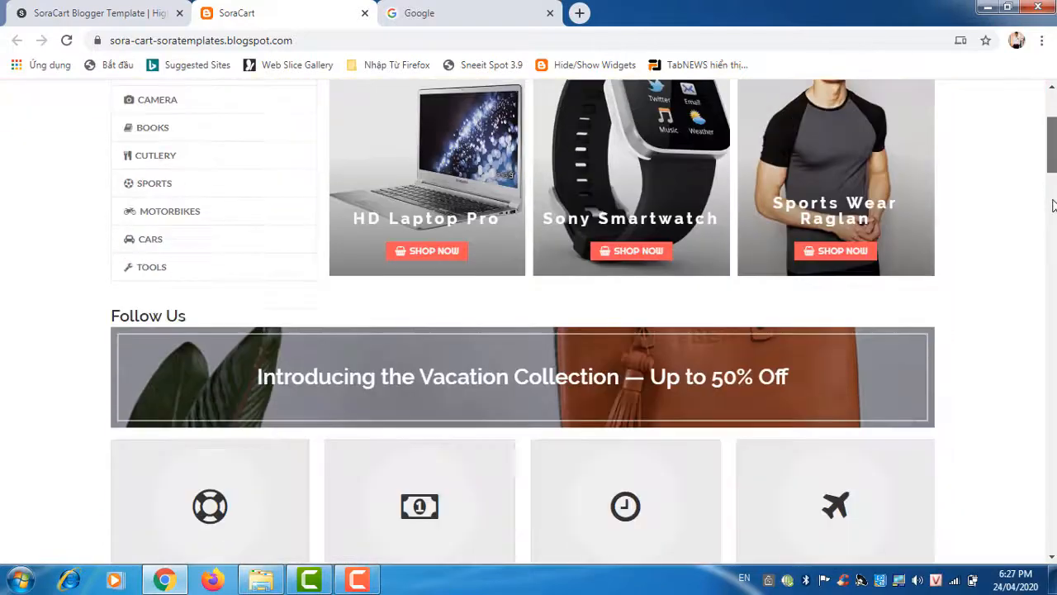
pyautogui.scroll(-3)
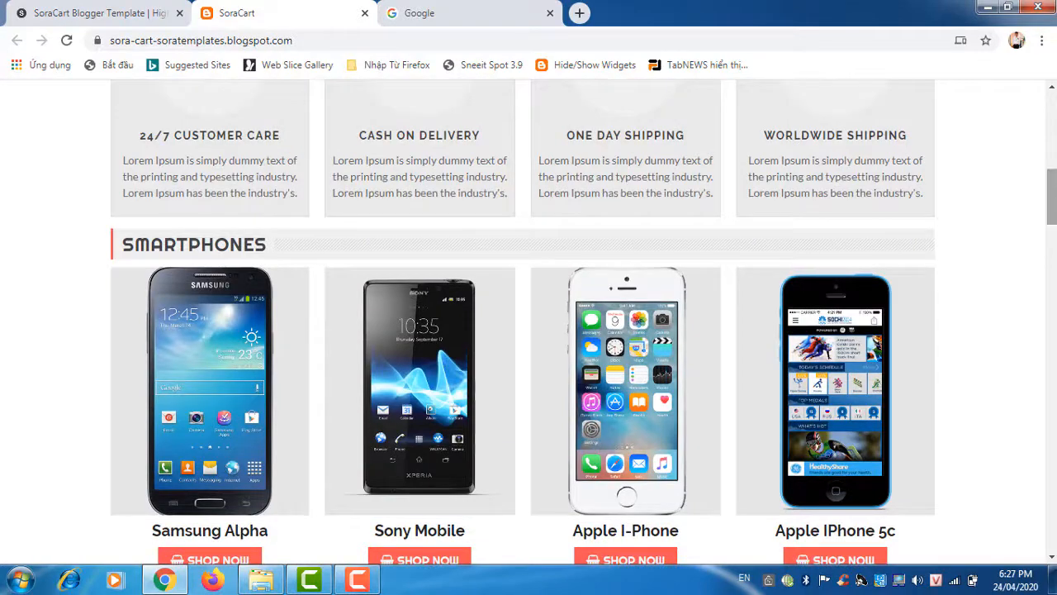
pyautogui.scroll(-3)
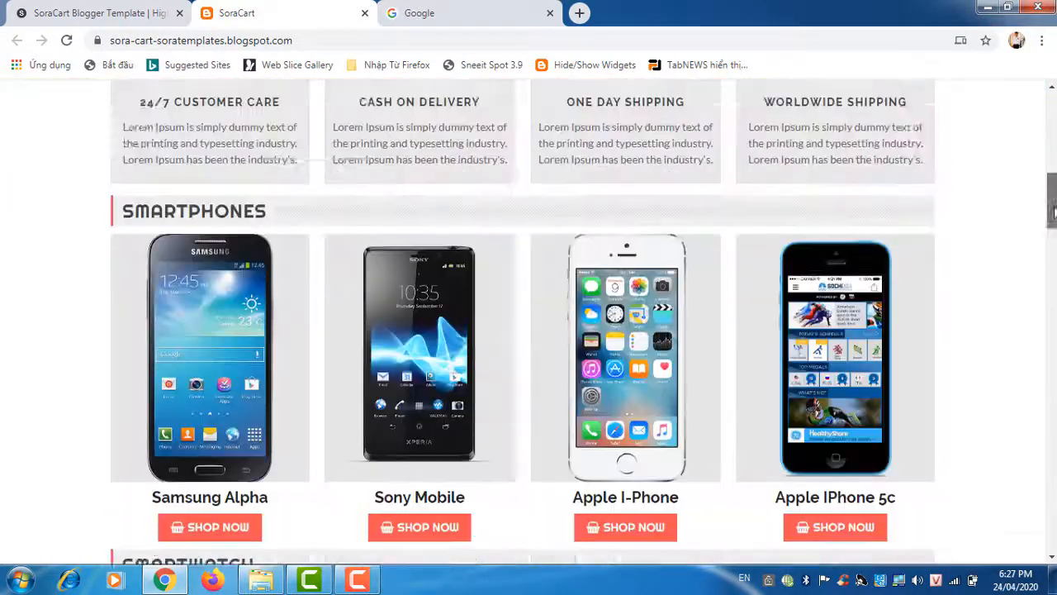
pyautogui.scroll(-3)
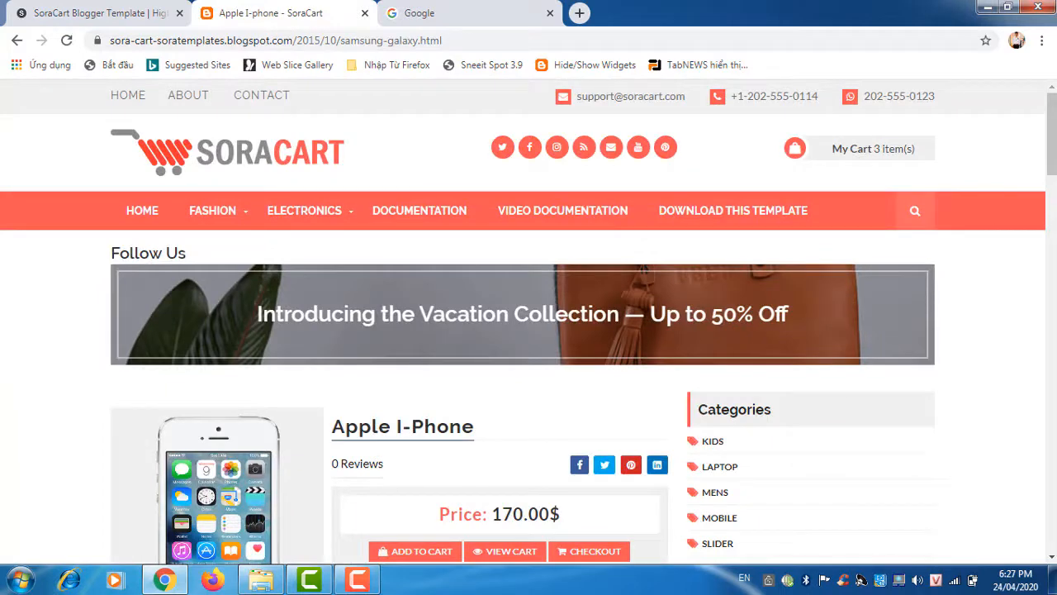
# Scroll through the Apple I-Phone description and add the phone to the cart
pyautogui.scroll(-3)
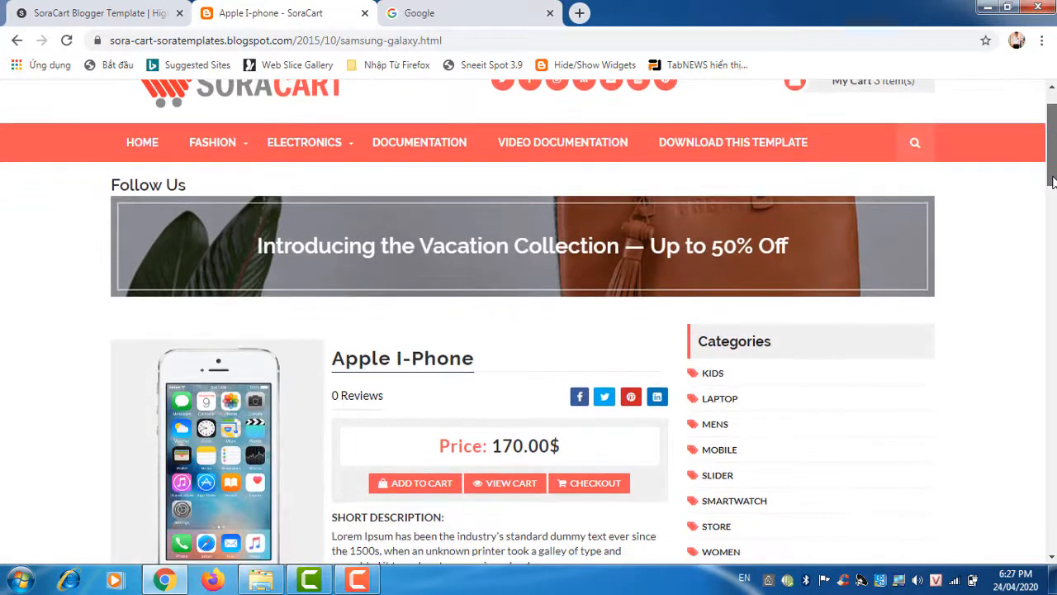
pyautogui.scroll(-3)
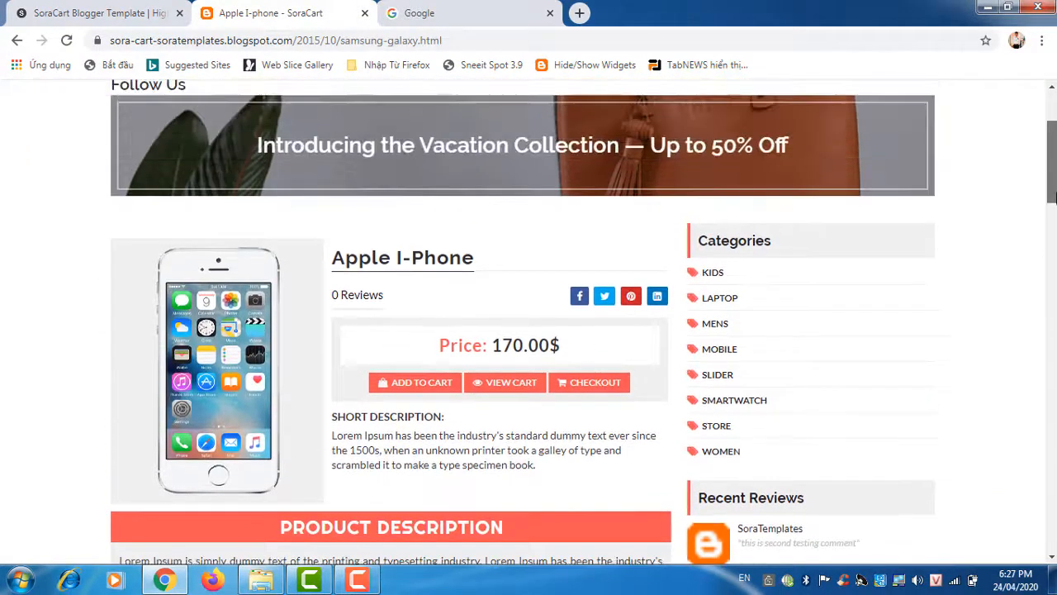
pyautogui.scroll(-3)
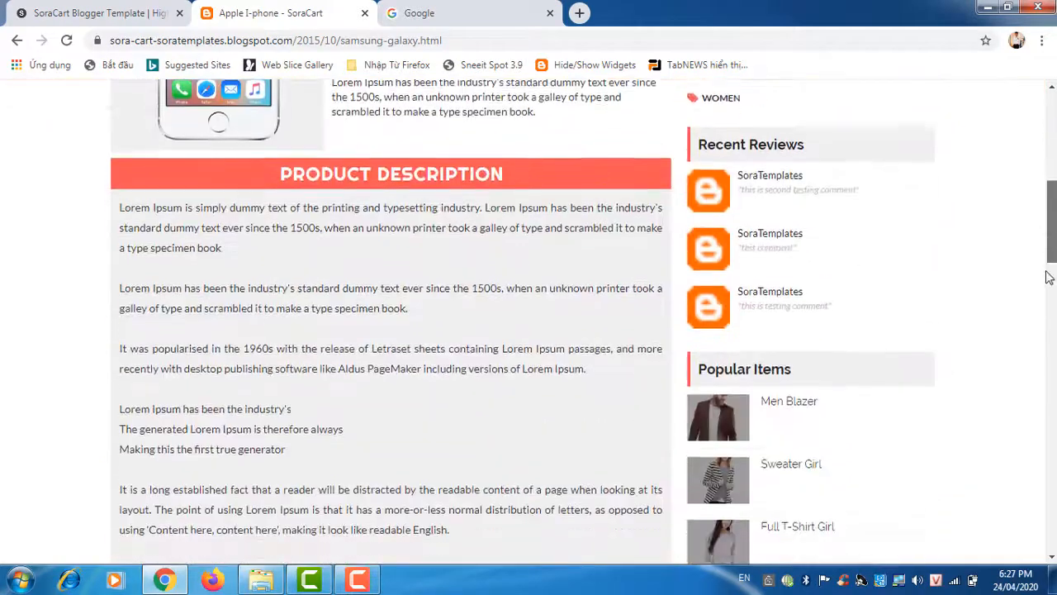
pyautogui.scroll(-3)
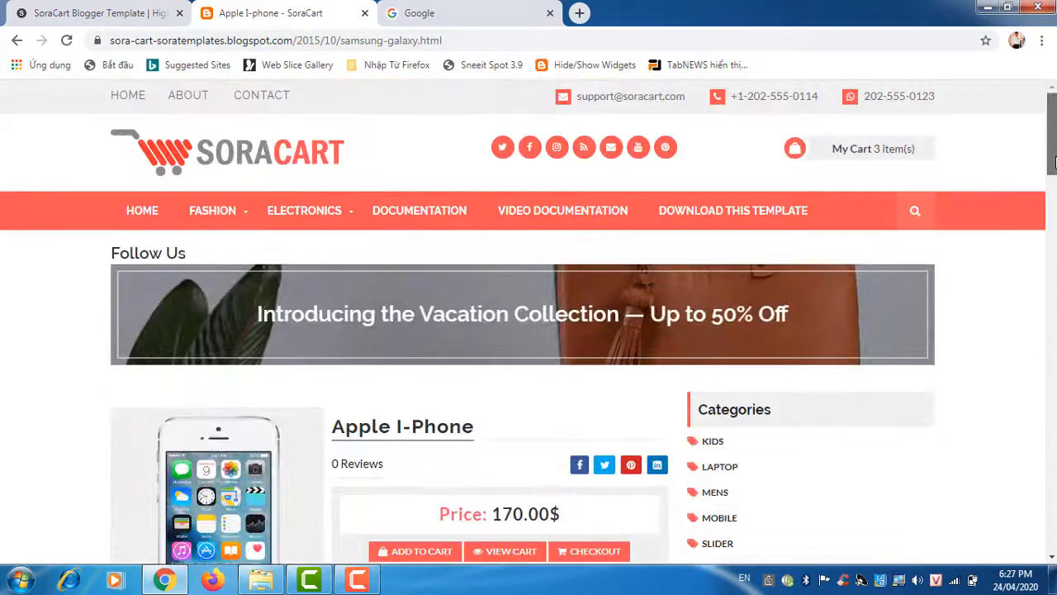
pyautogui.scroll(-3)
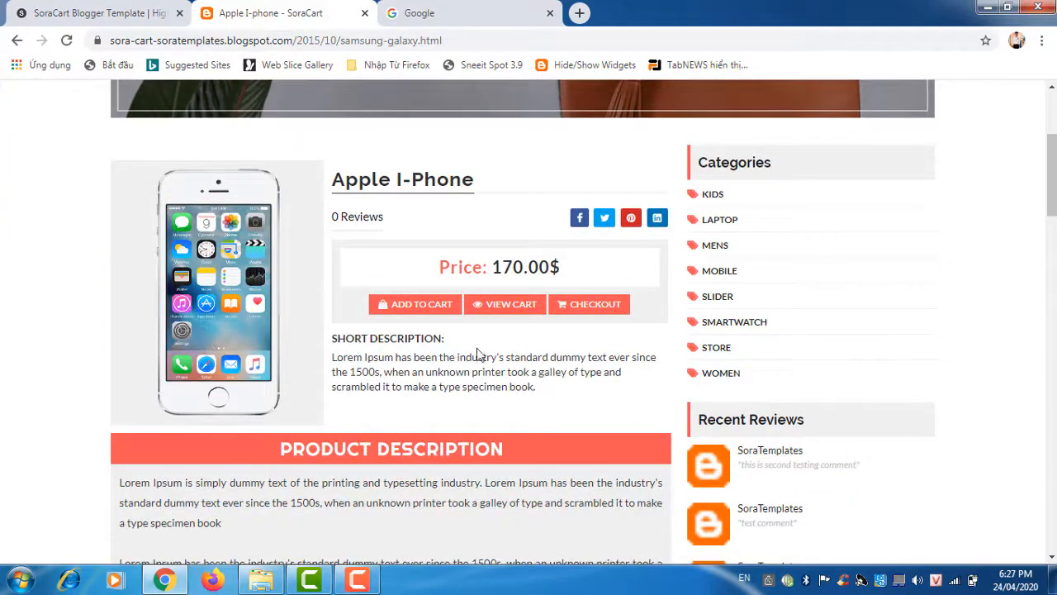
pyautogui.click(415, 304)
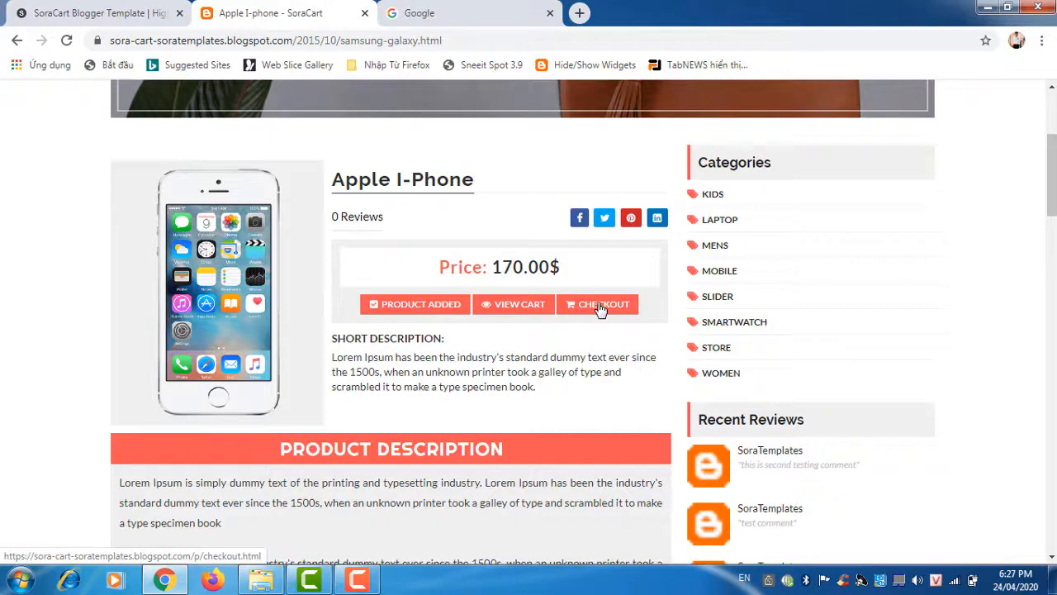
# Go to checkout and enter the billing name 'my'
pyautogui.click(598, 303)
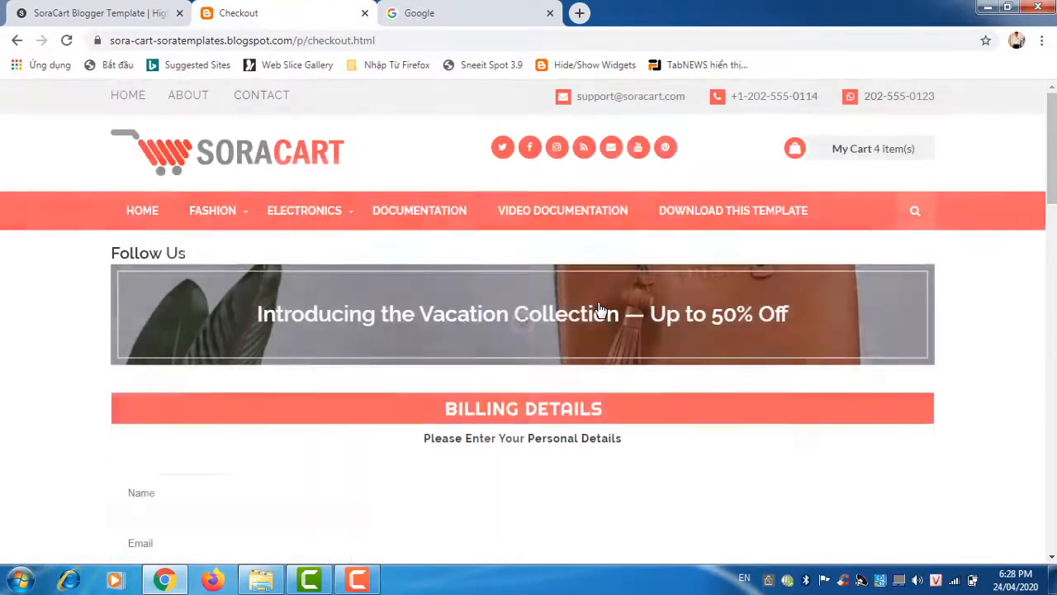
pyautogui.scroll(-3)
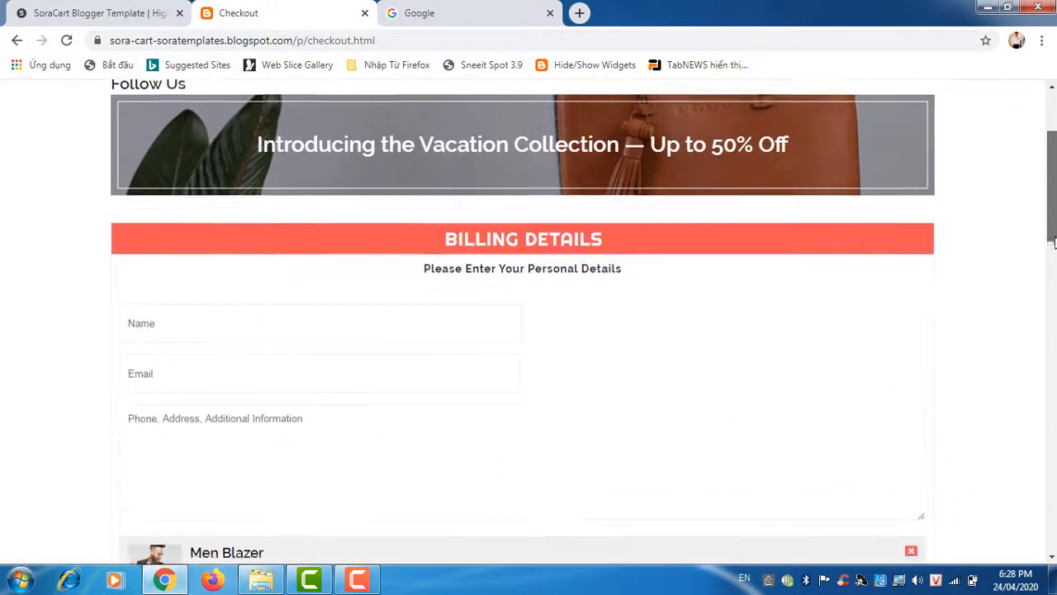
pyautogui.scroll(-3)
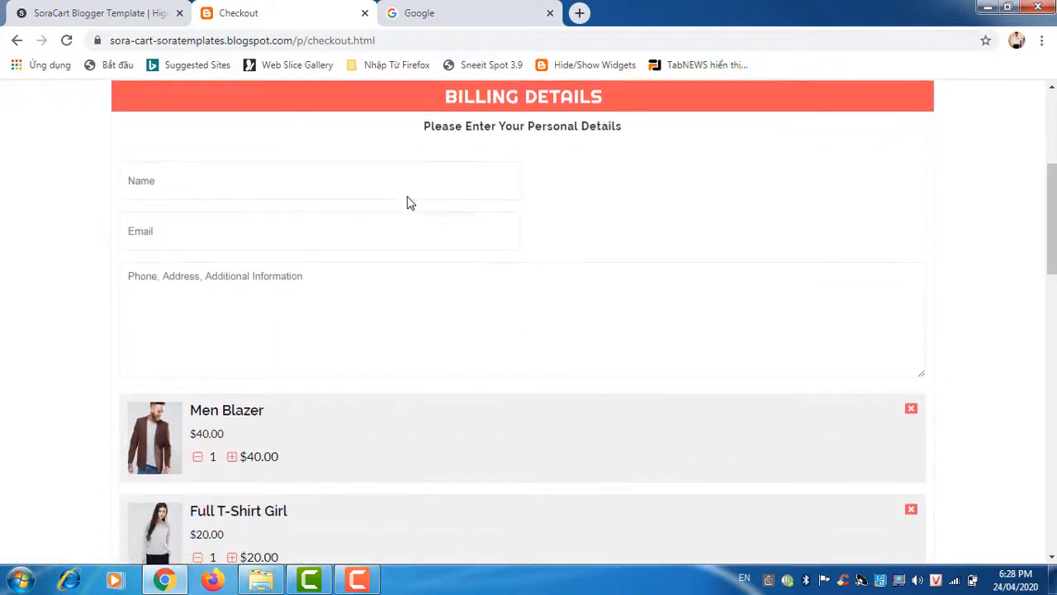
pyautogui.click(320, 180)
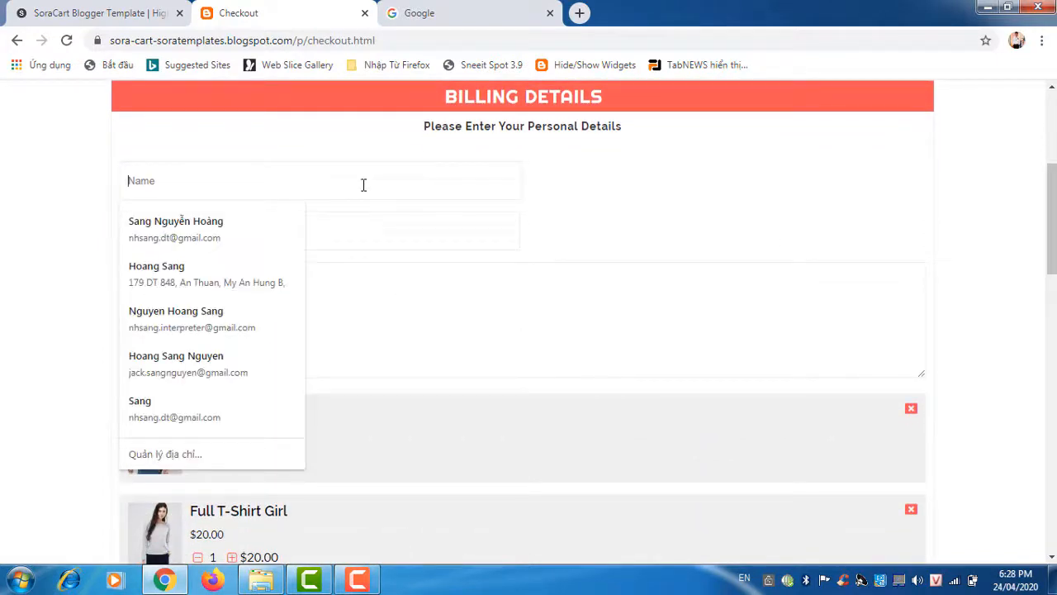
pyautogui.write('my')
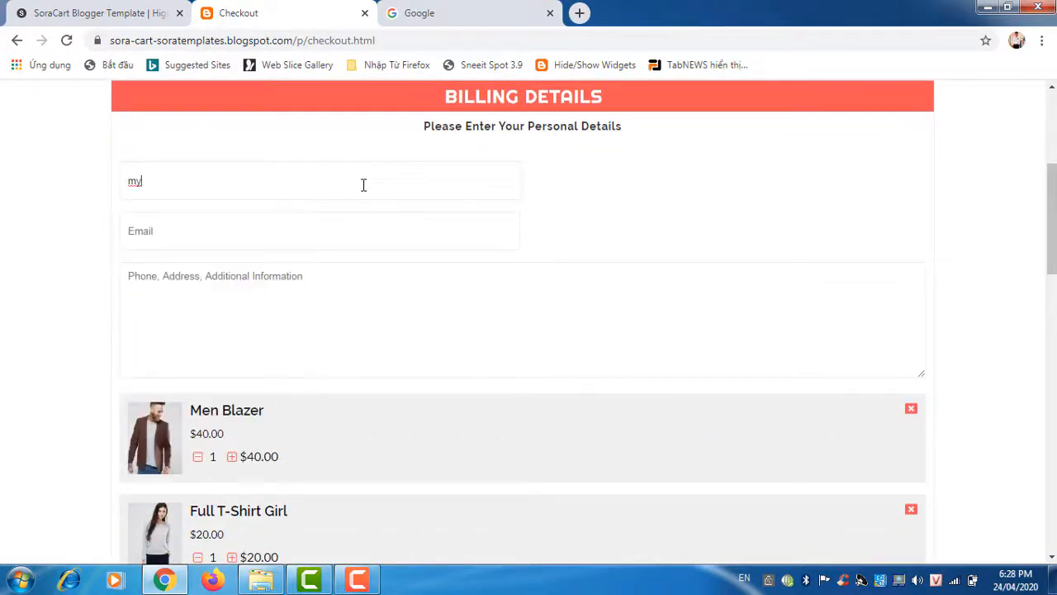
pyautogui.click(321, 231)
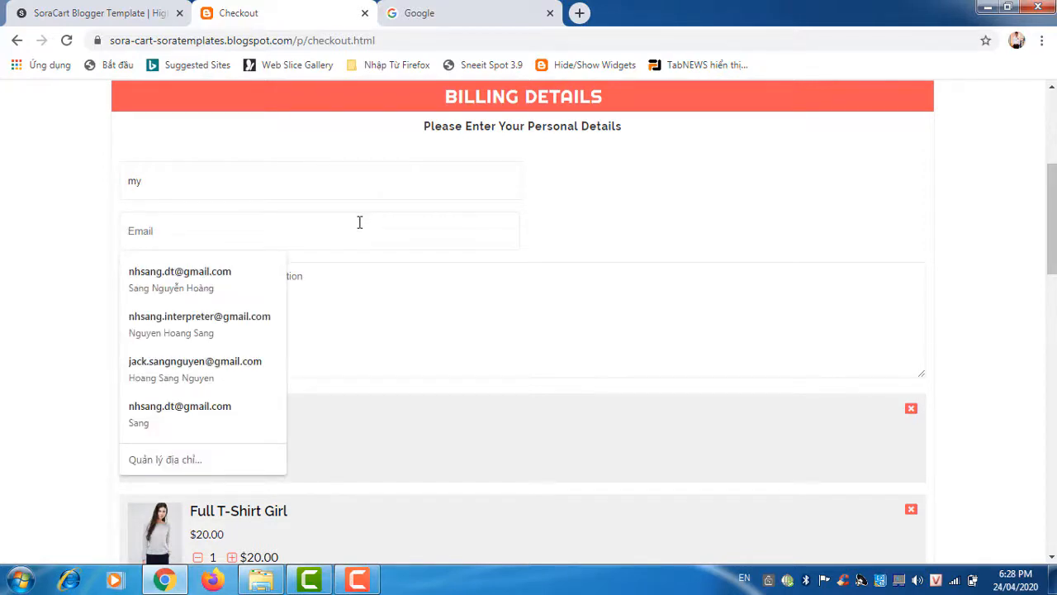
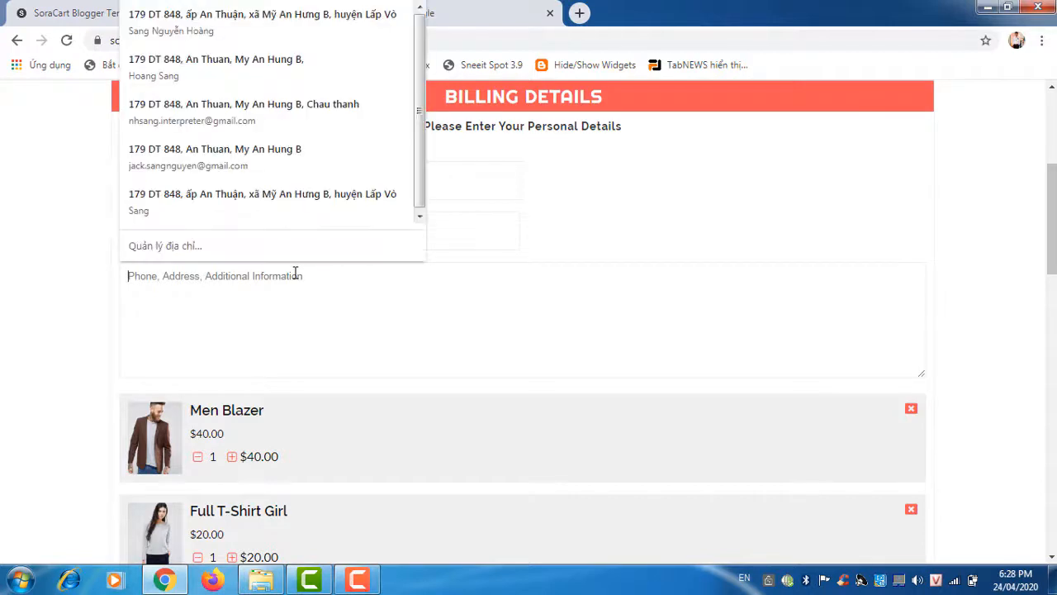
pyautogui.write('akdj kfjkja')
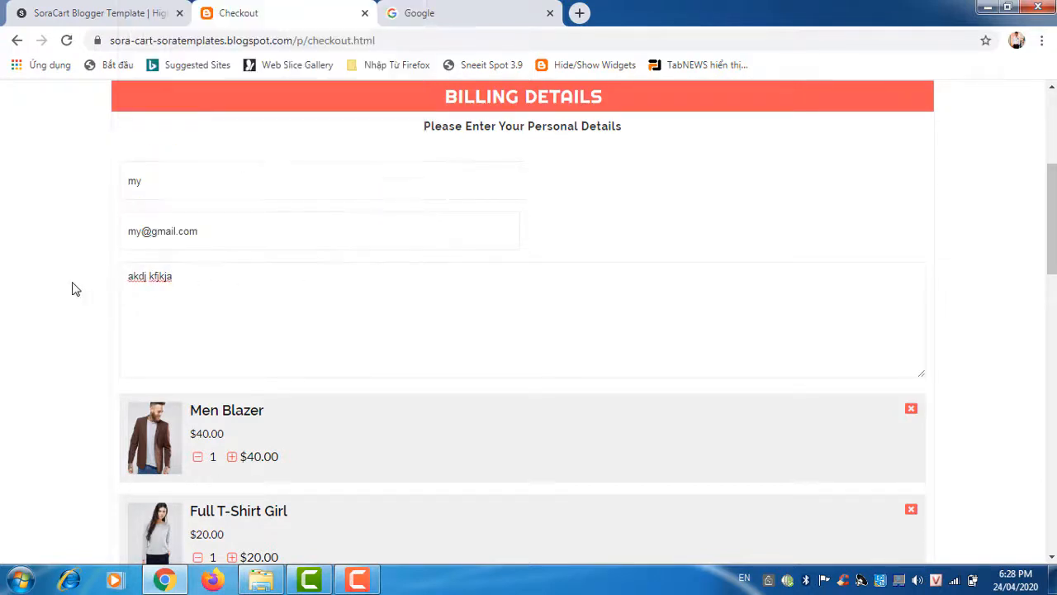
pyautogui.moveTo(935, 301)
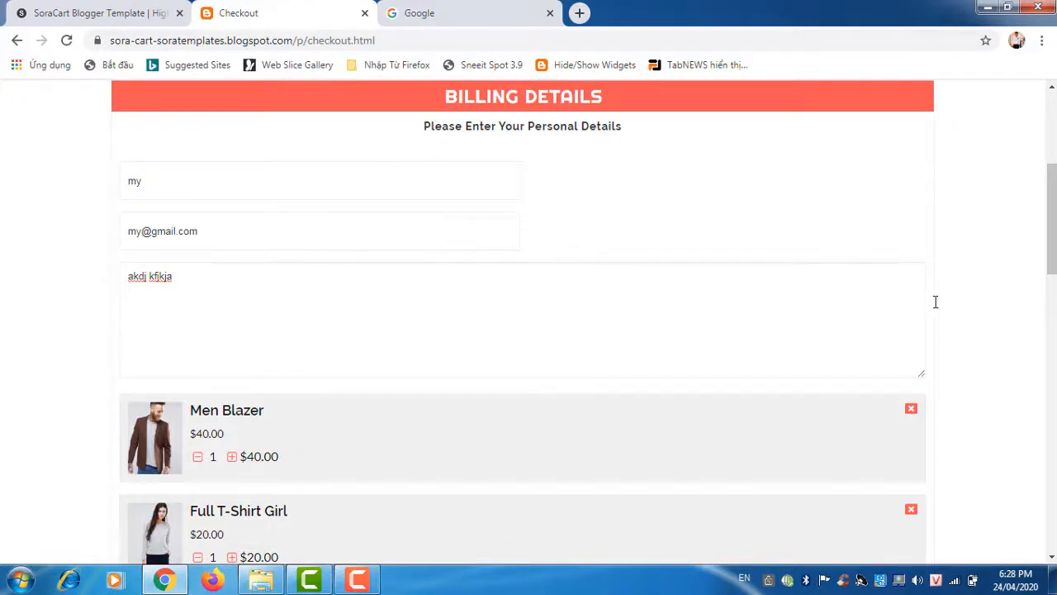
pyautogui.scroll(-3)
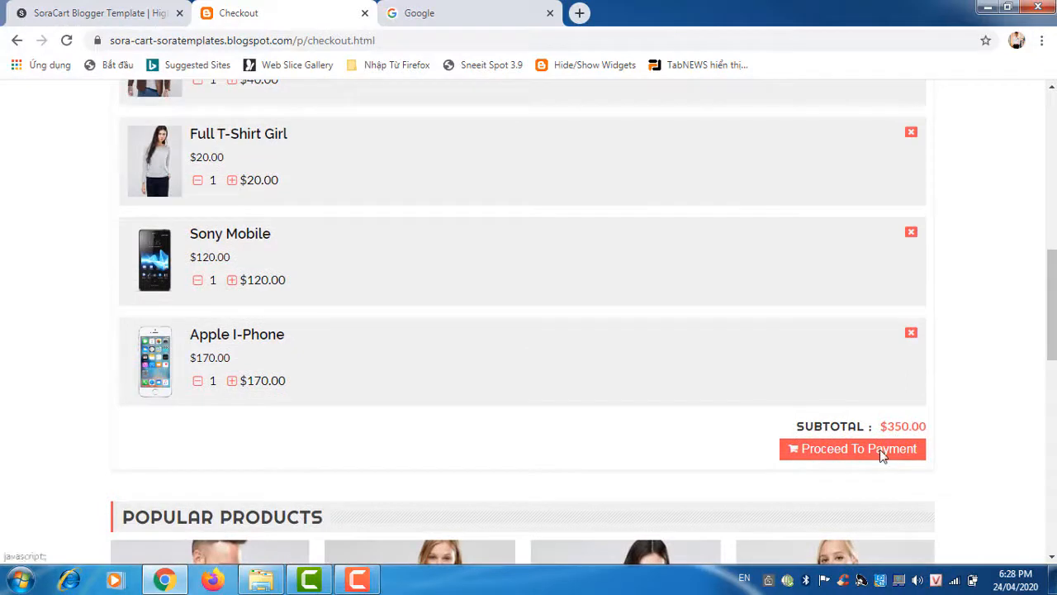
# Proceed to payment, reaching PayPal's sign-in page for the $350.00 USD order
pyautogui.click(852, 450)
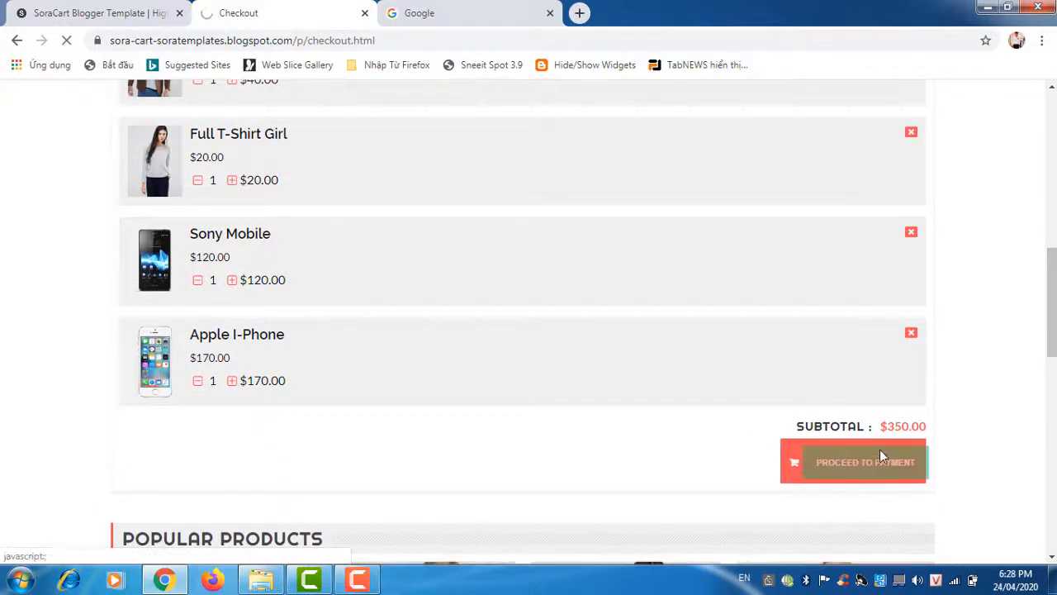
pyautogui.click(852, 463)
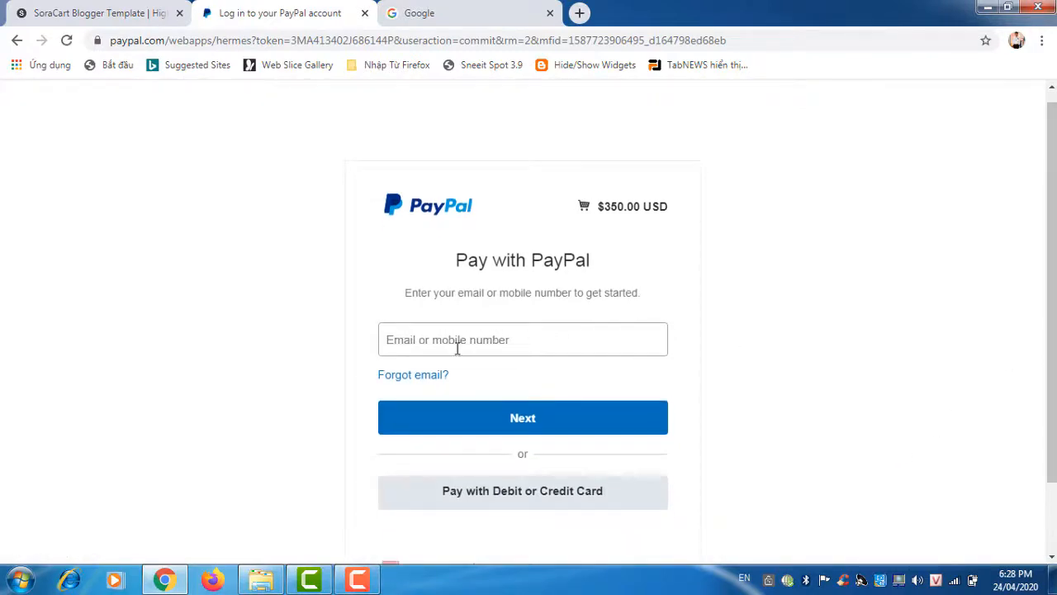
pyautogui.moveTo(653, 205)
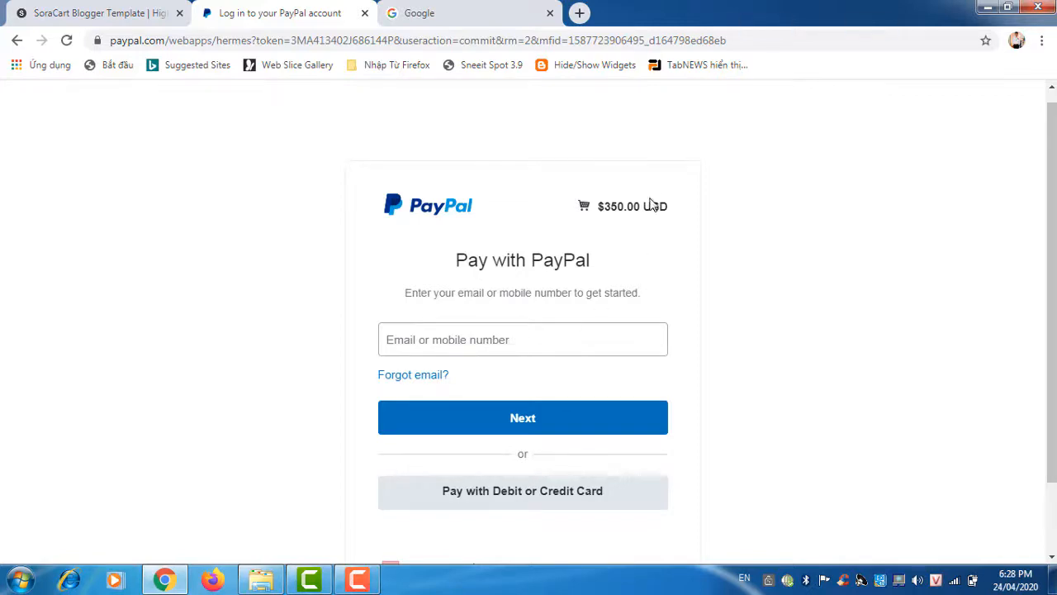
pyautogui.moveTo(621, 213)
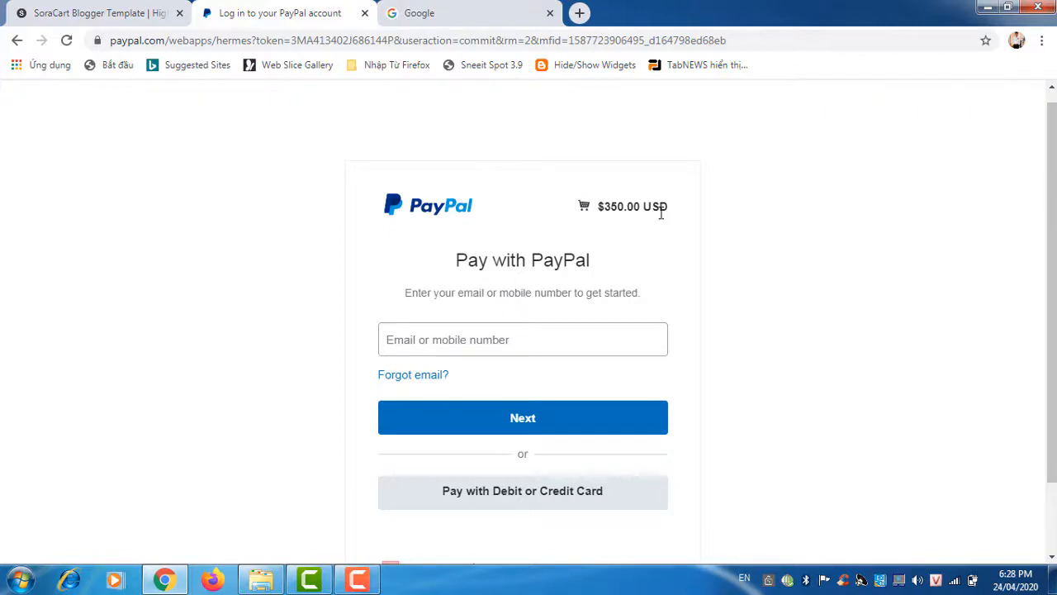
pyautogui.moveTo(455, 214)
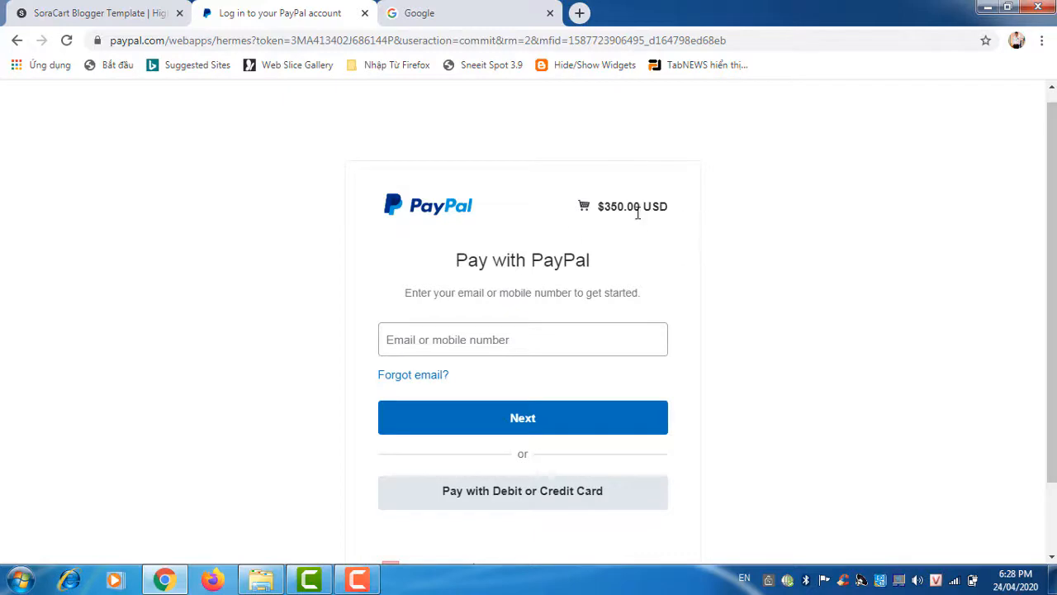
pyautogui.moveTo(908, 174)
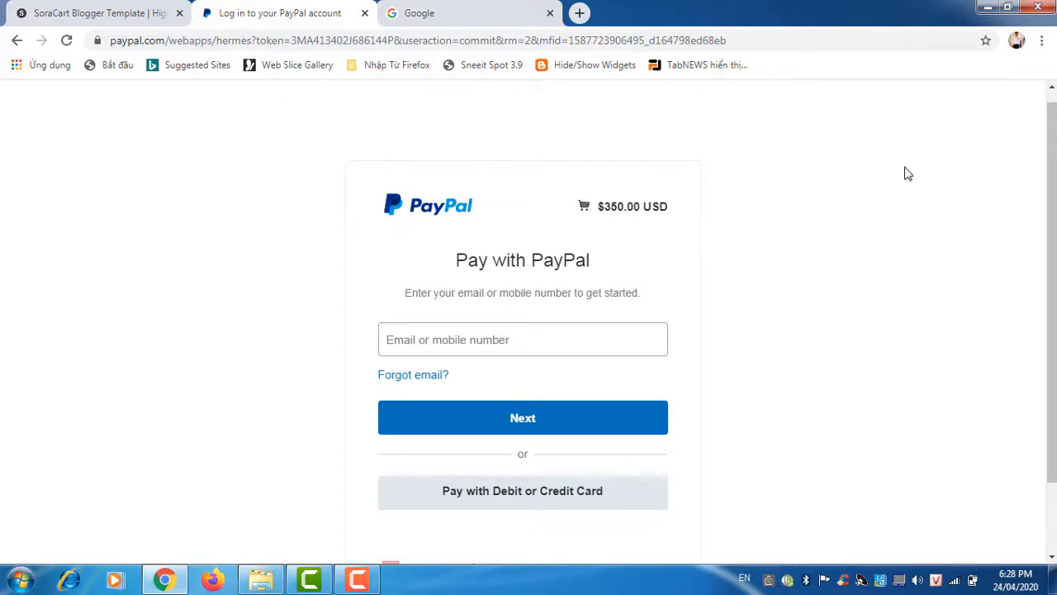
pyautogui.moveTo(408, 137)
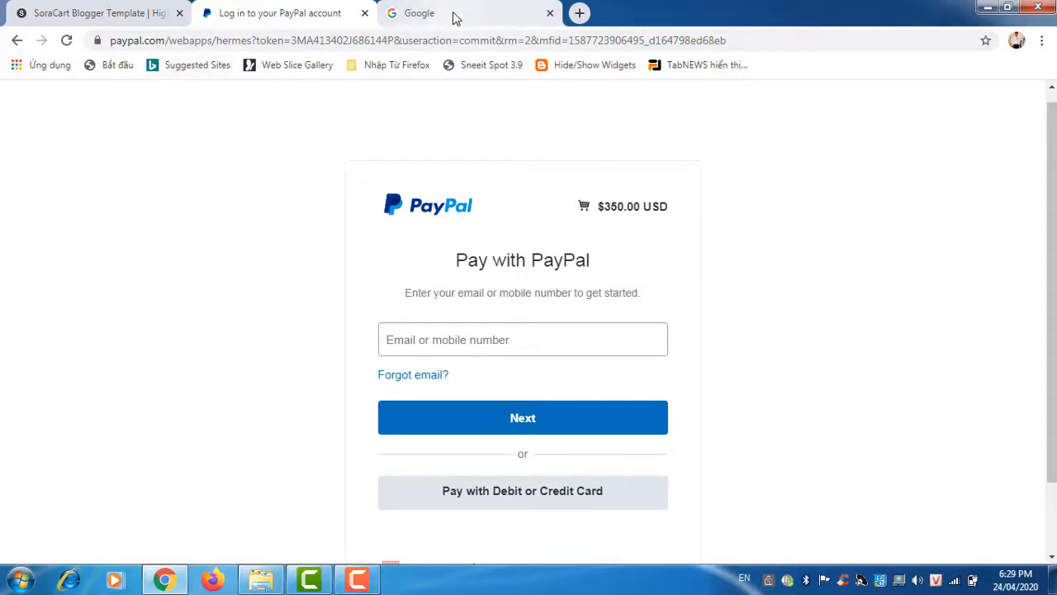
# From the Google tab's address bar, enter 'pet' to navigate to petstate.blogspot.com
pyautogui.click(419, 13)
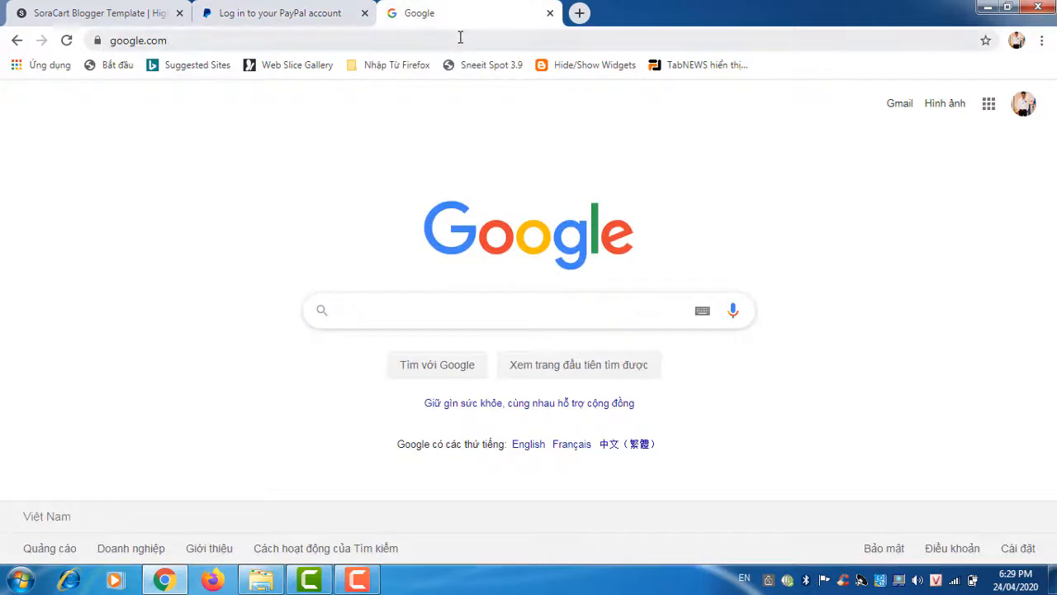
pyautogui.click(139, 39)
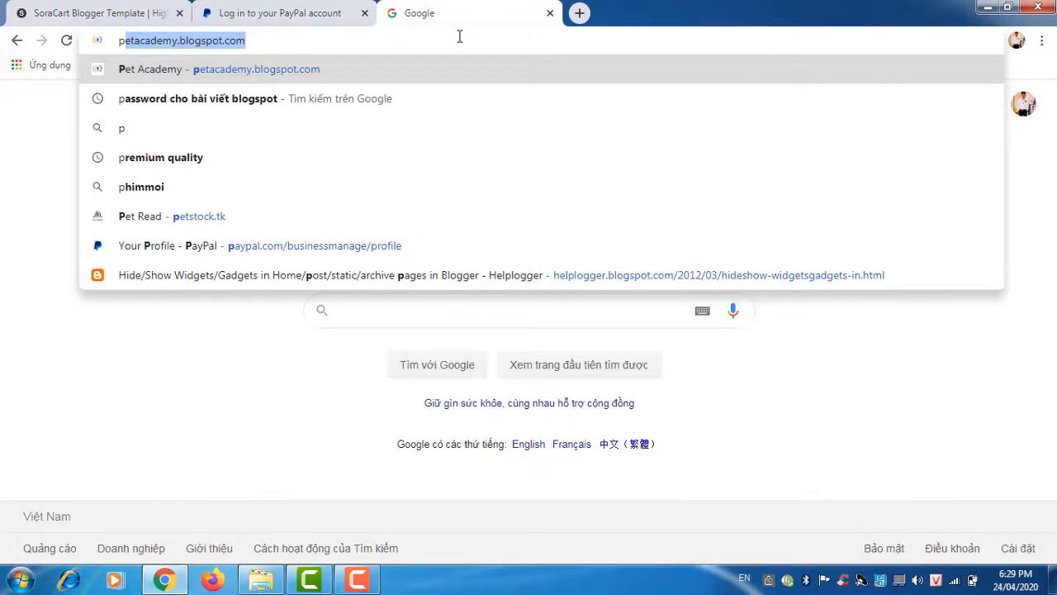
pyautogui.write('peét')
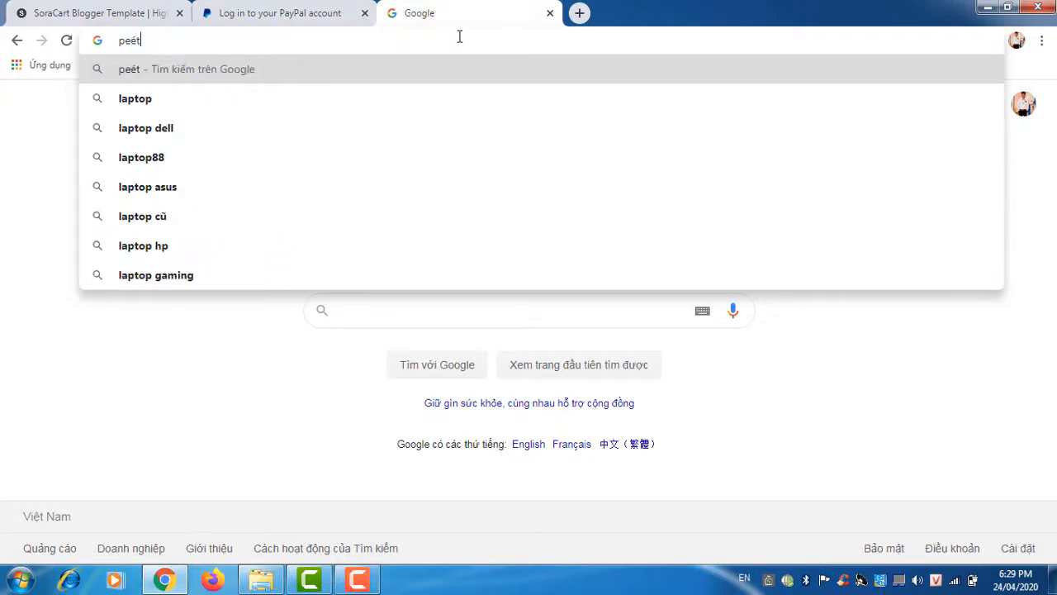
pyautogui.write('pet')
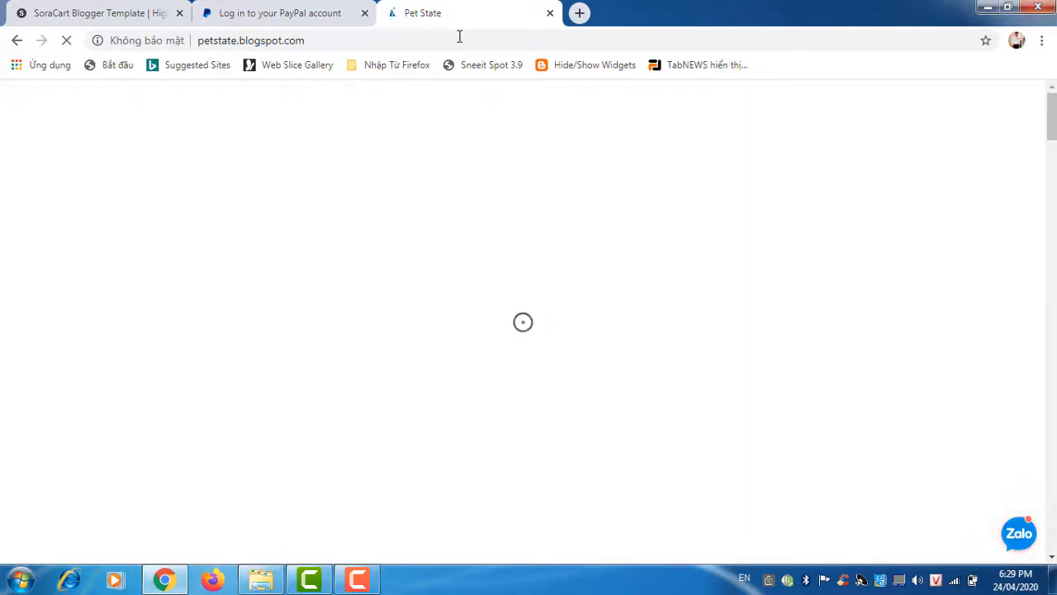
# Check the Wi-Fi connection from the taskbar while Pet State loads
pyautogui.click(955, 578)
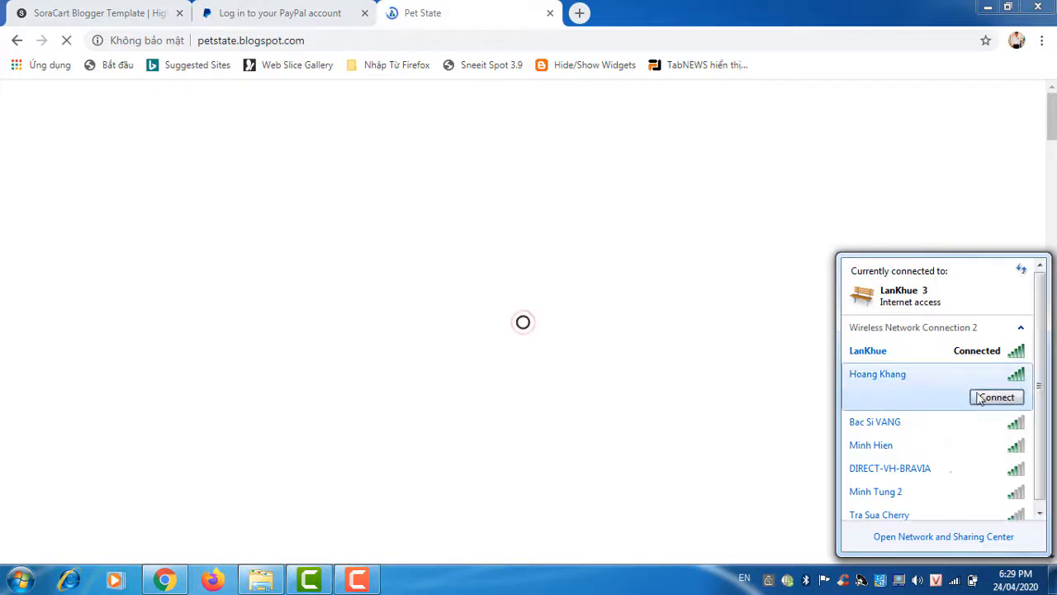
pyautogui.click(996, 396)
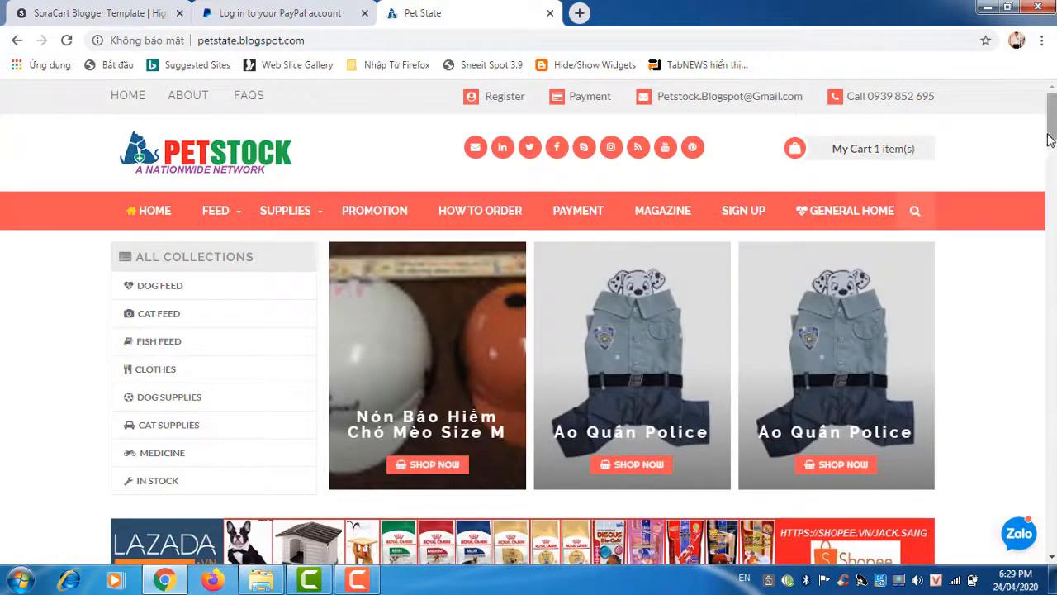
# Browse the Pet State homepage through Latest Products down to the footer
pyautogui.scroll(-3)
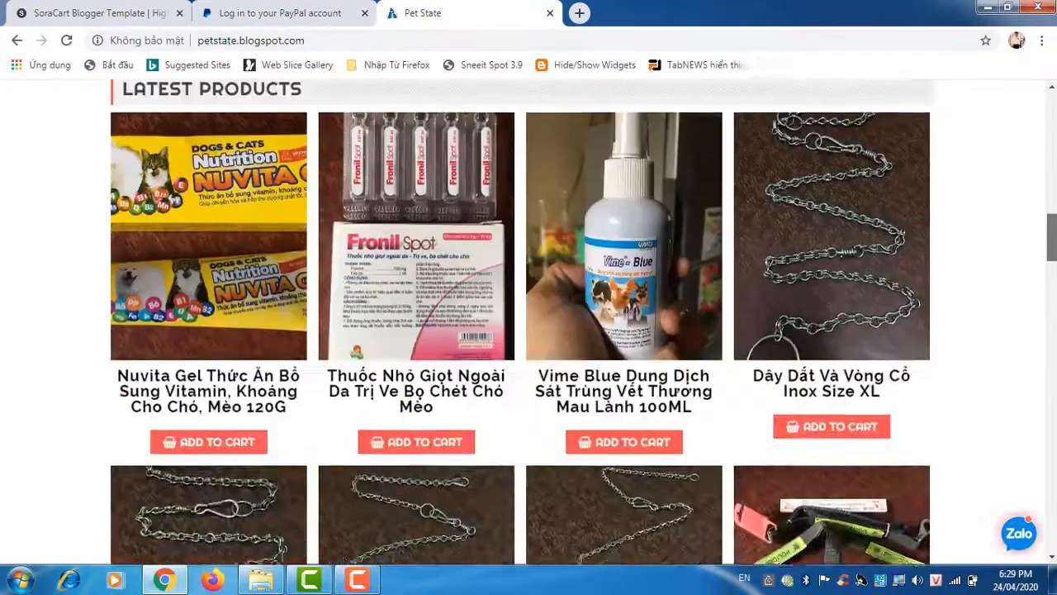
pyautogui.scroll(-3)
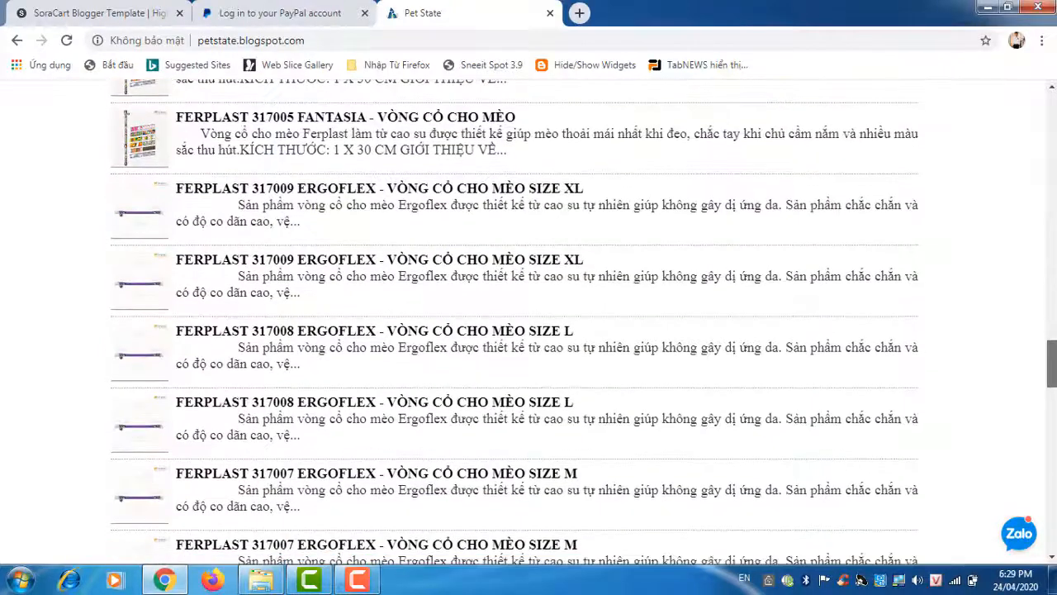
pyautogui.scroll(-3)
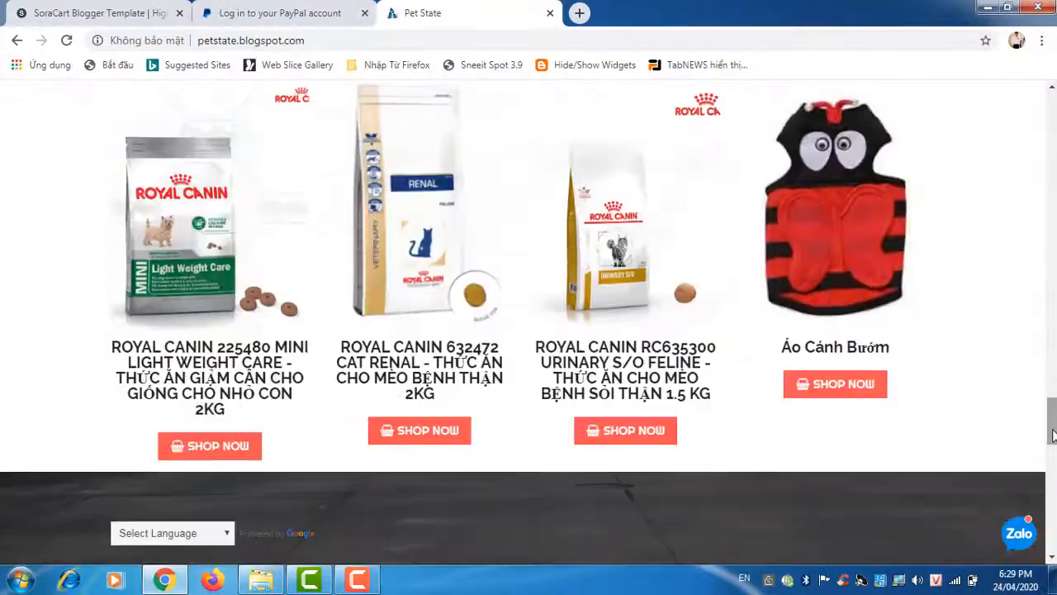
pyautogui.scroll(-3)
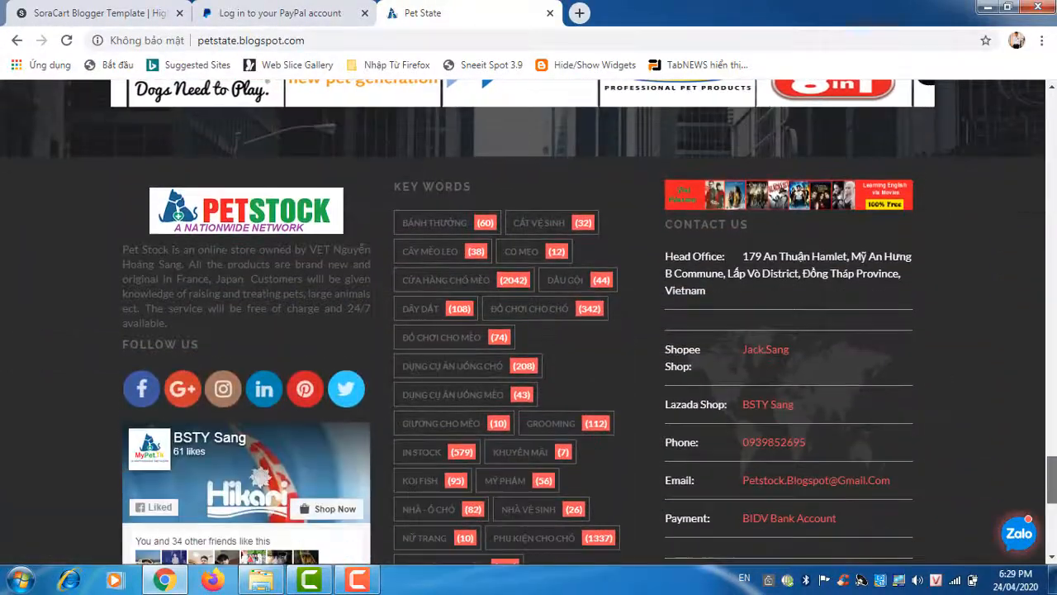
pyautogui.scroll(-3)
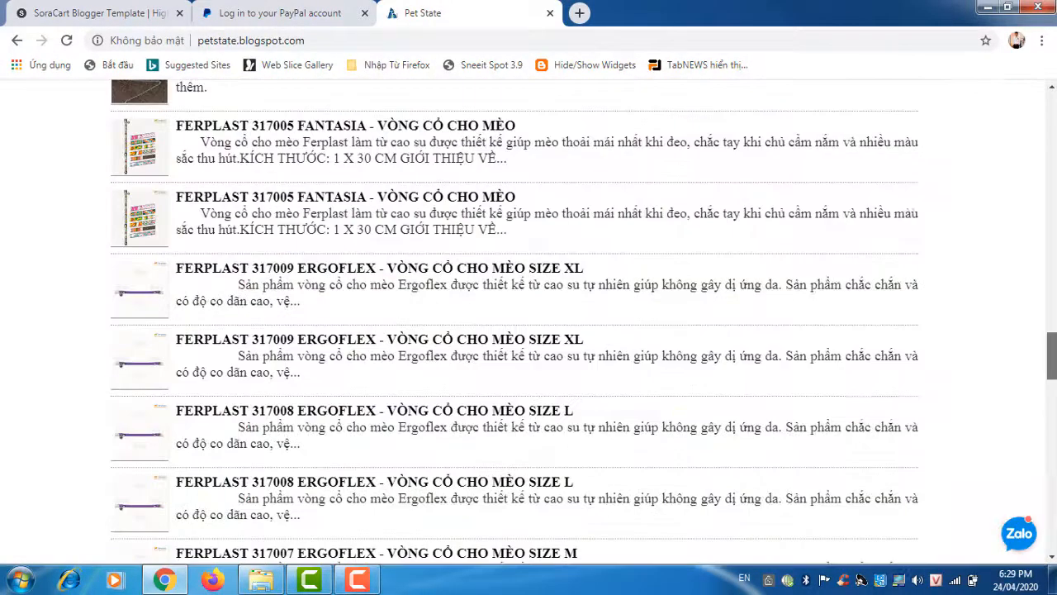
pyautogui.scroll(-3)
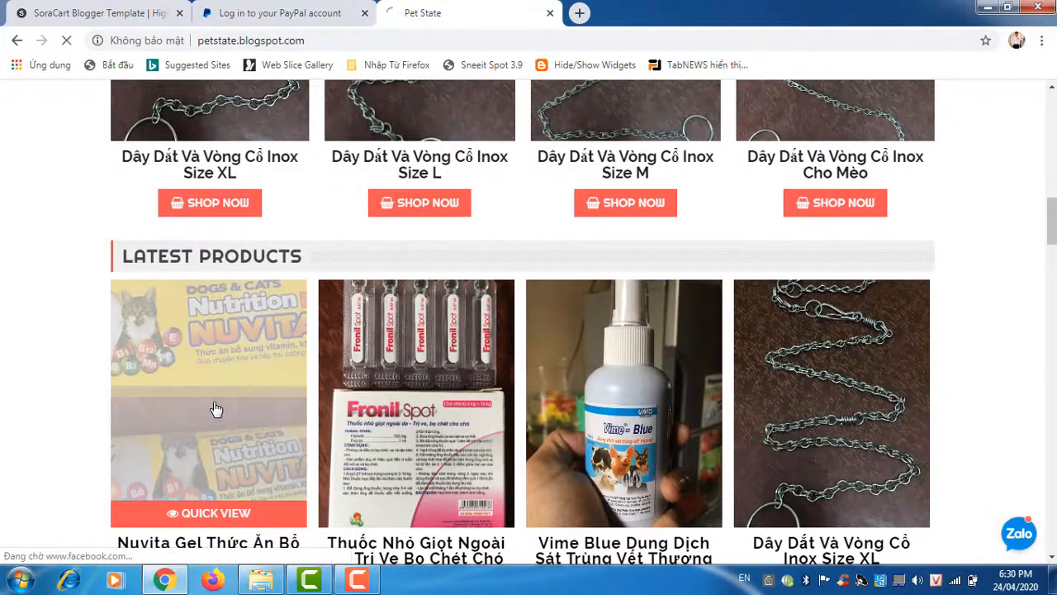
# Add the Nuvita Gel supplement to the cart from its product page and go to checkout
pyautogui.click(208, 403)
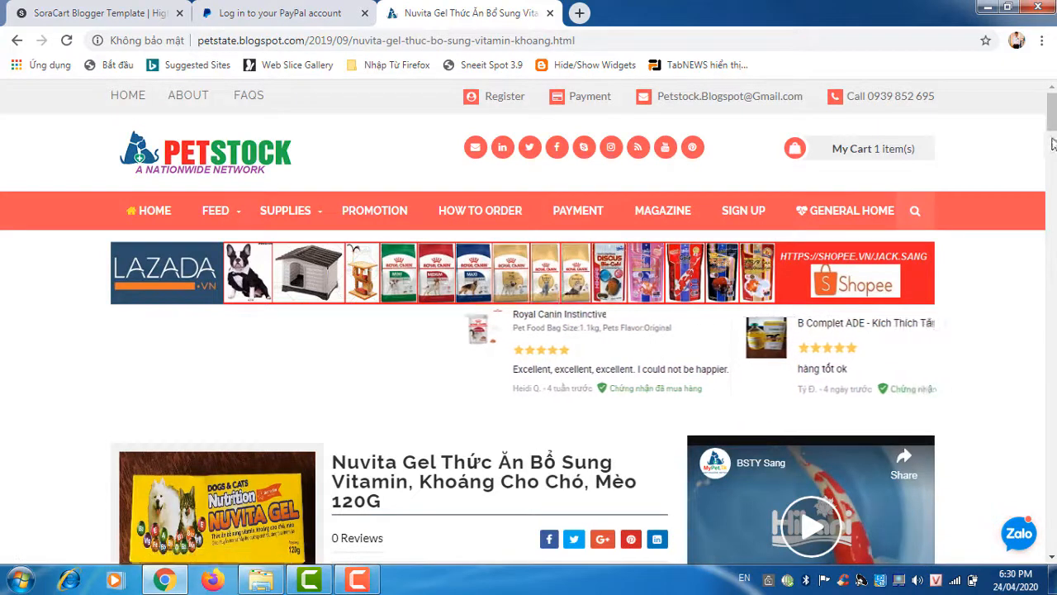
pyautogui.scroll(-3)
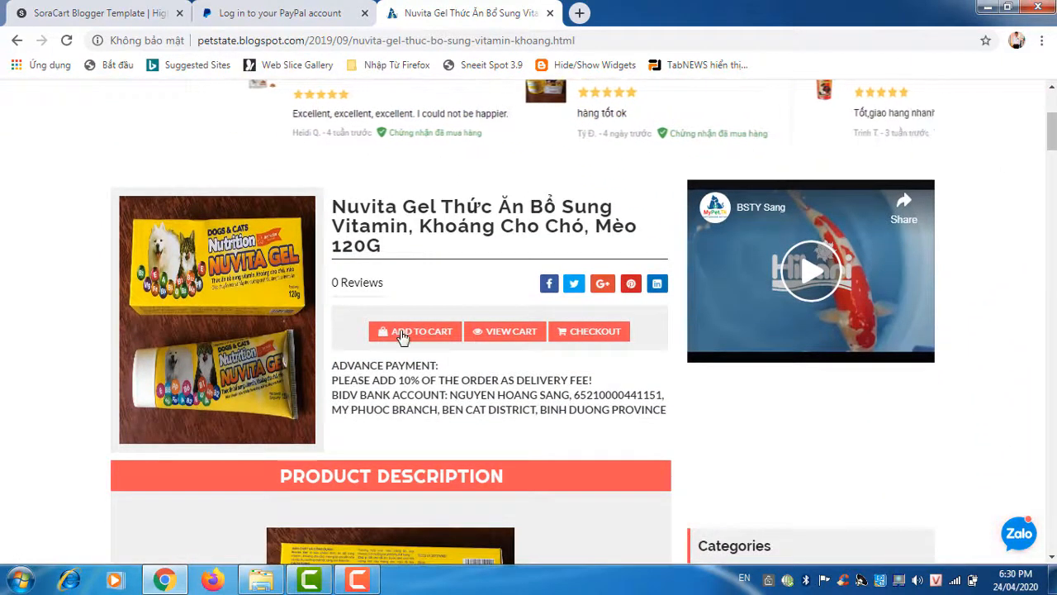
pyautogui.click(413, 330)
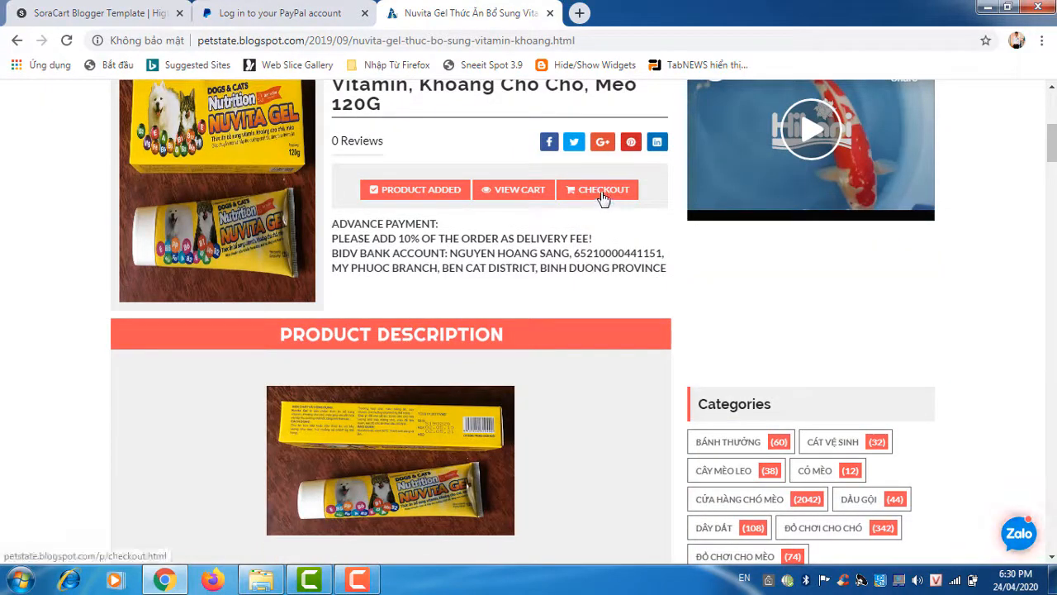
pyautogui.click(603, 189)
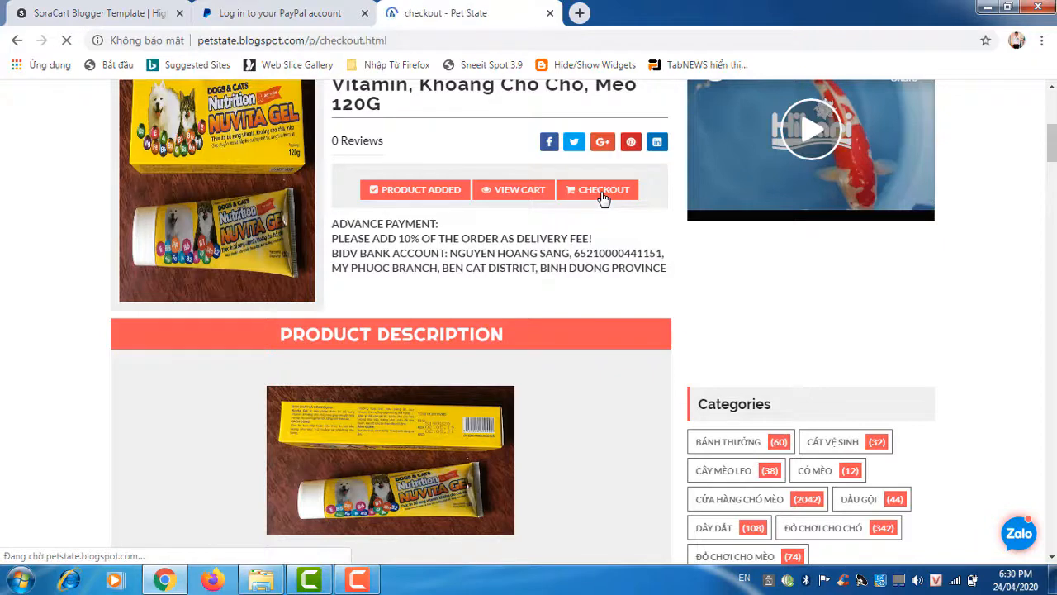
# Reach the Billing Details on the checkout page and enter the name 'my'
pyautogui.click(603, 188)
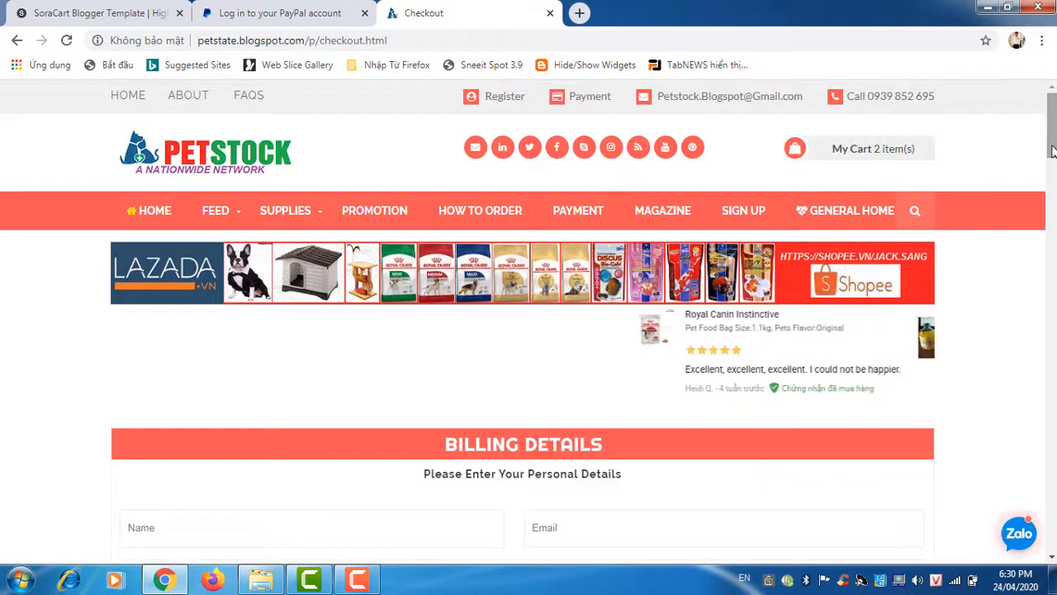
pyautogui.scroll(-3)
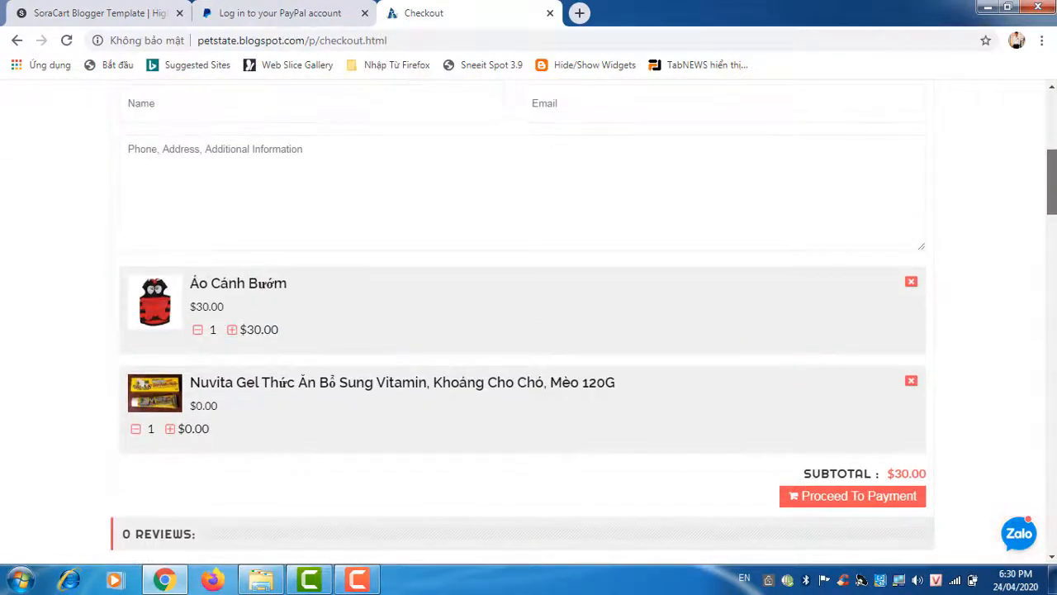
pyautogui.scroll(3)
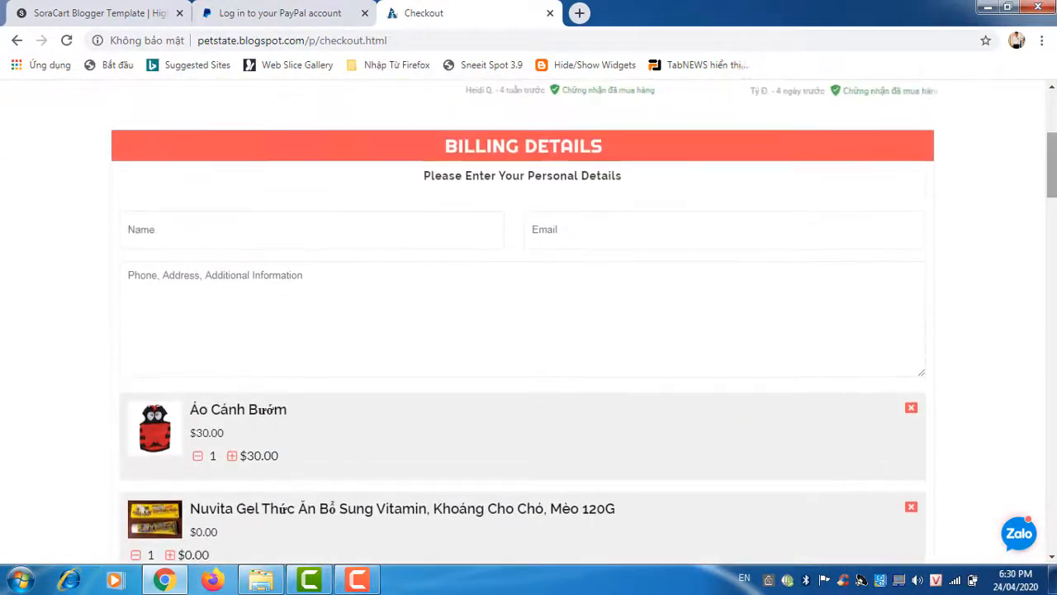
pyautogui.click(311, 230)
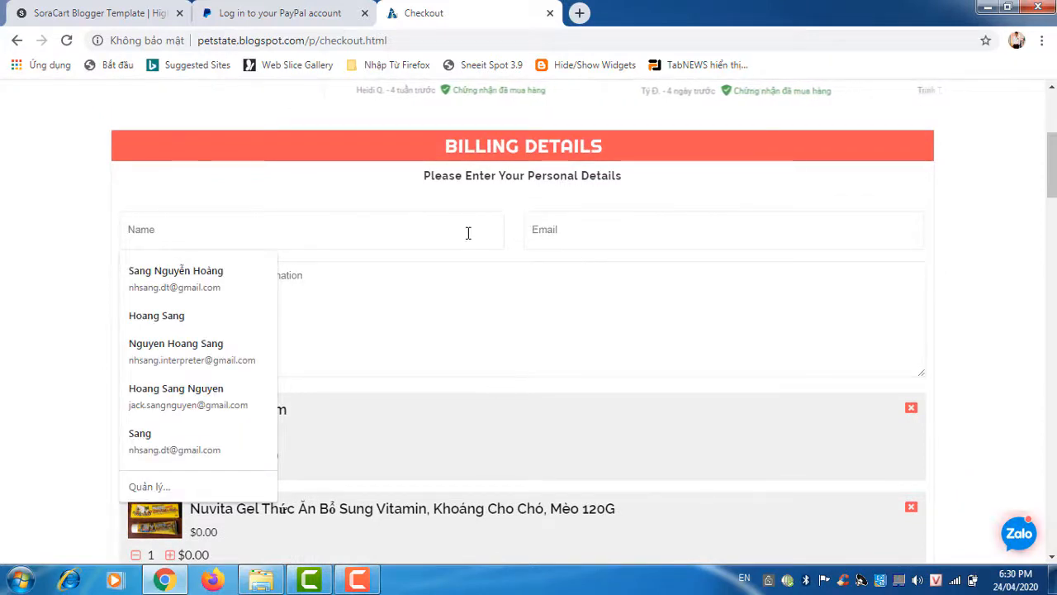
pyautogui.write('my')
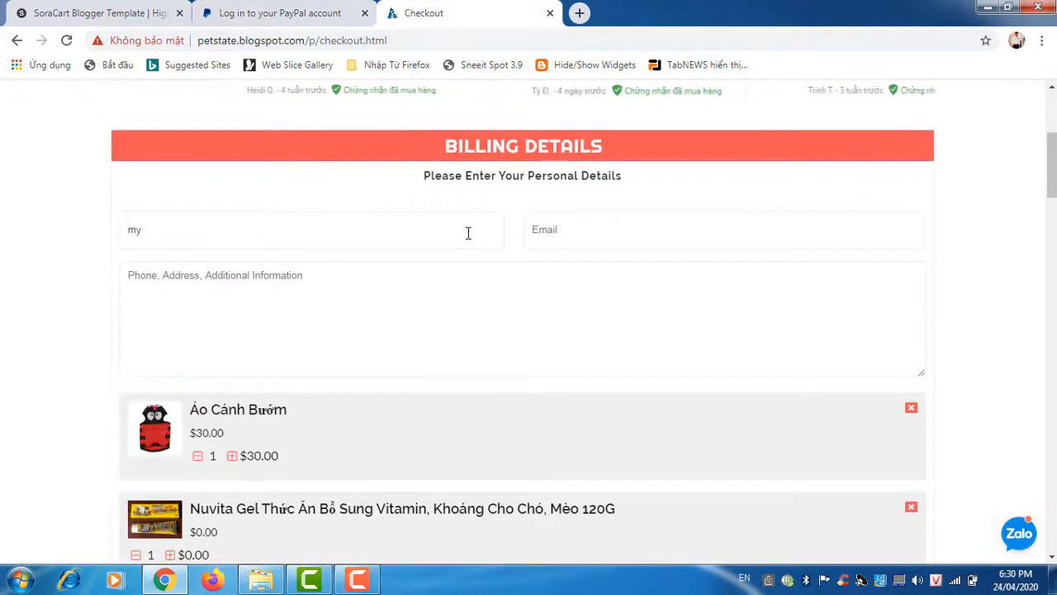
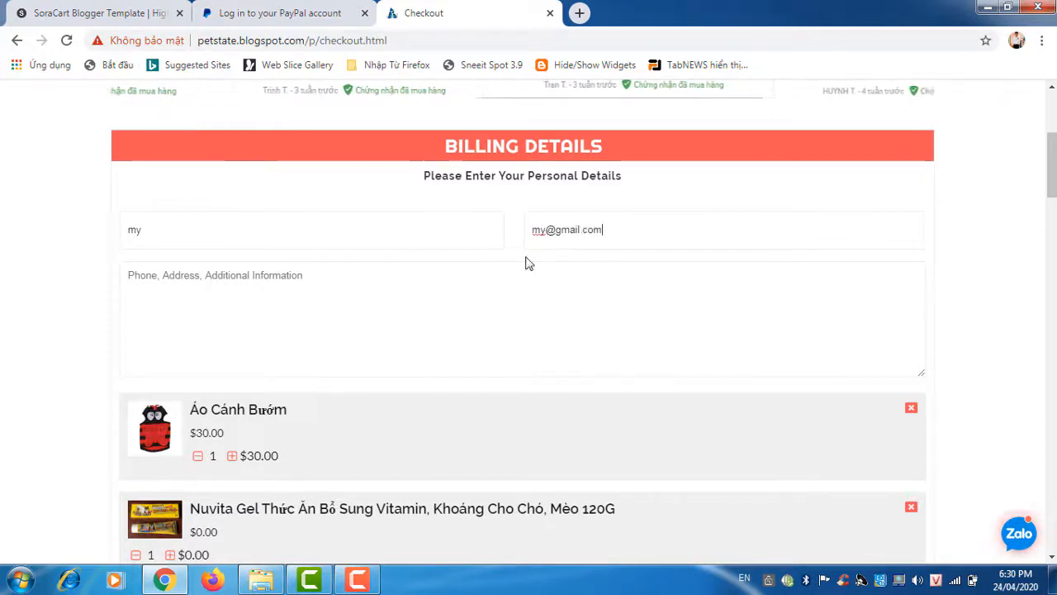
pyautogui.write('sf')
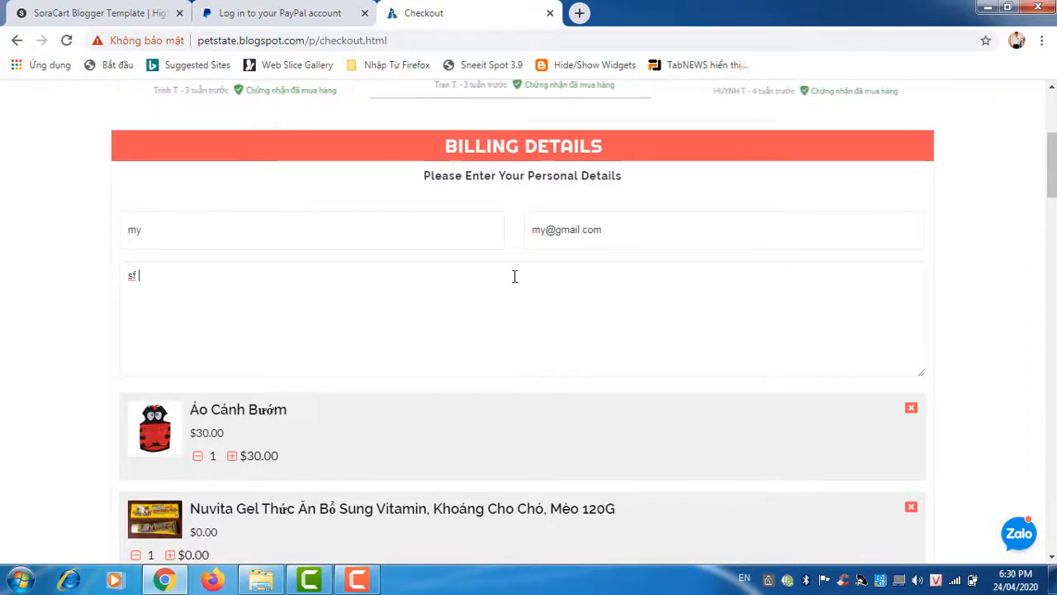
pyautogui.write('ff')
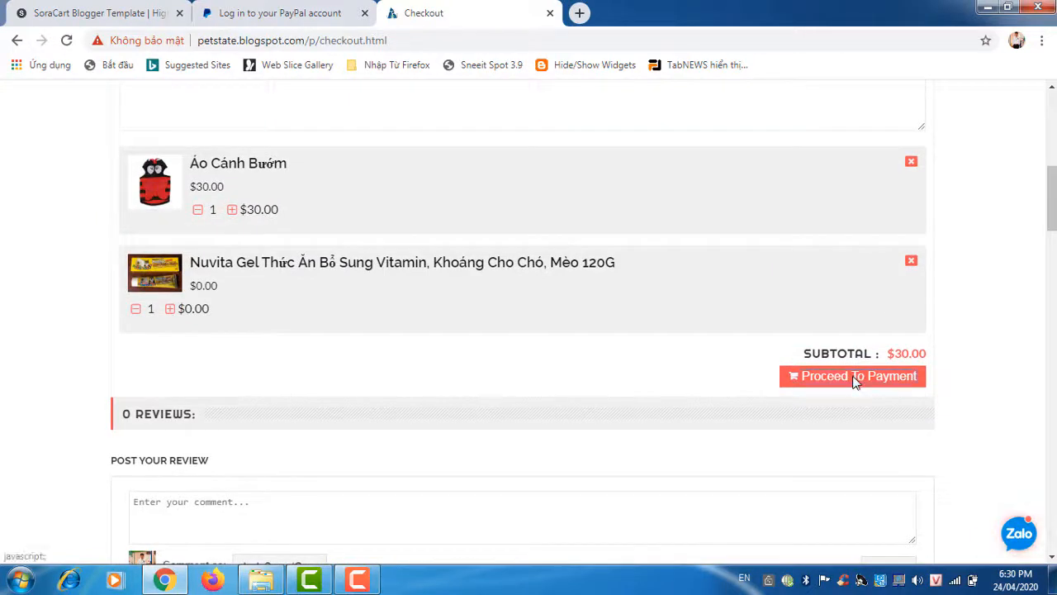
pyautogui.click(852, 376)
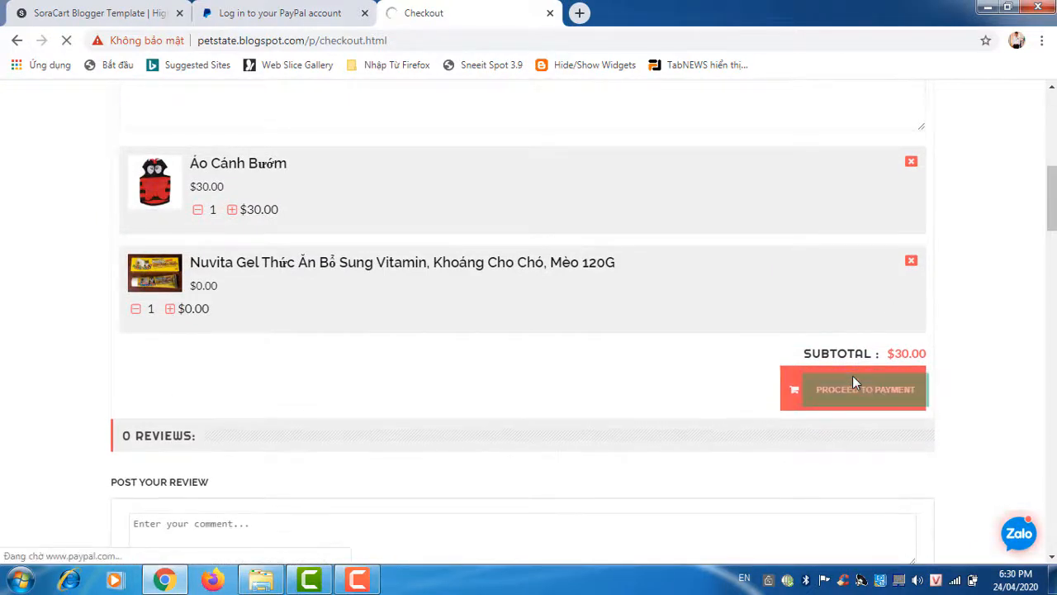
# Review the $30.00 USD PayPal sign-in page and close its tab, leaving the $350.00 page
pyautogui.click(866, 390)
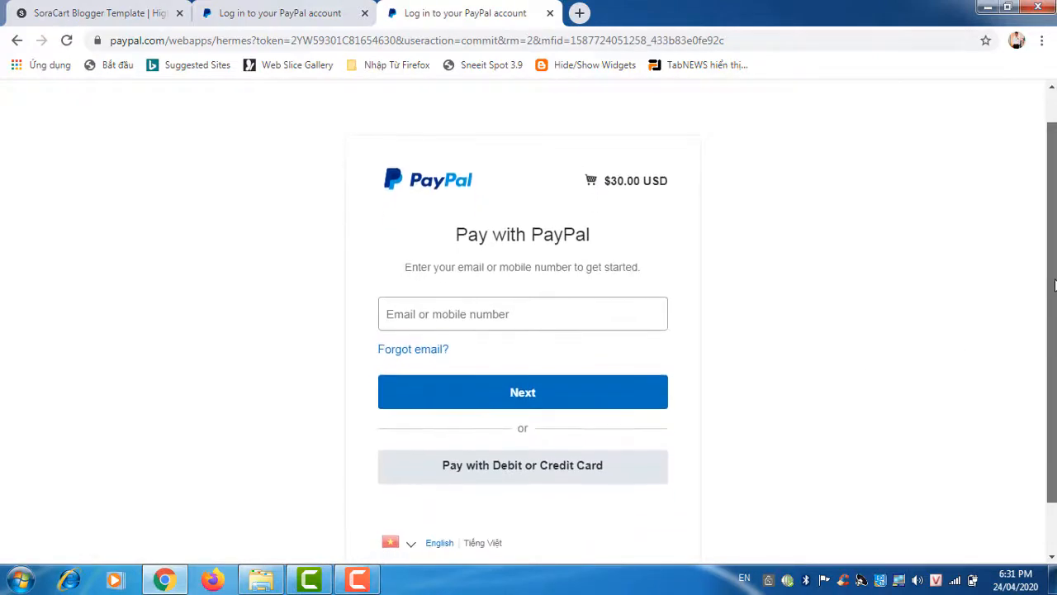
pyautogui.scroll(-3)
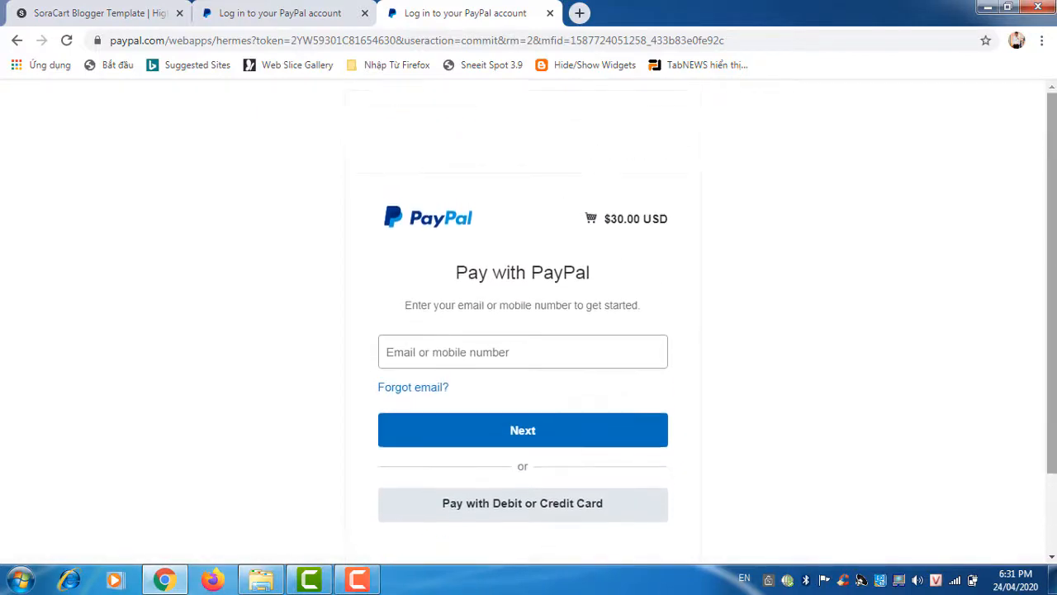
pyautogui.moveTo(1047, 214)
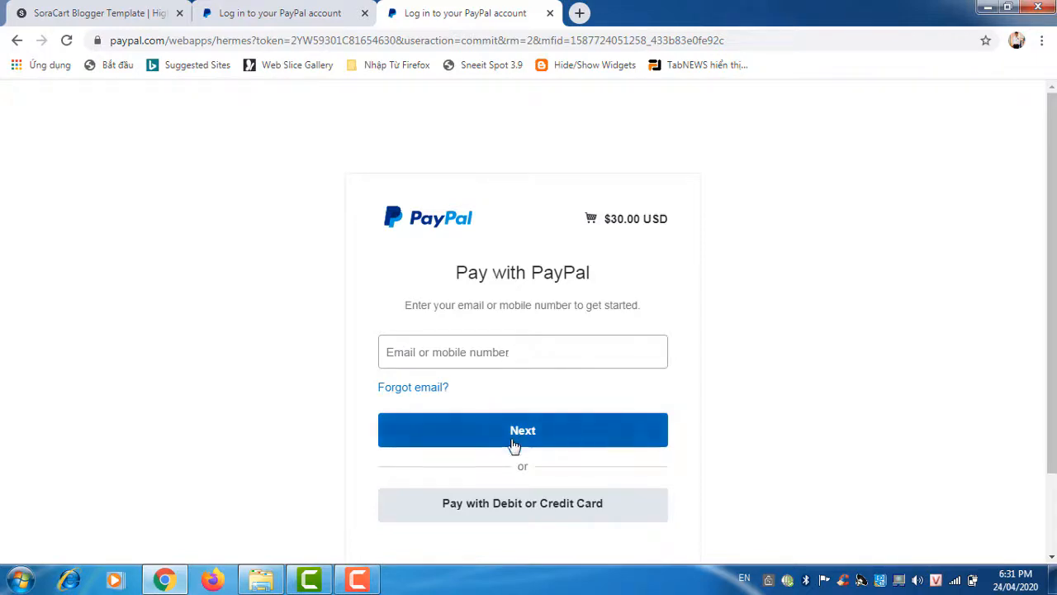
pyautogui.moveTo(622, 241)
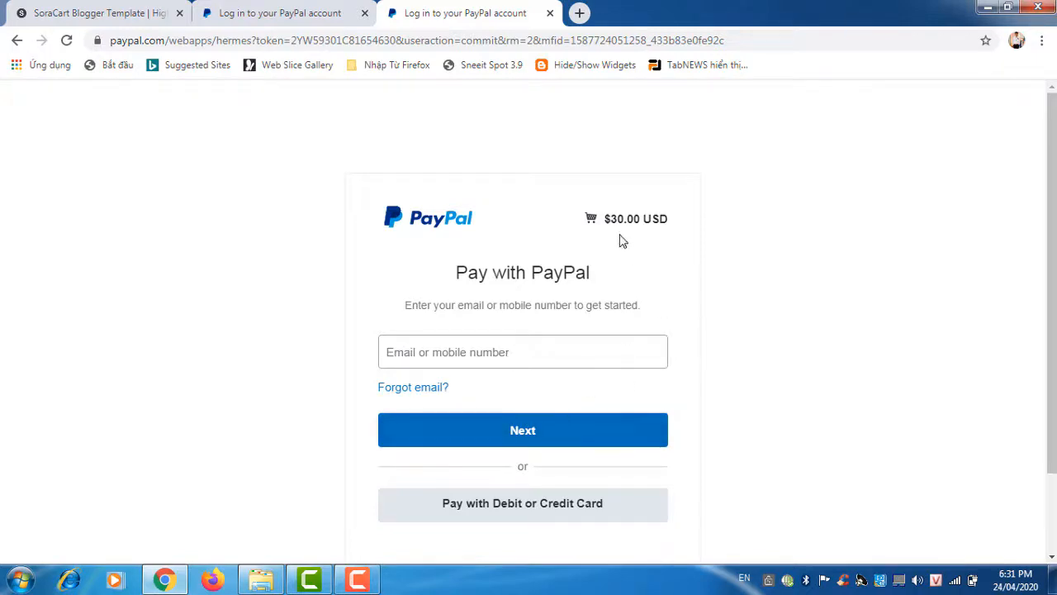
pyautogui.moveTo(598, 254)
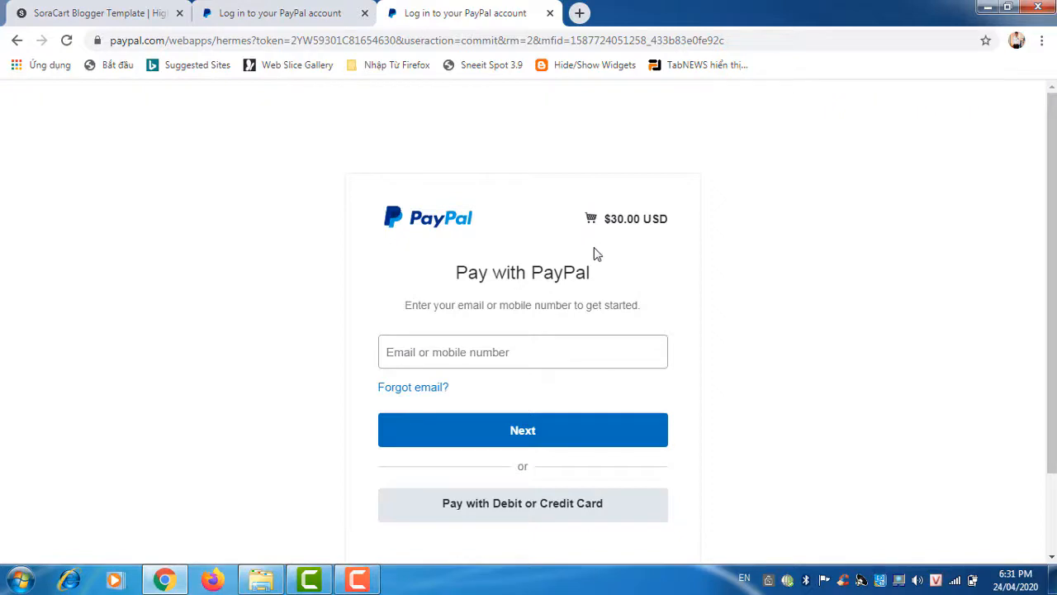
pyautogui.moveTo(621, 234)
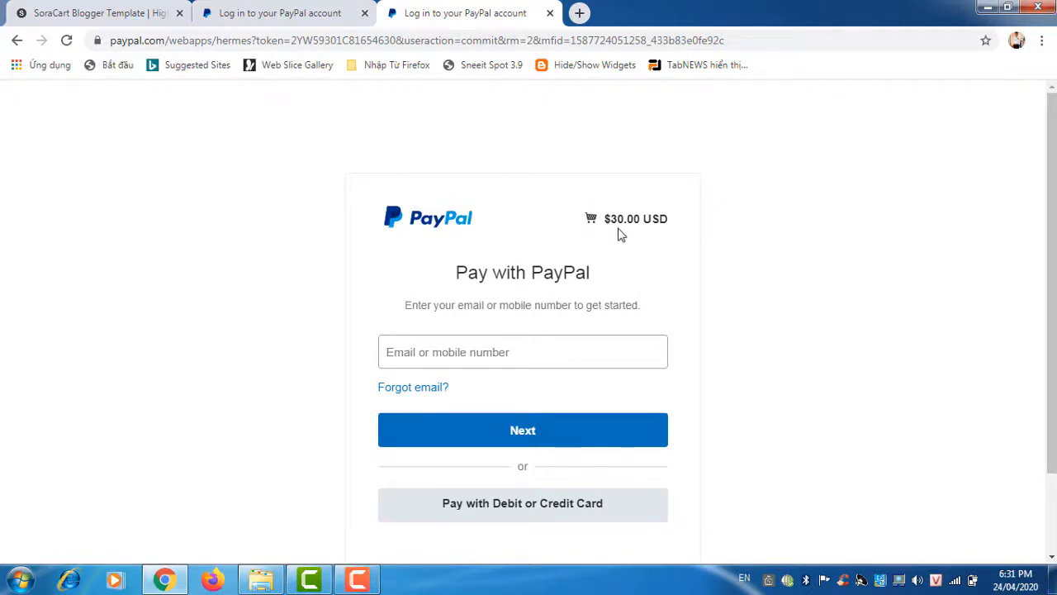
pyautogui.moveTo(627, 240)
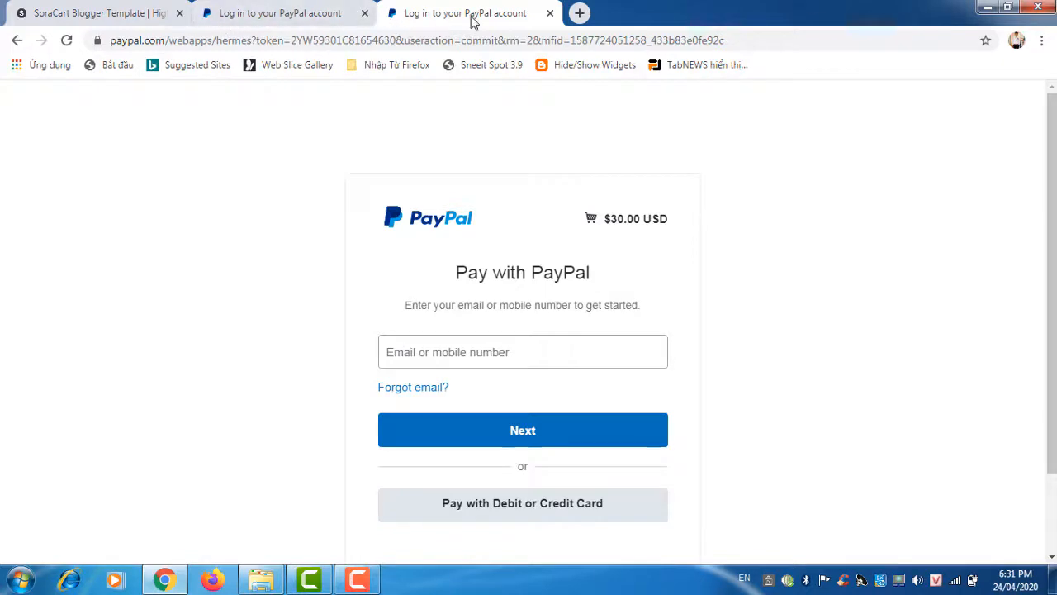
pyautogui.click(548, 13)
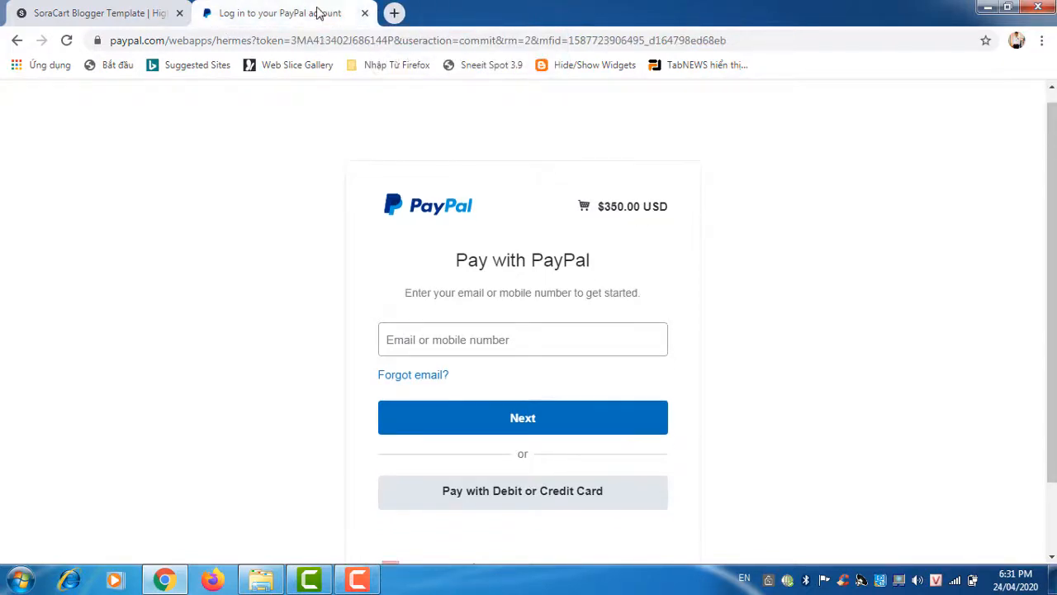
pyautogui.moveTo(96, 13)
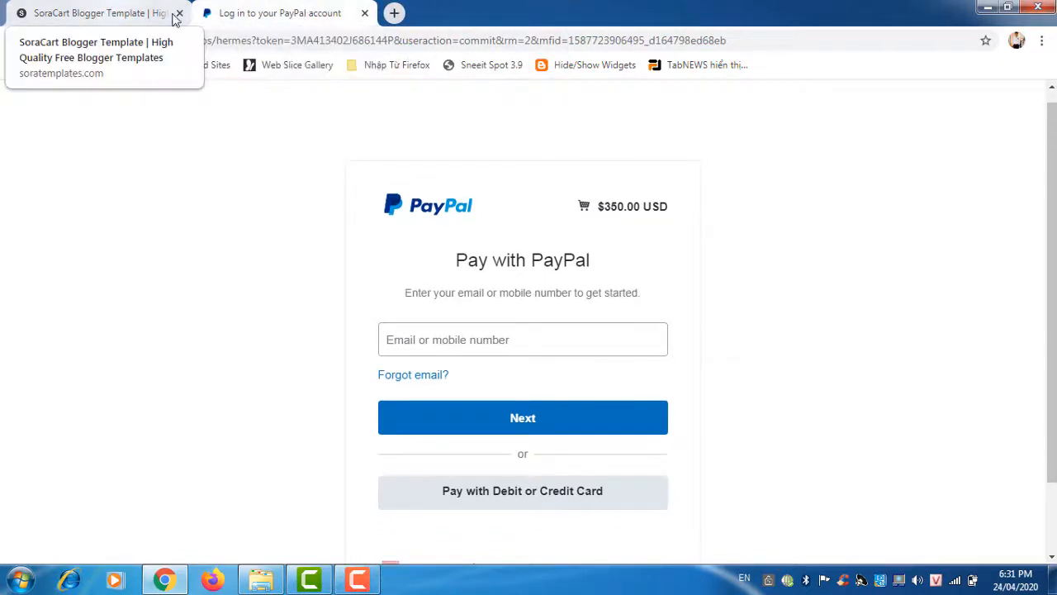
# Return to Pet Academy and scroll its product grid to Gold Membership 50.00$ and Silver Membership 10.00$
pyautogui.click(417, 39)
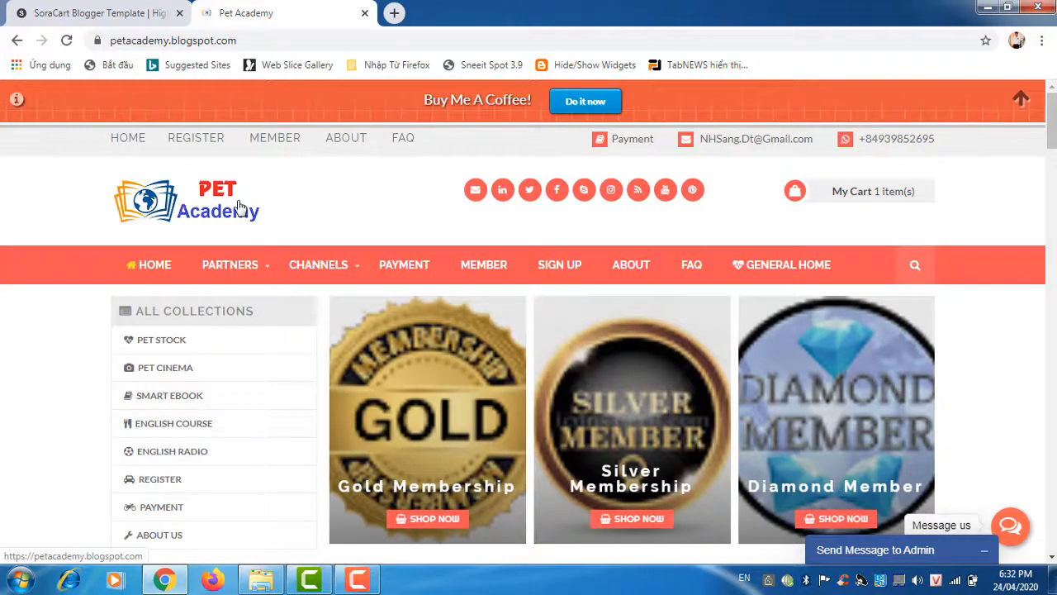
pyautogui.moveTo(155, 264)
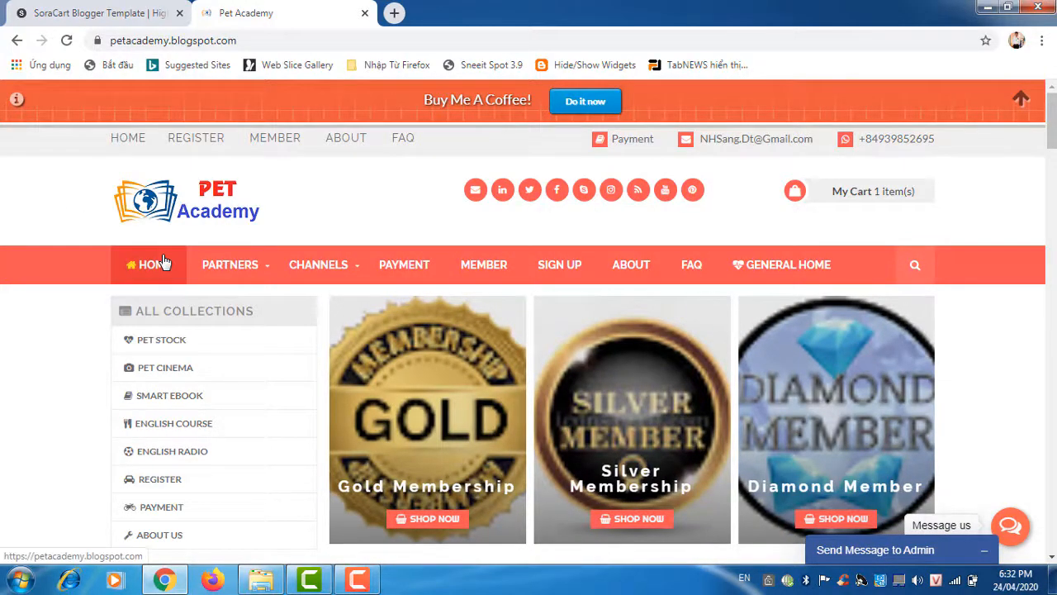
pyautogui.scroll(-3)
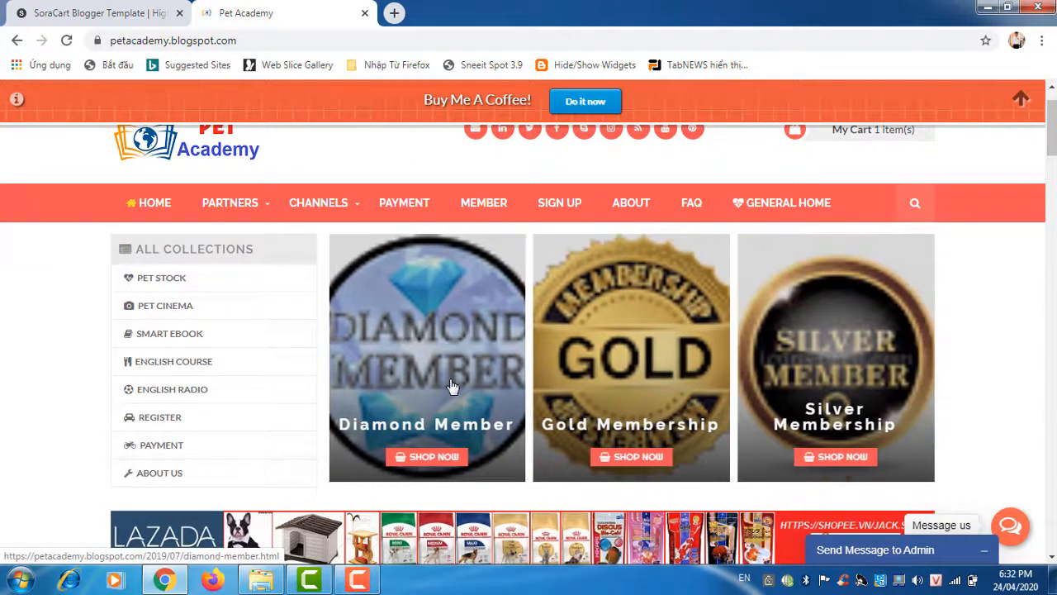
pyautogui.scroll(-3)
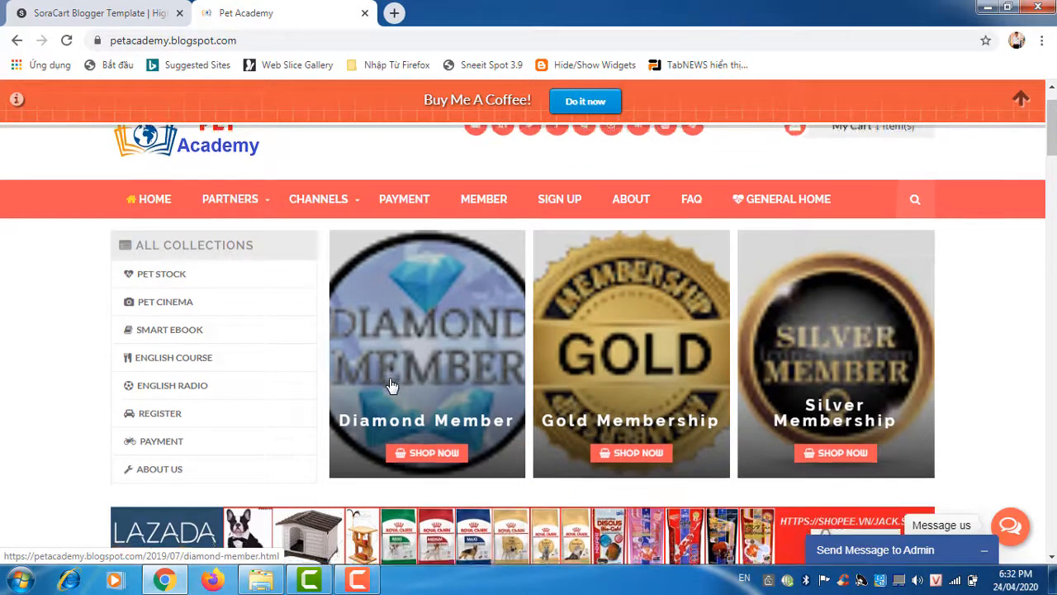
pyautogui.scroll(-3)
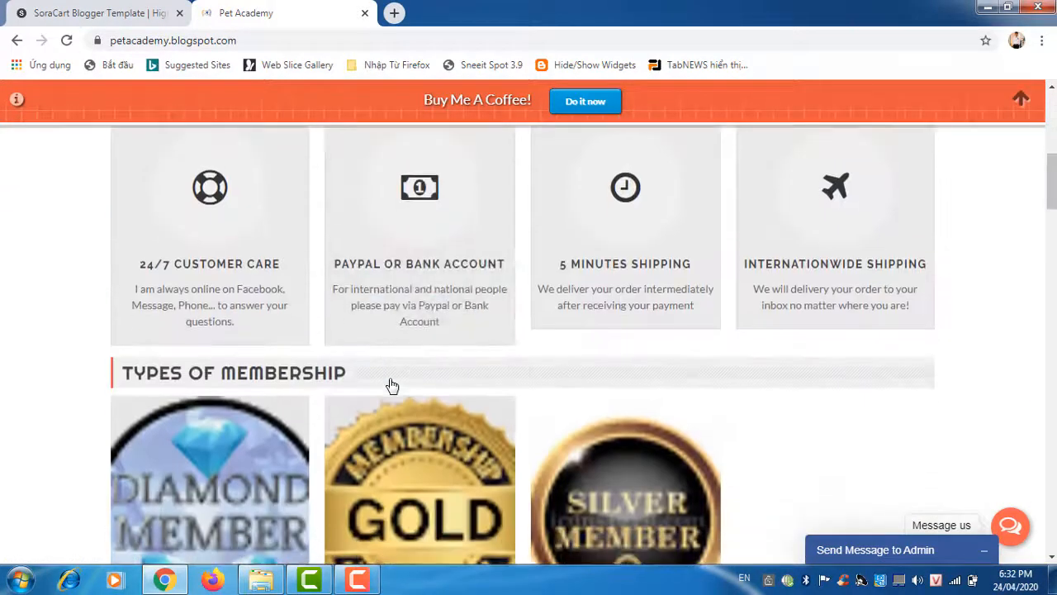
pyautogui.scroll(-3)
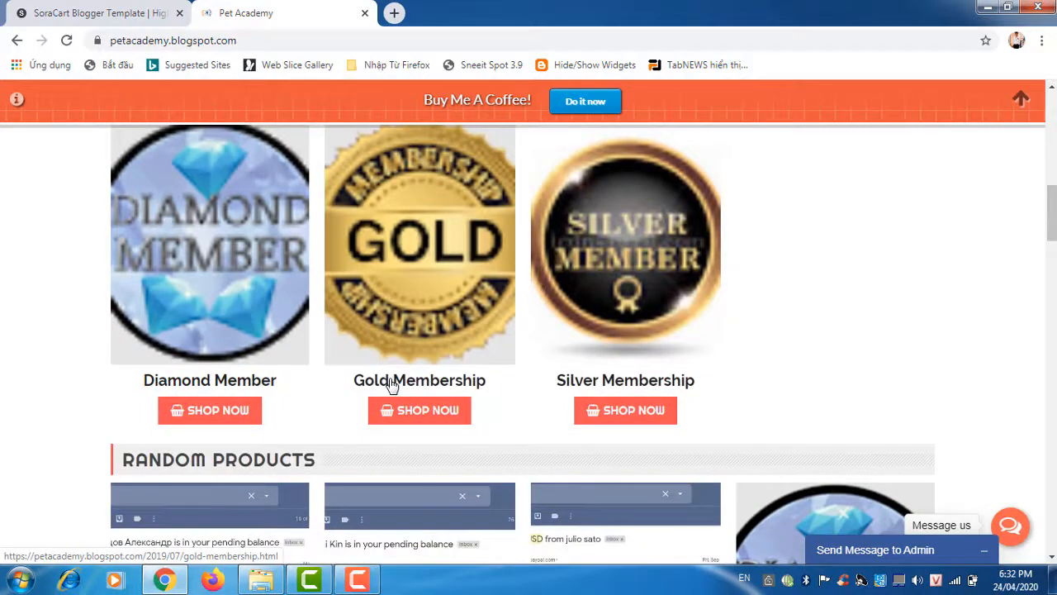
pyautogui.scroll(-3)
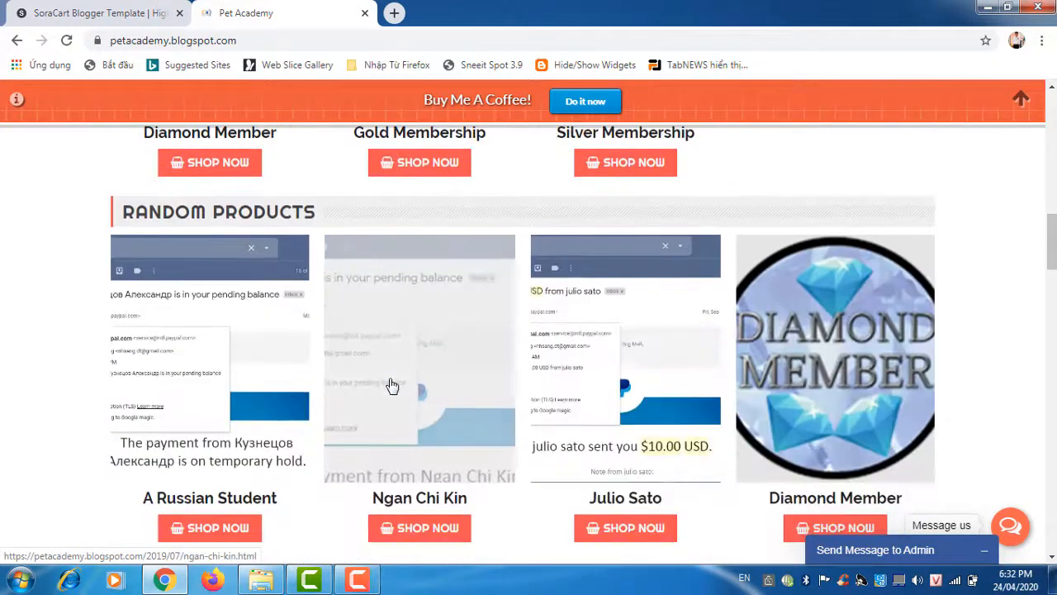
pyautogui.scroll(-3)
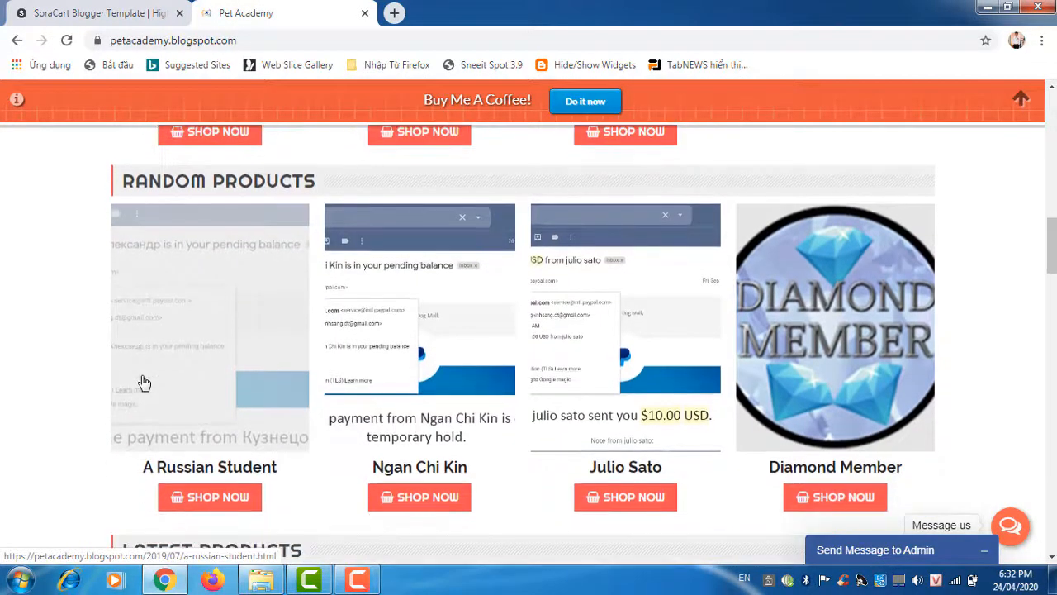
pyautogui.scroll(-3)
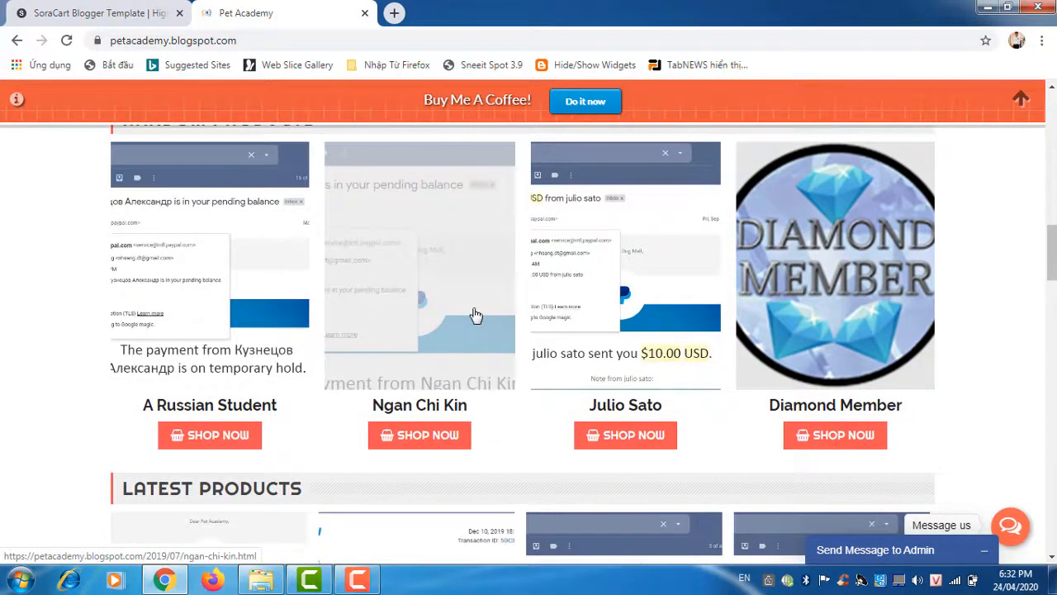
pyautogui.scroll(-3)
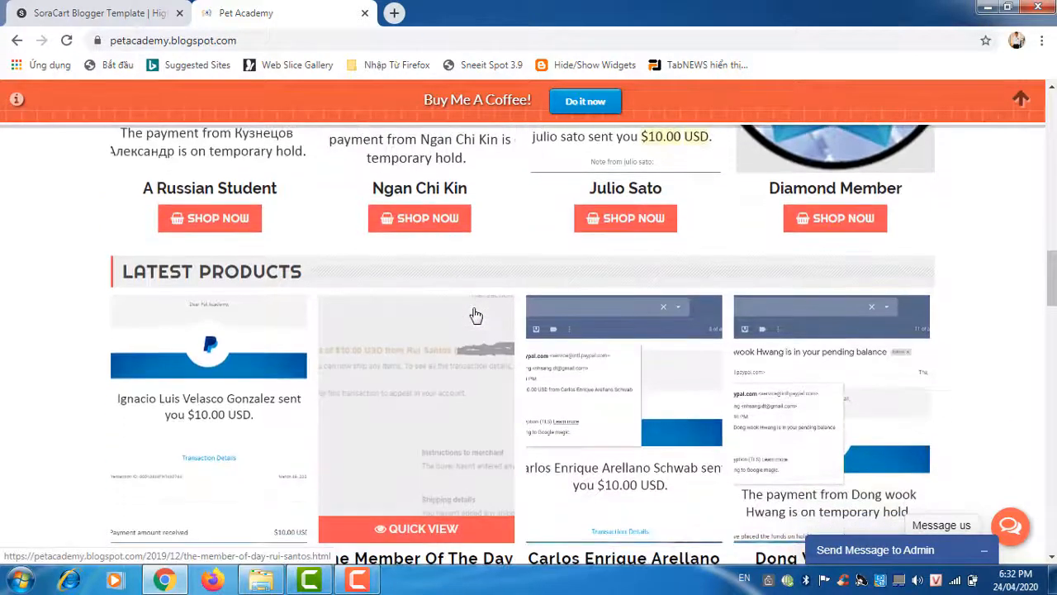
pyautogui.scroll(-3)
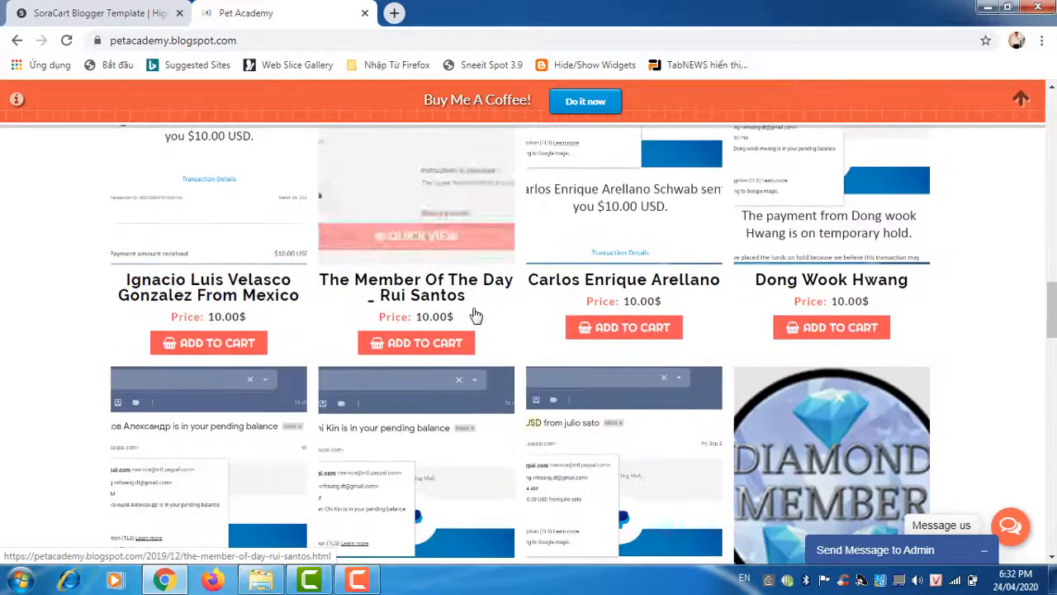
pyautogui.scroll(-3)
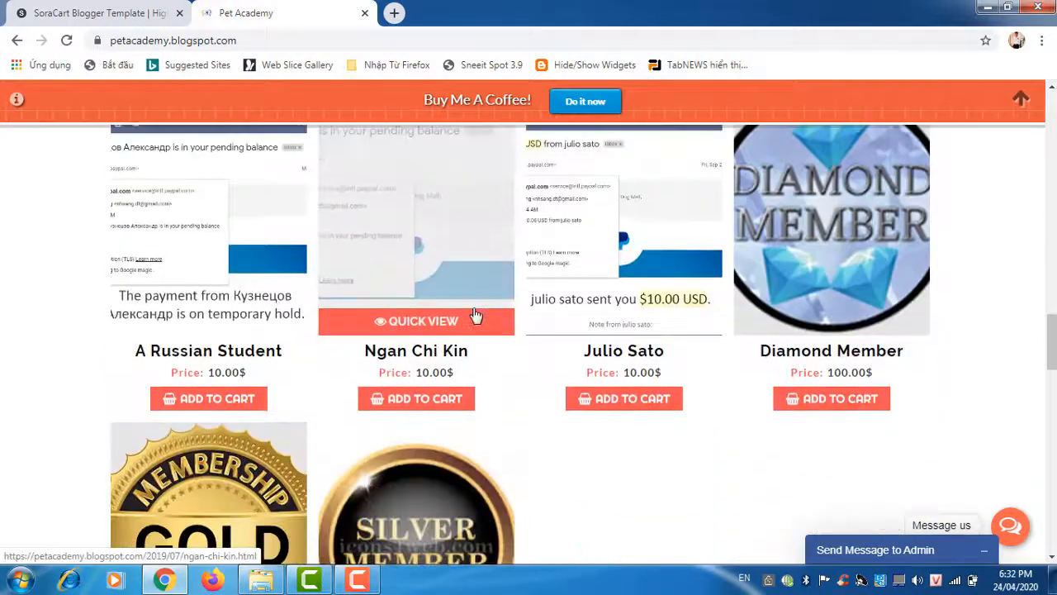
pyautogui.scroll(-3)
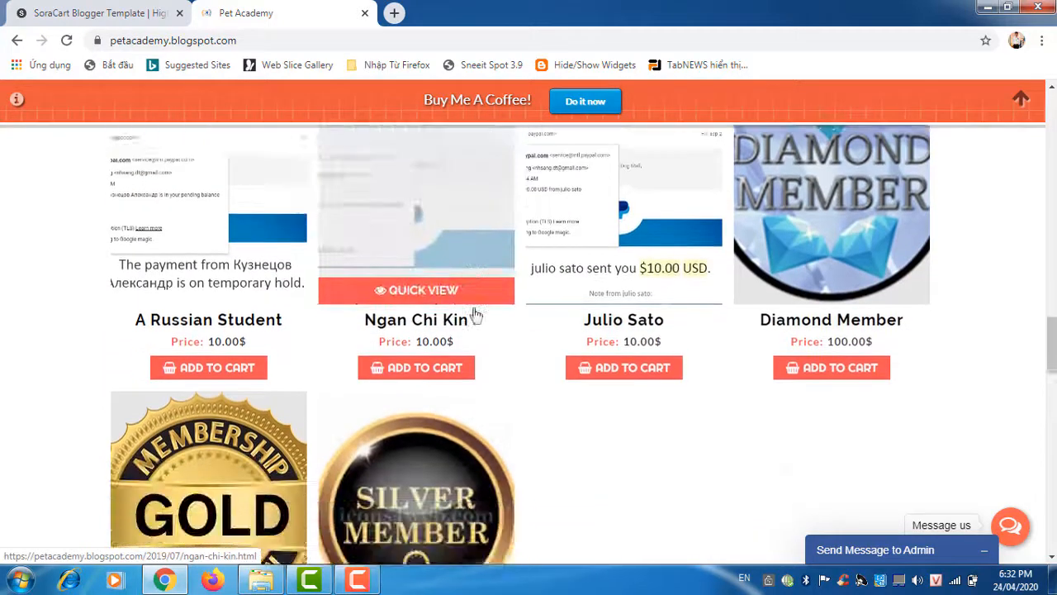
pyautogui.scroll(-3)
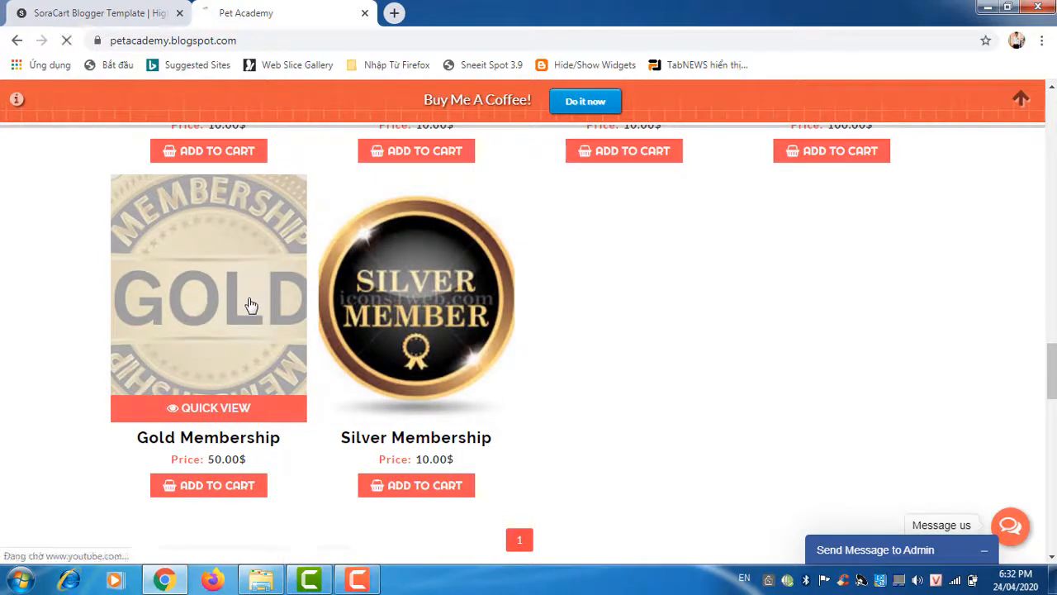
# Open the Gold Membership product page and read through its price and description
pyautogui.click(208, 298)
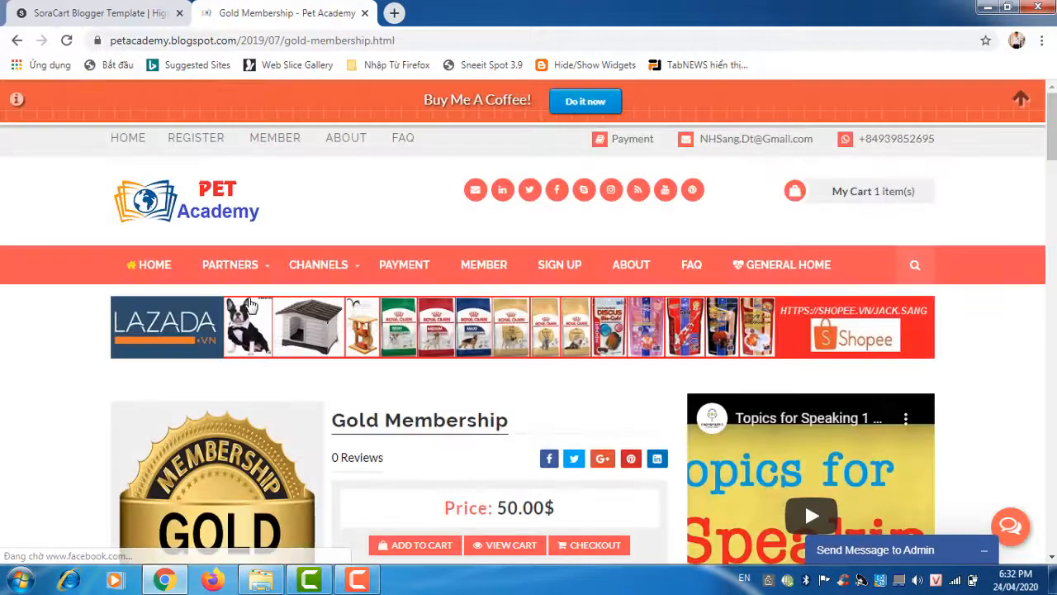
pyautogui.scroll(-3)
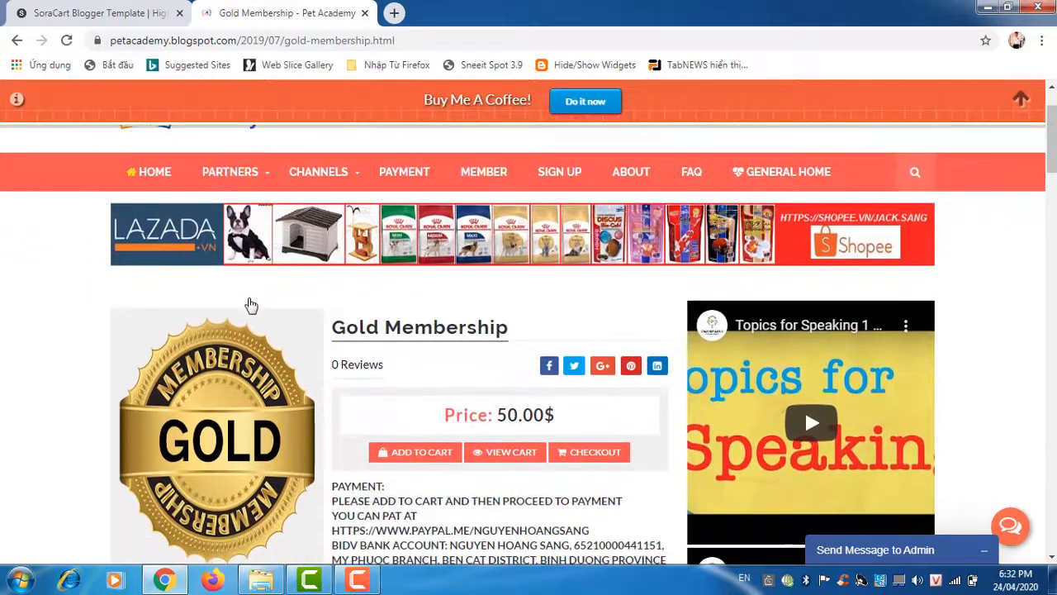
pyautogui.scroll(-3)
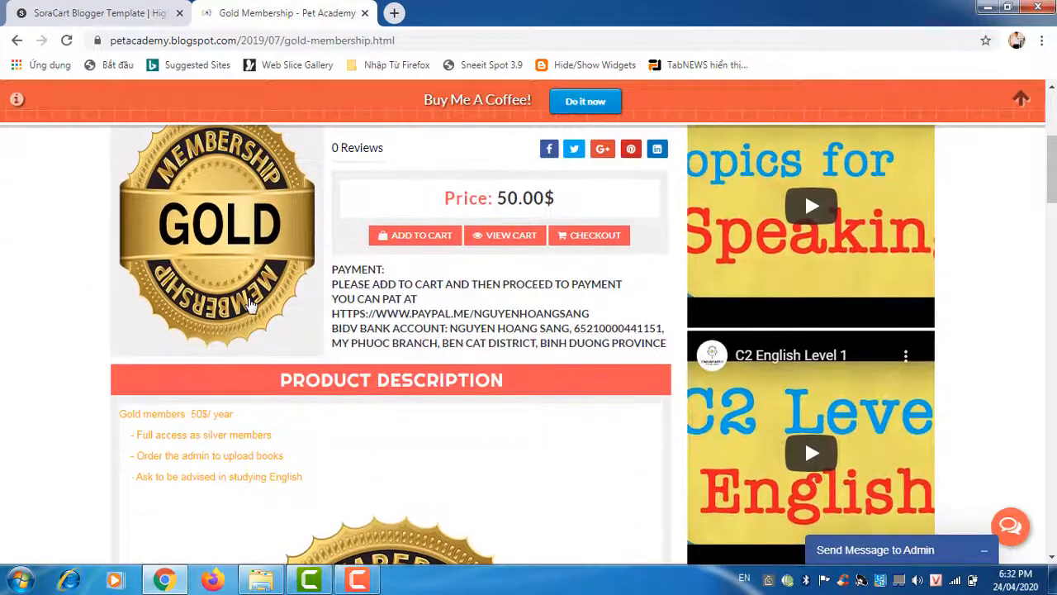
pyautogui.scroll(3)
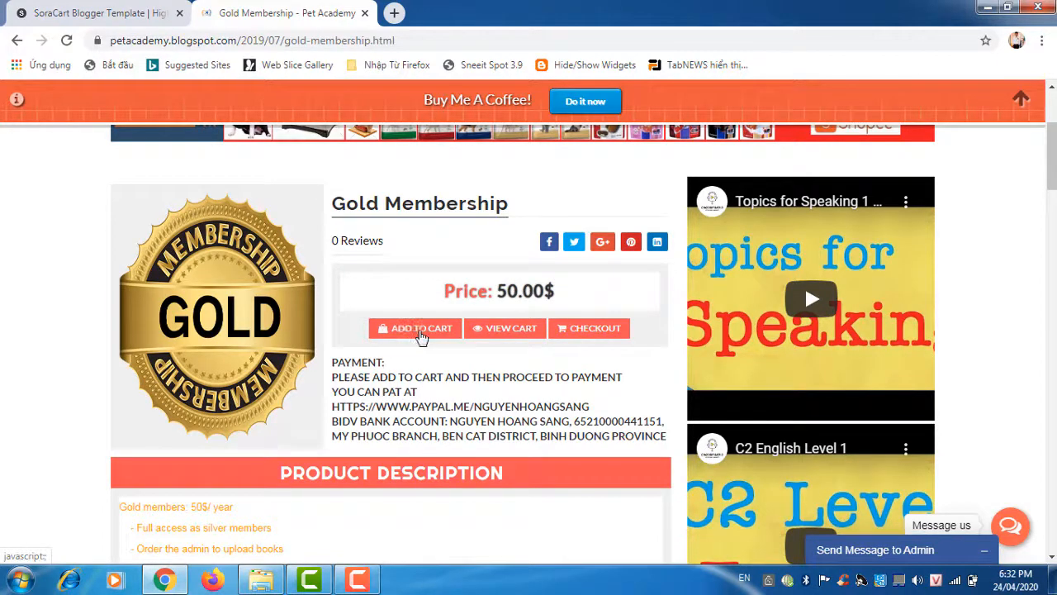
pyautogui.scroll(-3)
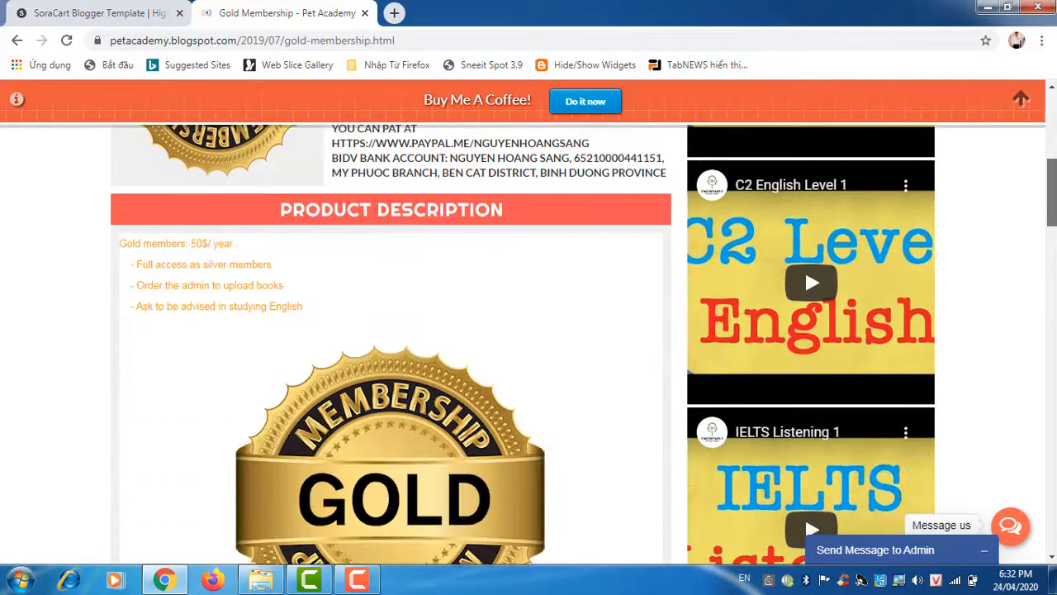
pyautogui.scroll(-3)
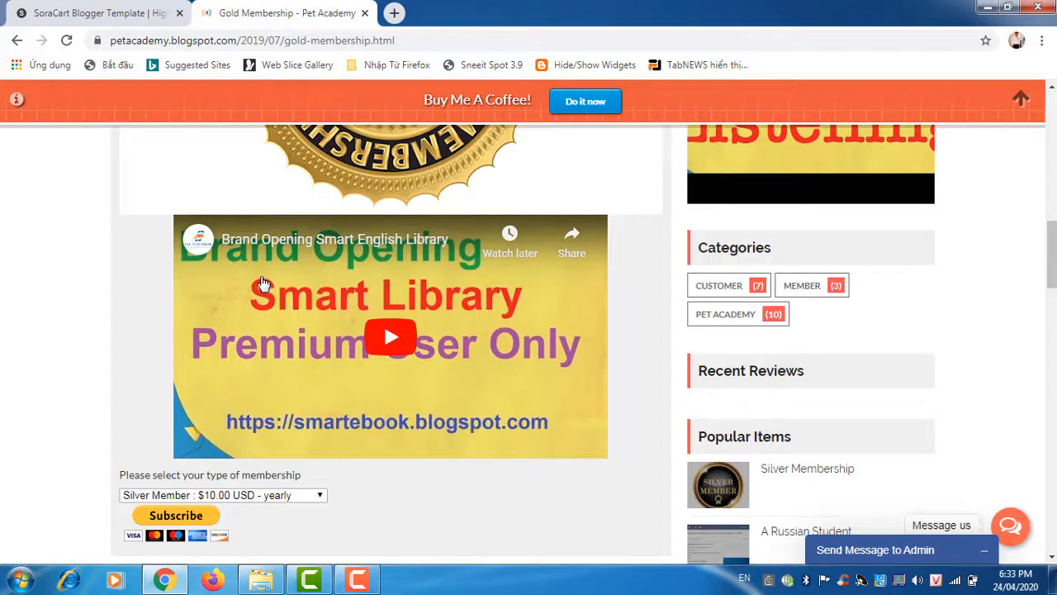
pyautogui.moveTo(275, 405)
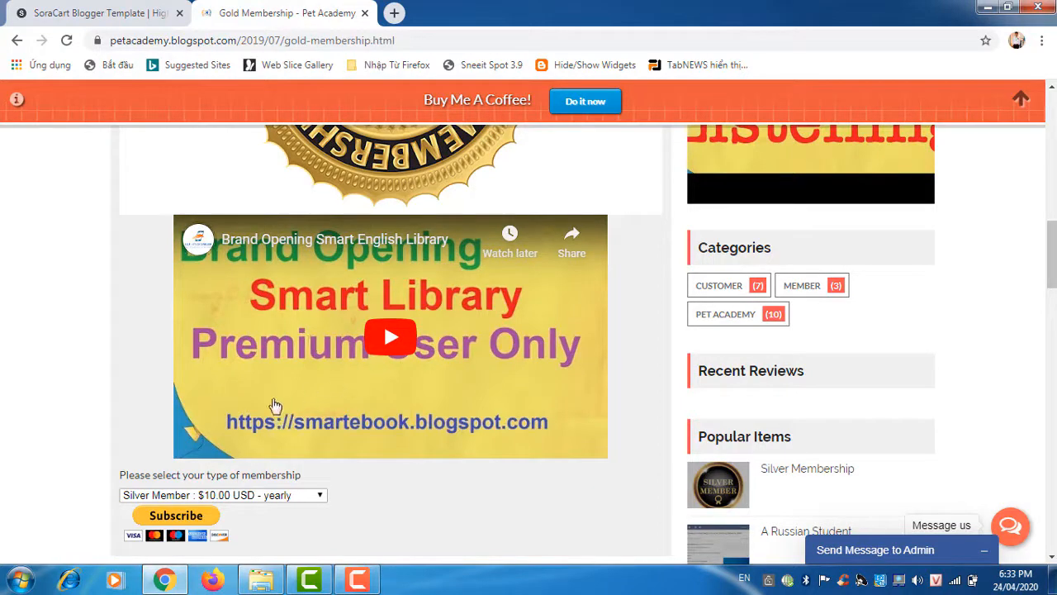
# Play and pause the embedded YouTube promo video, then browse the subscription options below
pyautogui.click(390, 337)
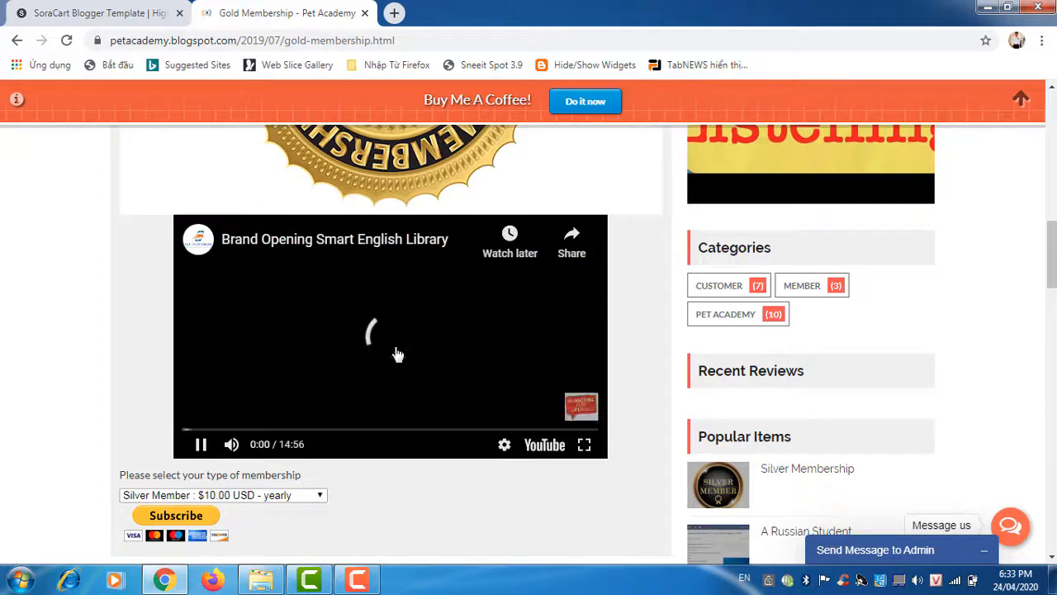
pyautogui.click(200, 445)
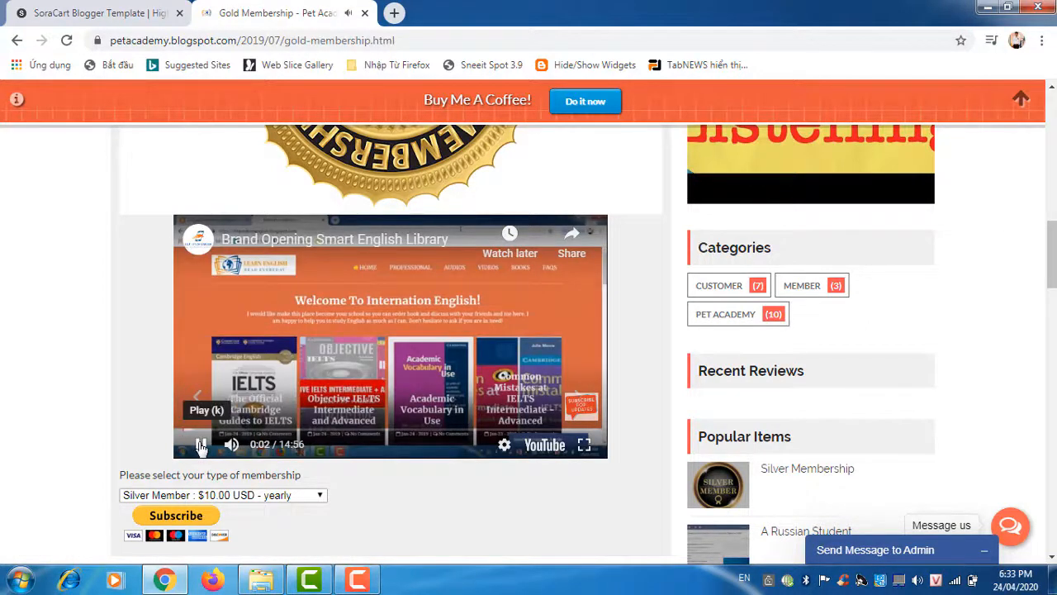
pyautogui.click(198, 444)
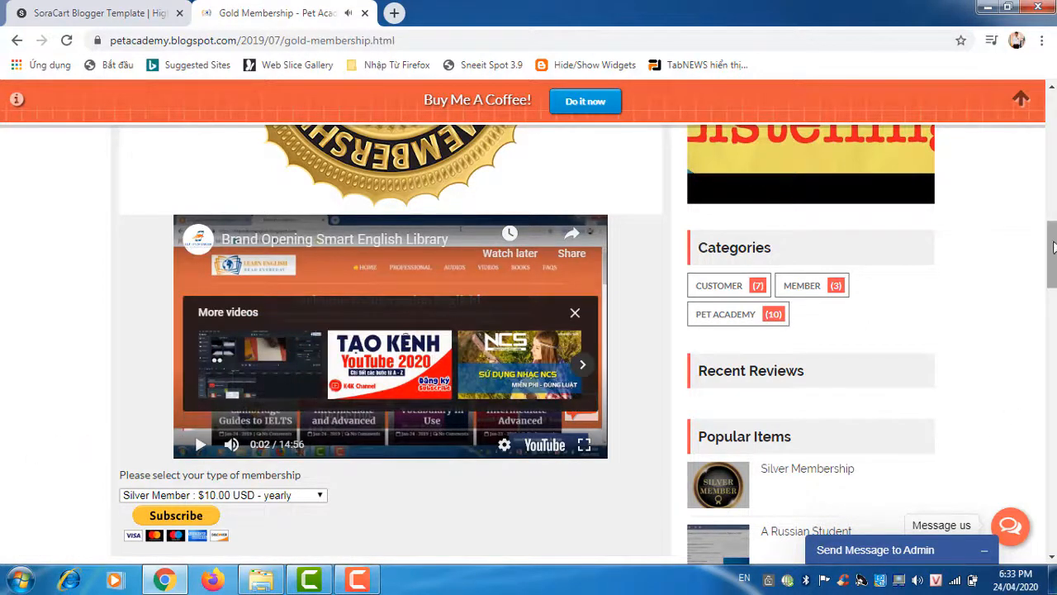
pyautogui.scroll(-3)
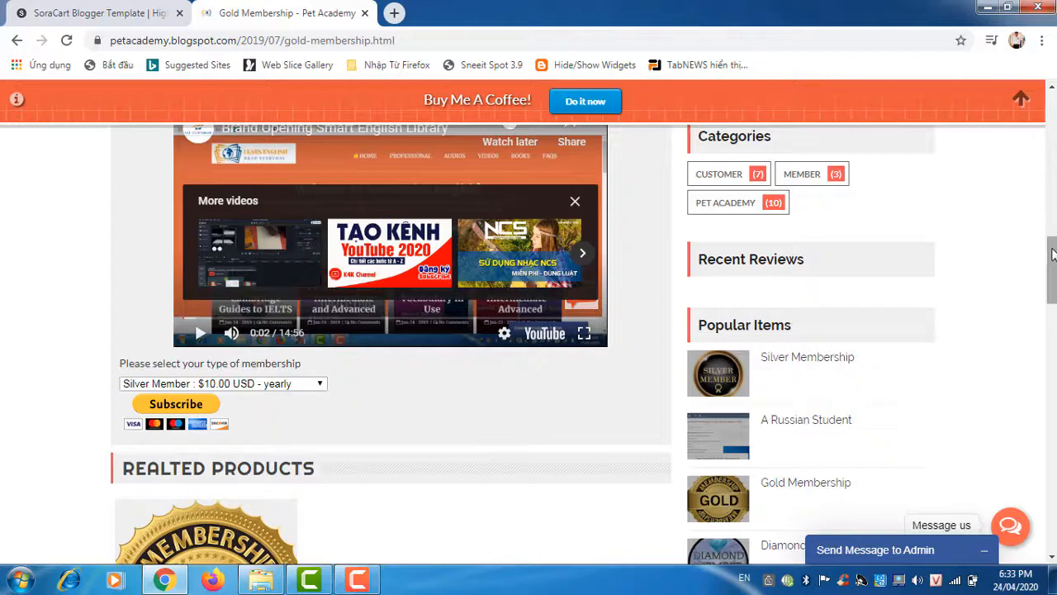
pyautogui.scroll(-3)
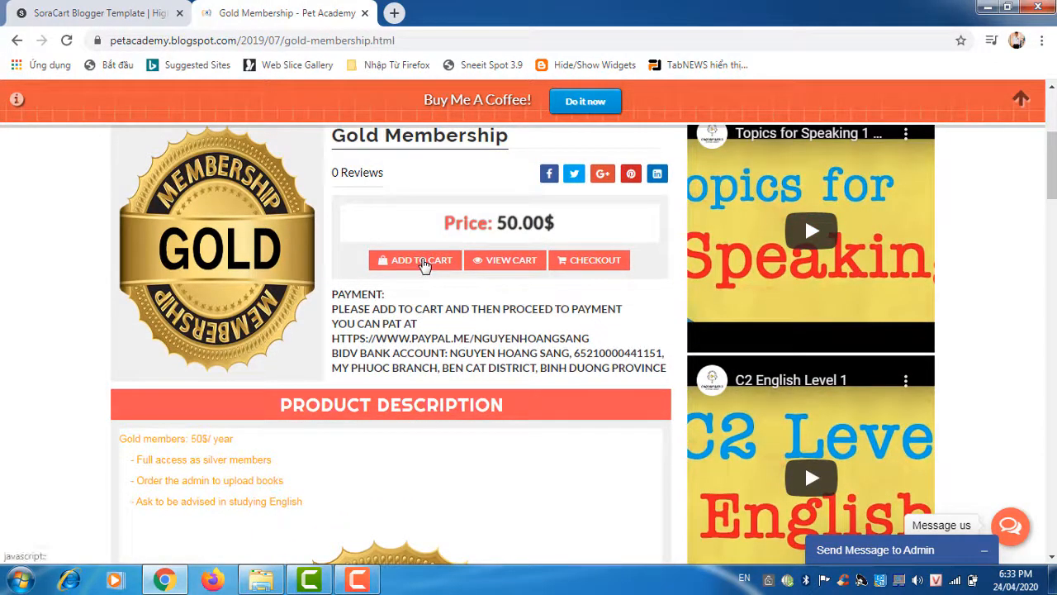
# Add Gold Membership to the cart and continue to the checkout billing page
pyautogui.click(415, 259)
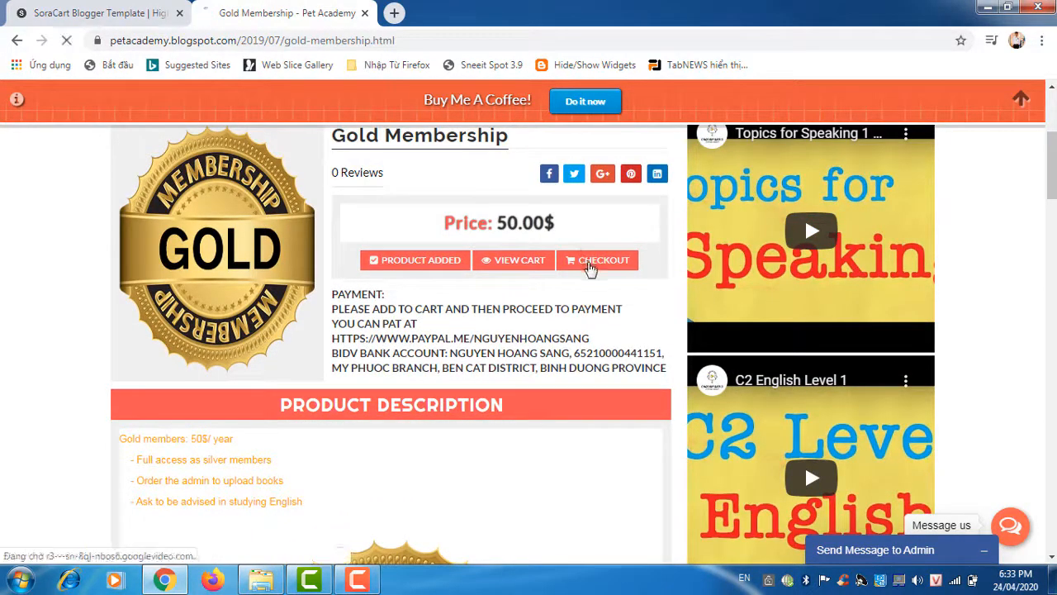
pyautogui.click(598, 259)
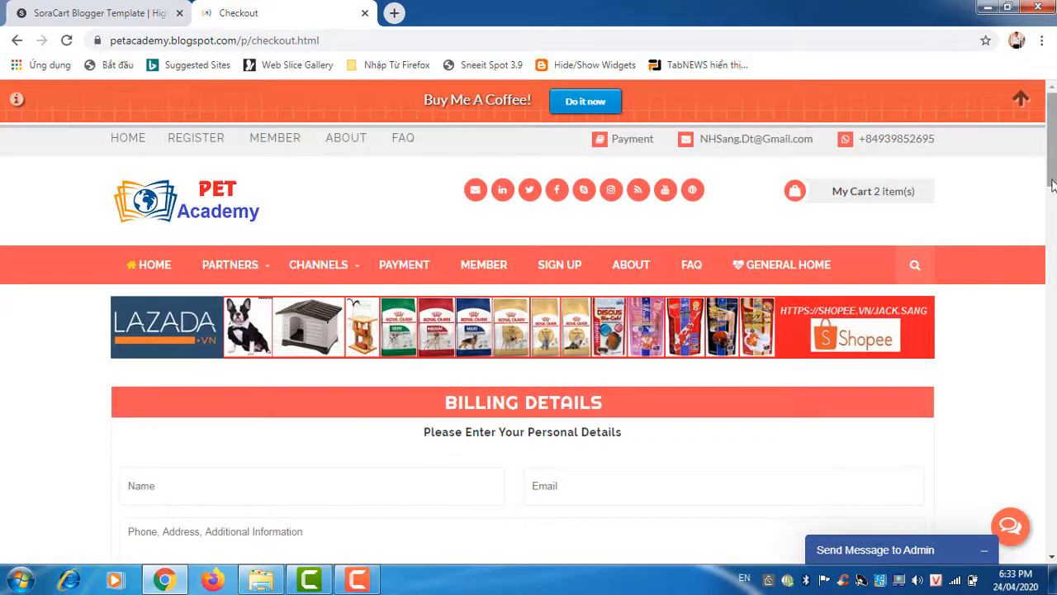
# Fill the billing form with name 'my', a saved email and placeholder details 'jilk kjflk'
pyautogui.scroll(-3)
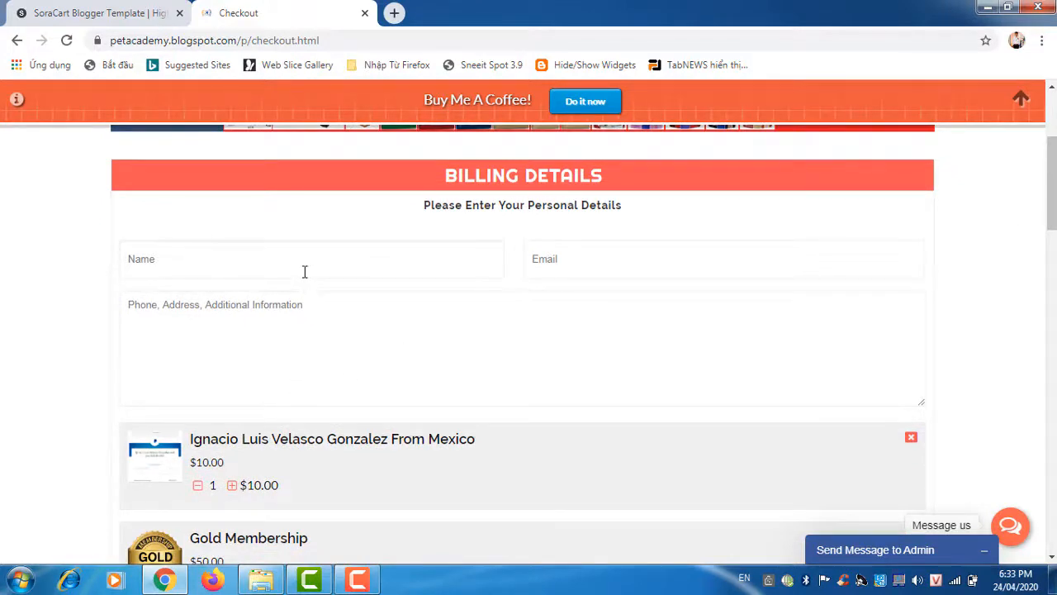
pyautogui.click(312, 258)
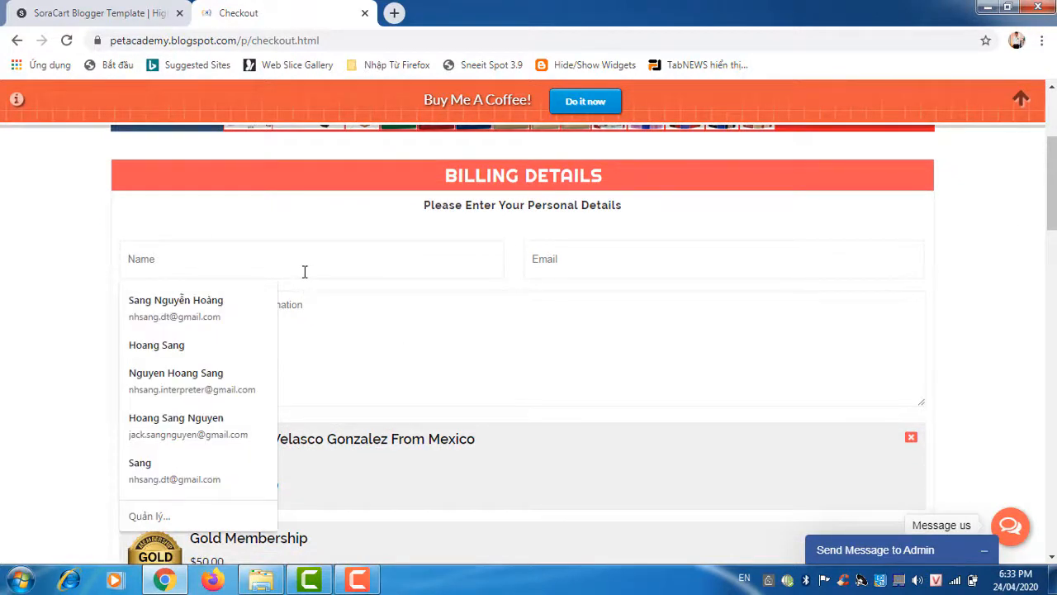
pyautogui.write('my')
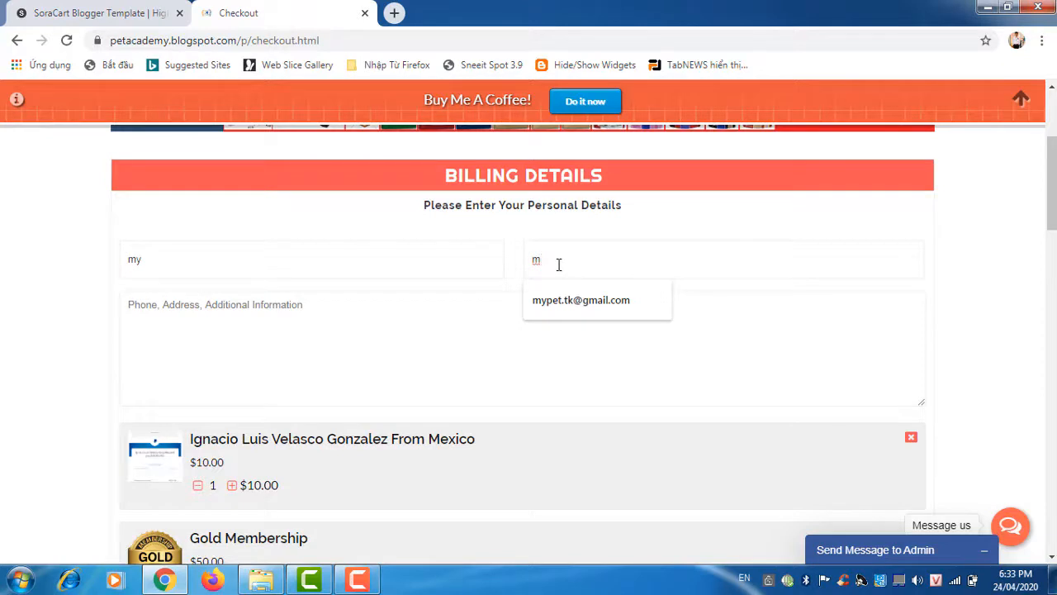
pyautogui.click(581, 301)
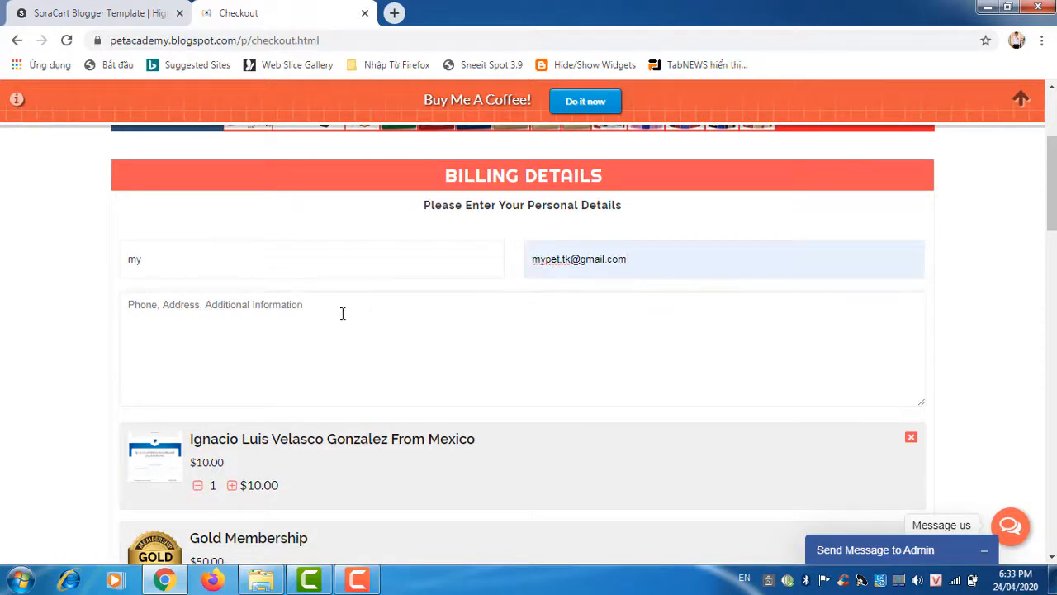
pyautogui.write('jilk kjflkj ljlk')
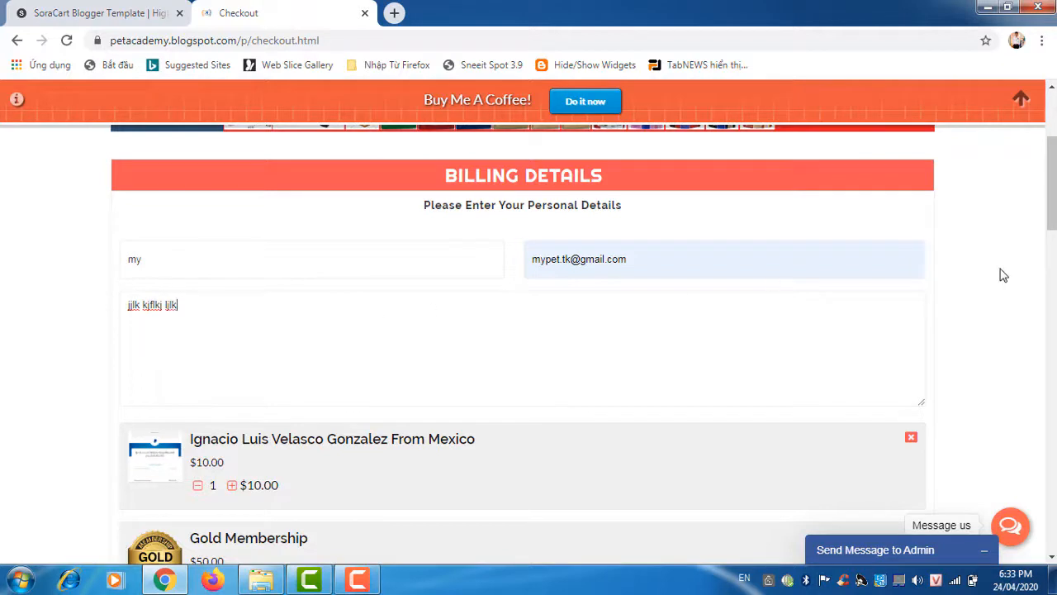
# Proceed to payment for the $60.00 Gold Membership order
pyautogui.scroll(-3)
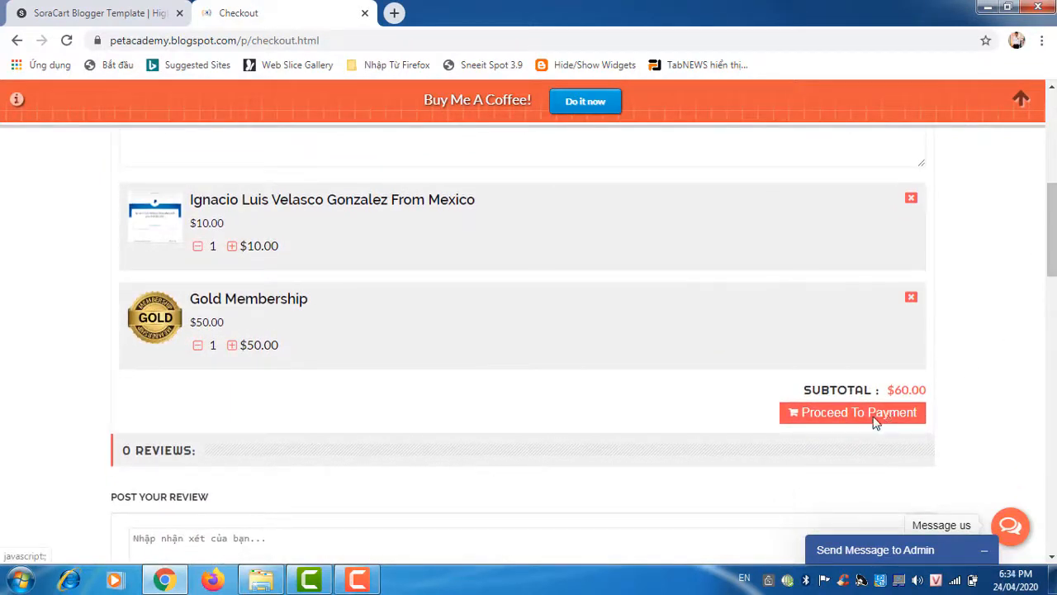
pyautogui.click(852, 413)
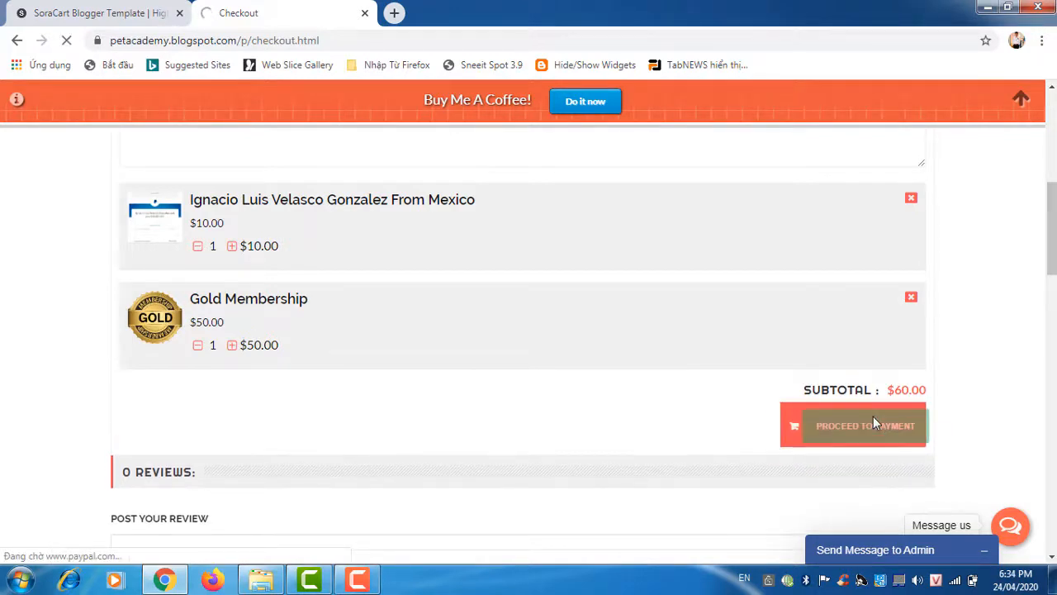
# Launch Pay with PayPal for the $60.00 USD order and reach the PayPal login email field
pyautogui.click(853, 426)
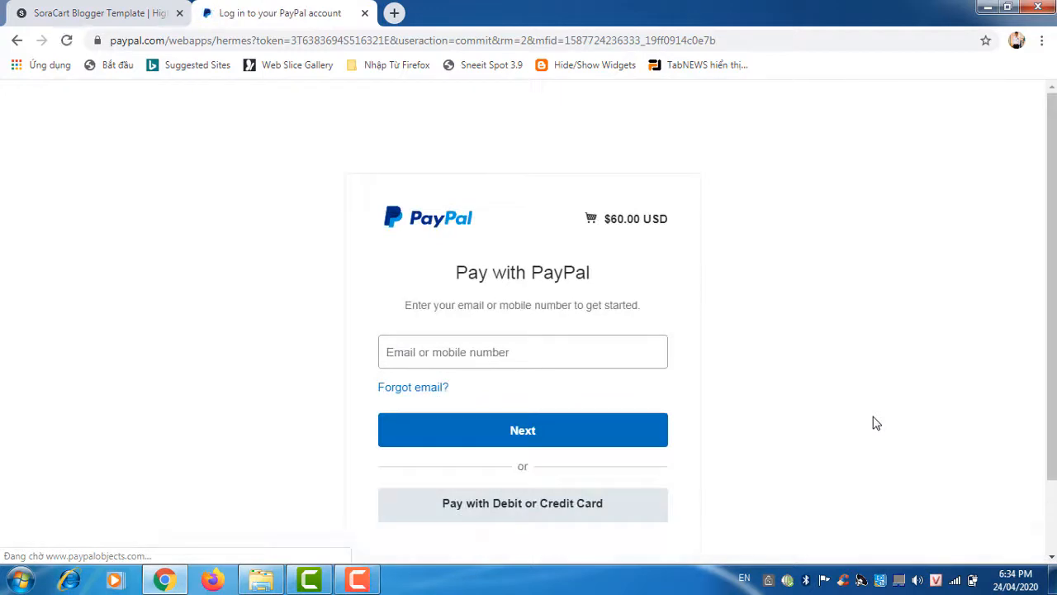
pyautogui.moveTo(1000, 355)
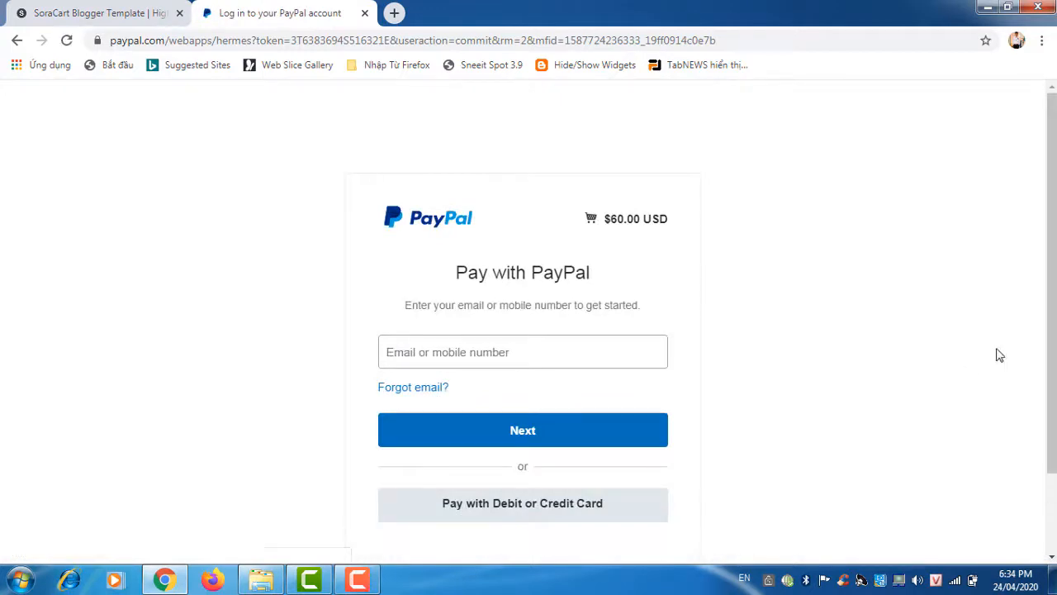
pyautogui.scroll(-3)
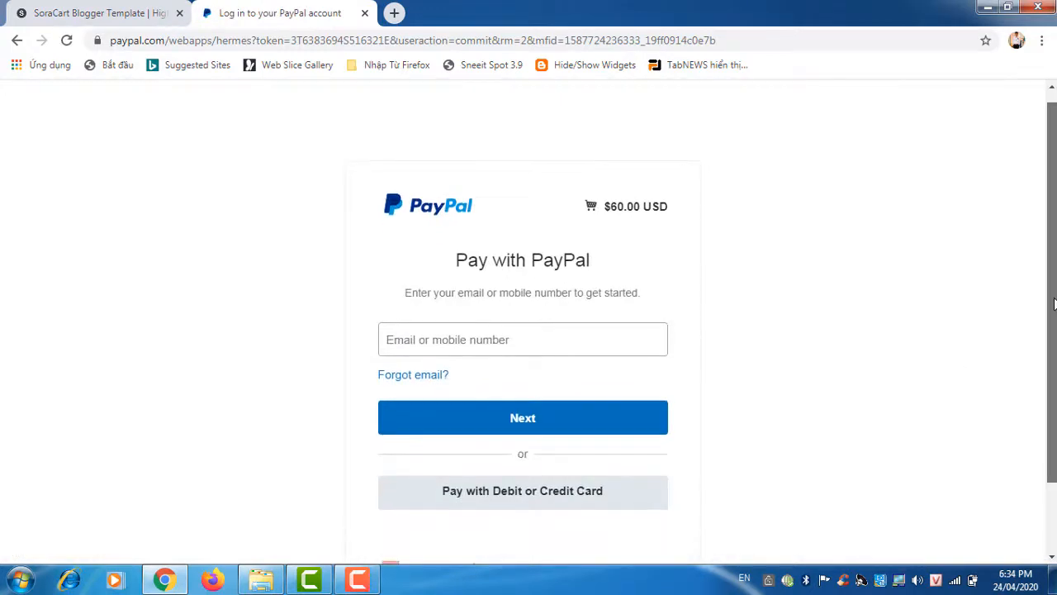
pyautogui.scroll(-3)
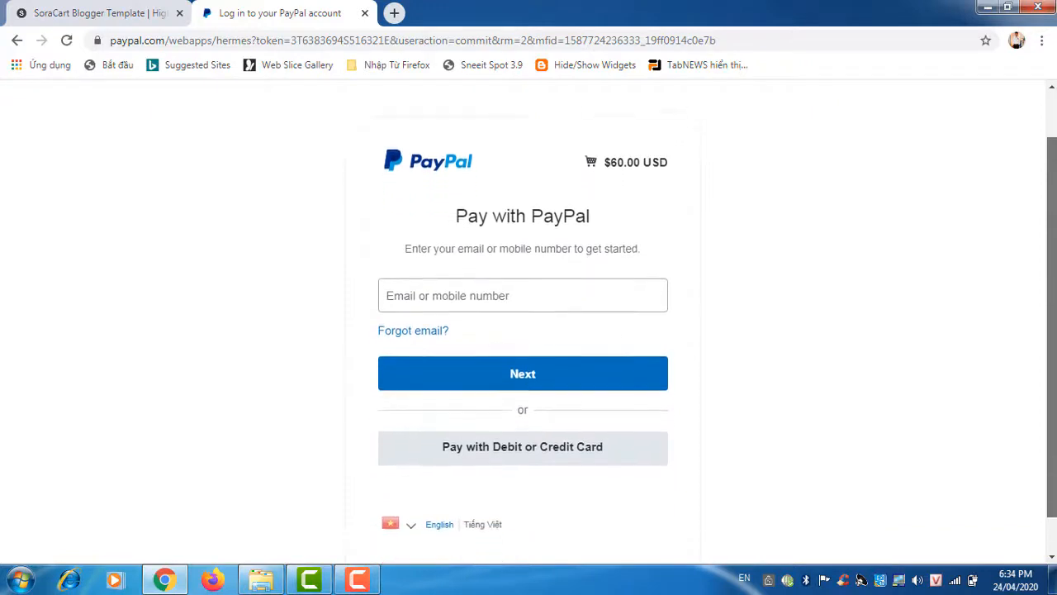
pyautogui.scroll(-3)
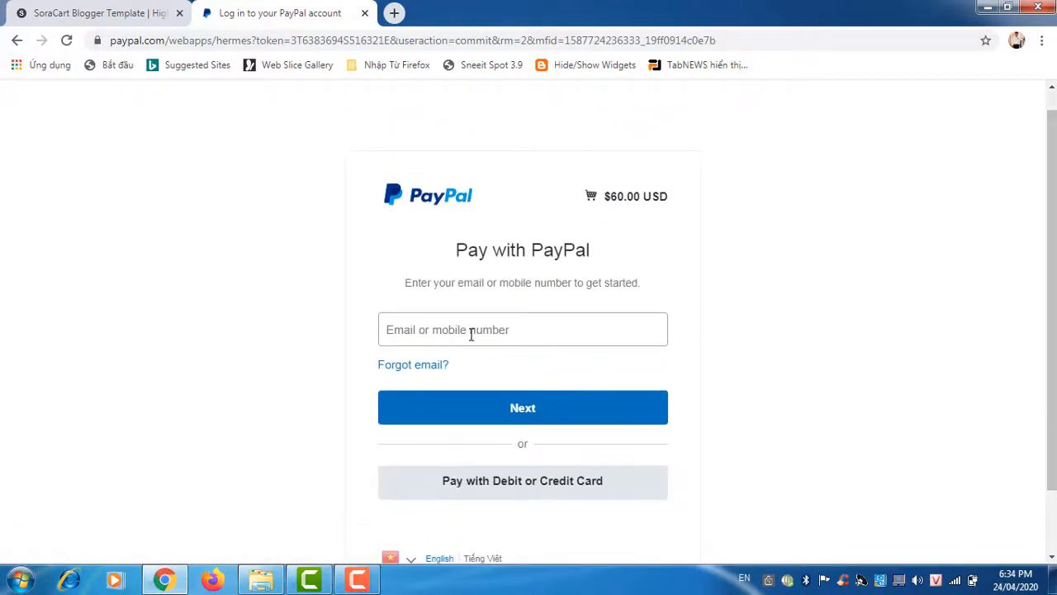
pyautogui.click(522, 330)
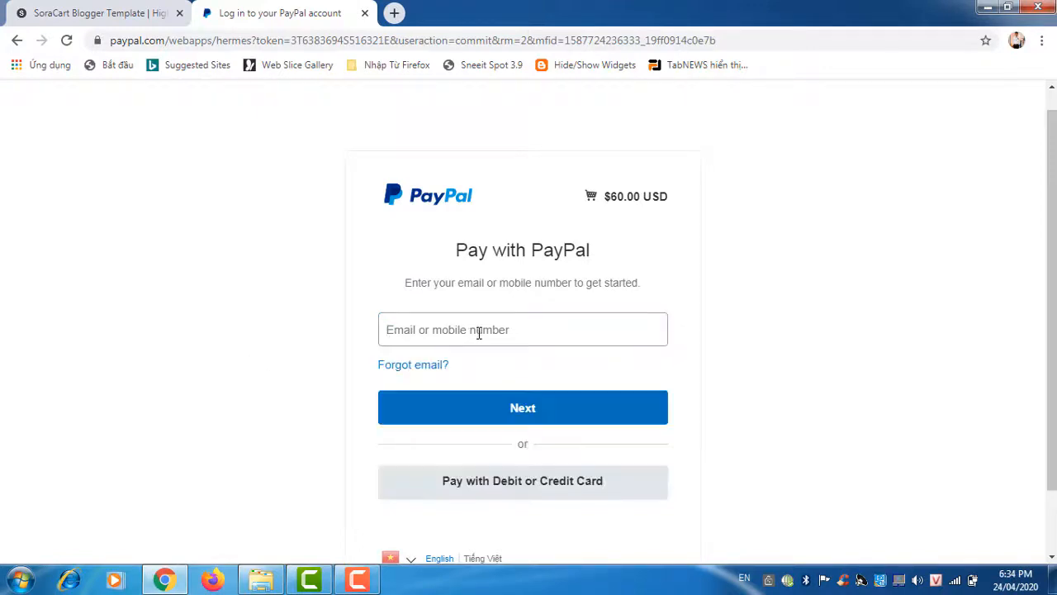
pyautogui.moveTo(824, 323)
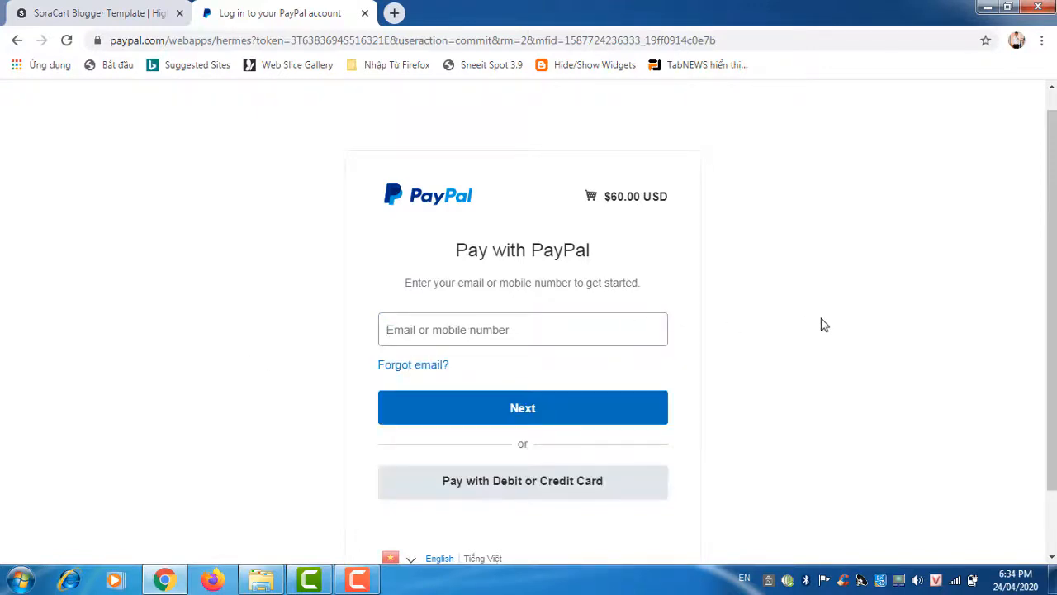
pyautogui.moveTo(677, 285)
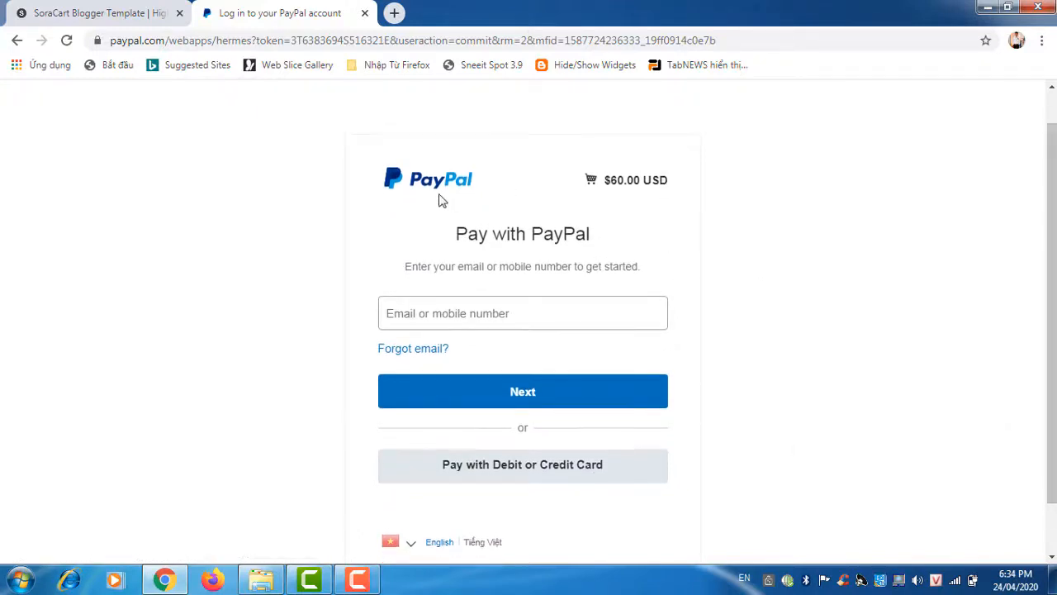
pyautogui.moveTo(1047, 304)
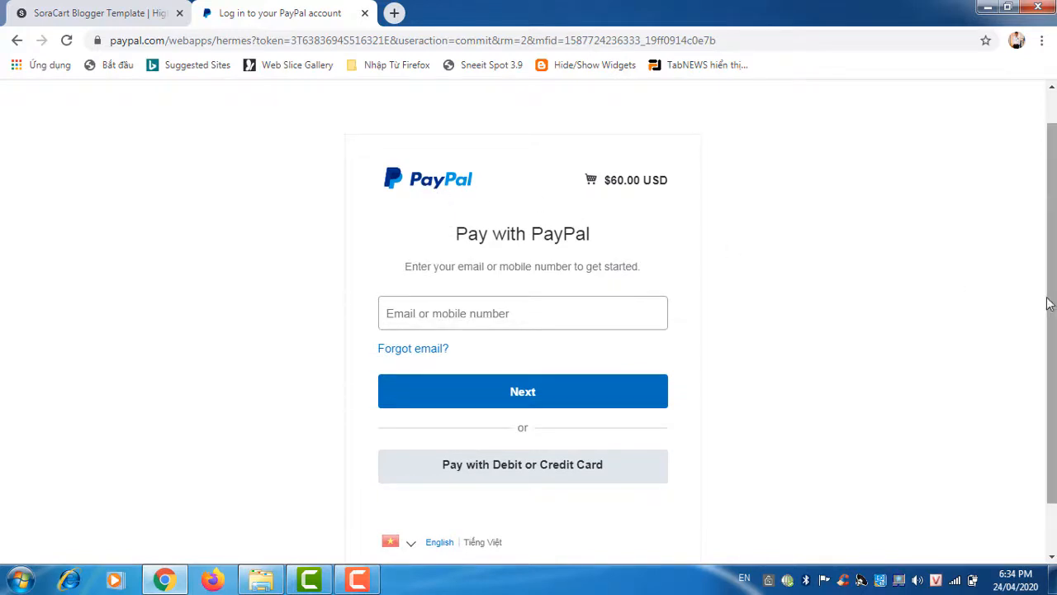
pyautogui.scroll(-3)
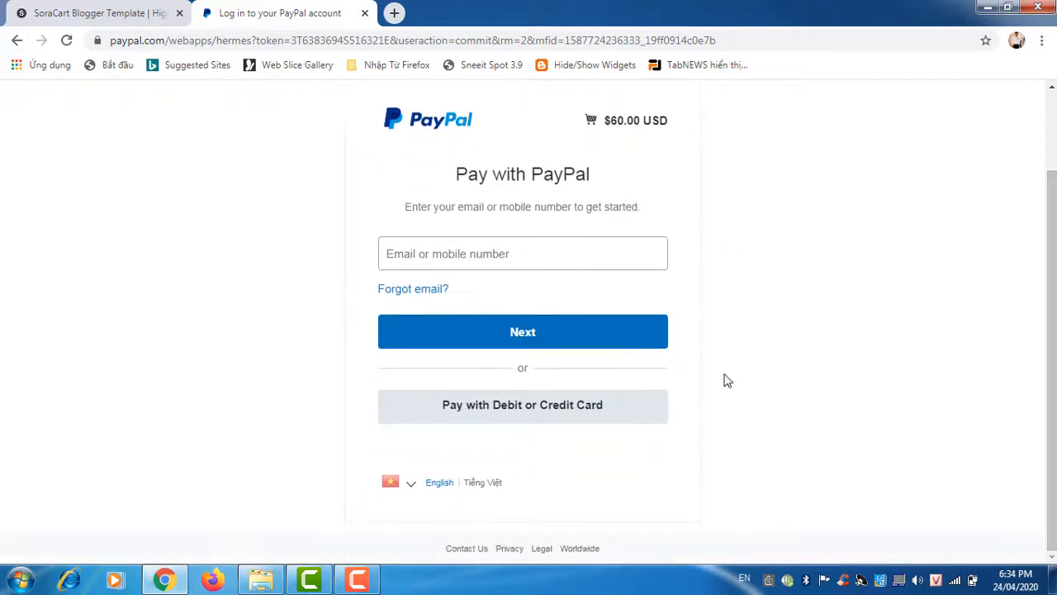
pyautogui.moveTo(532, 409)
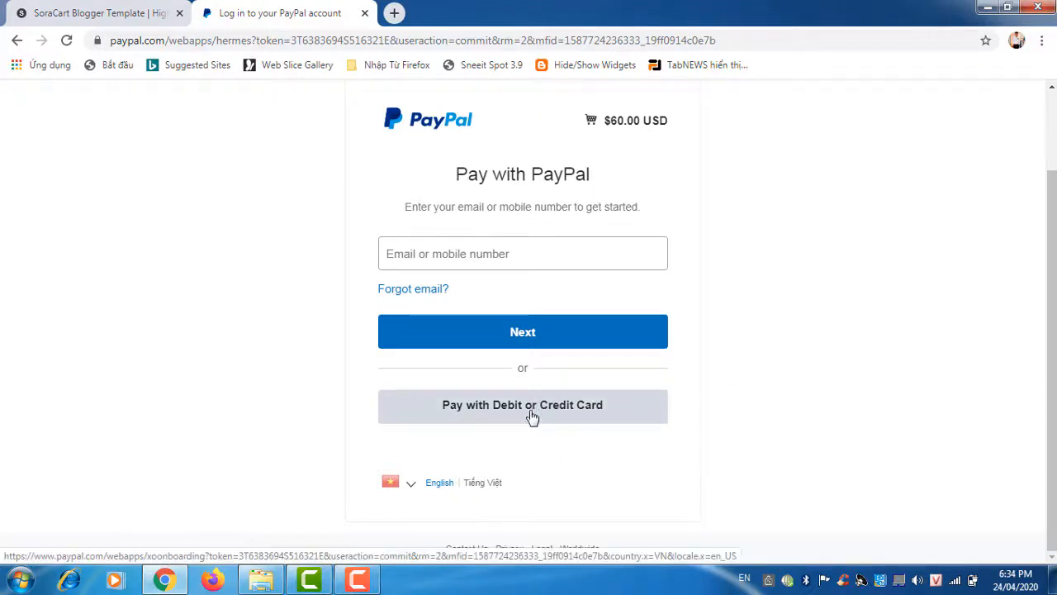
# Choose Pay with Debit or Credit Card to open PayPal's card checkout form for the $60.00 order
pyautogui.click(522, 405)
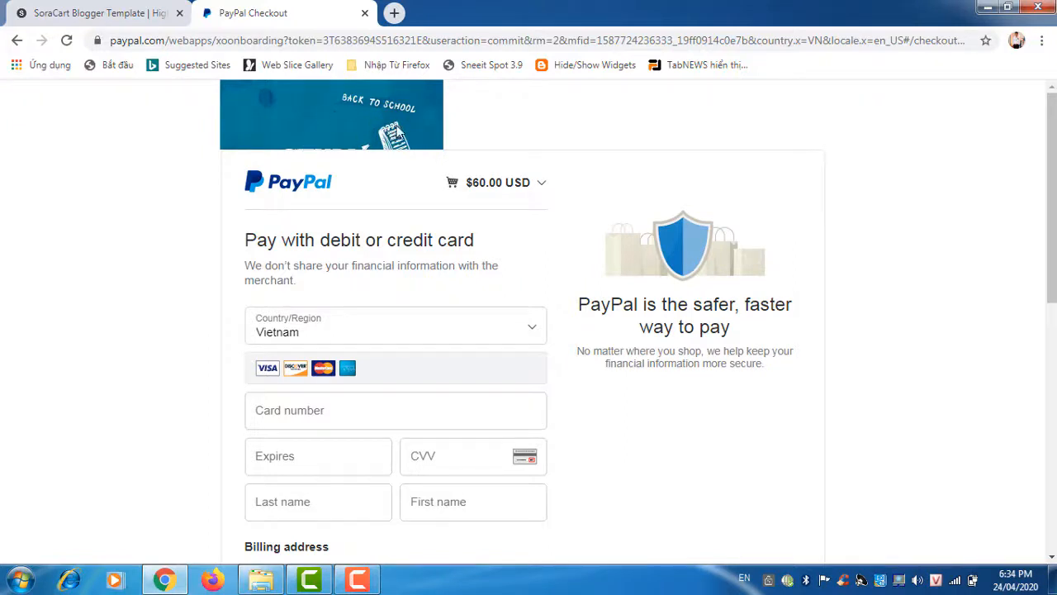
pyautogui.moveTo(405, 125)
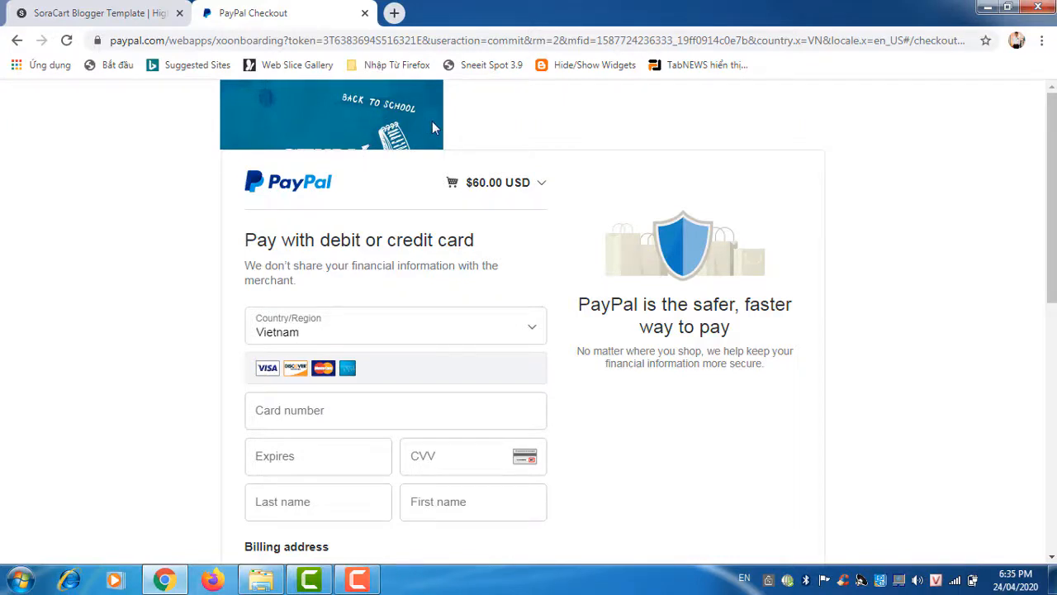
pyautogui.moveTo(492, 125)
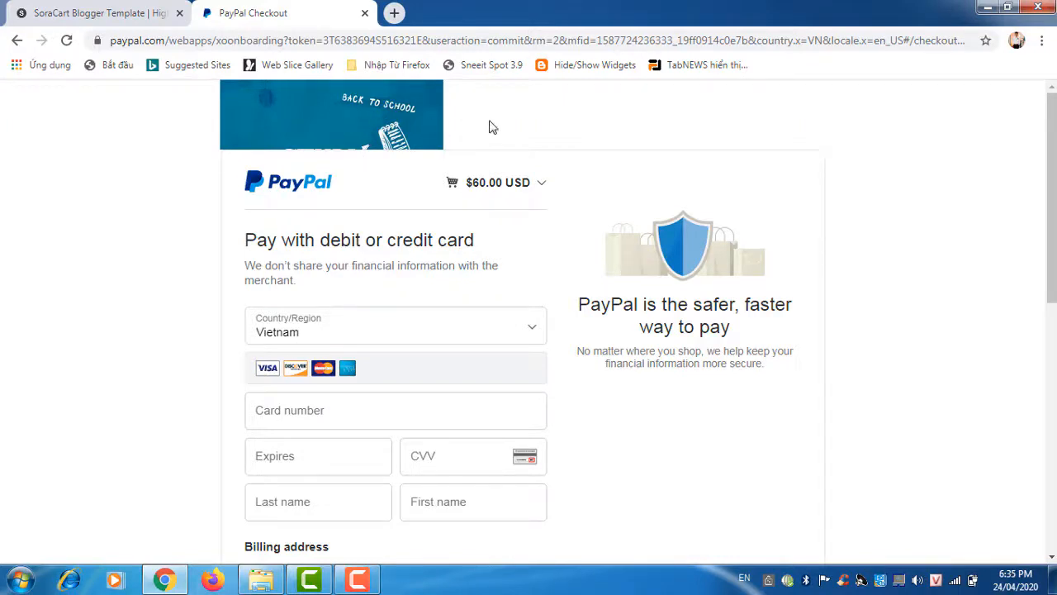
pyautogui.moveTo(988, 243)
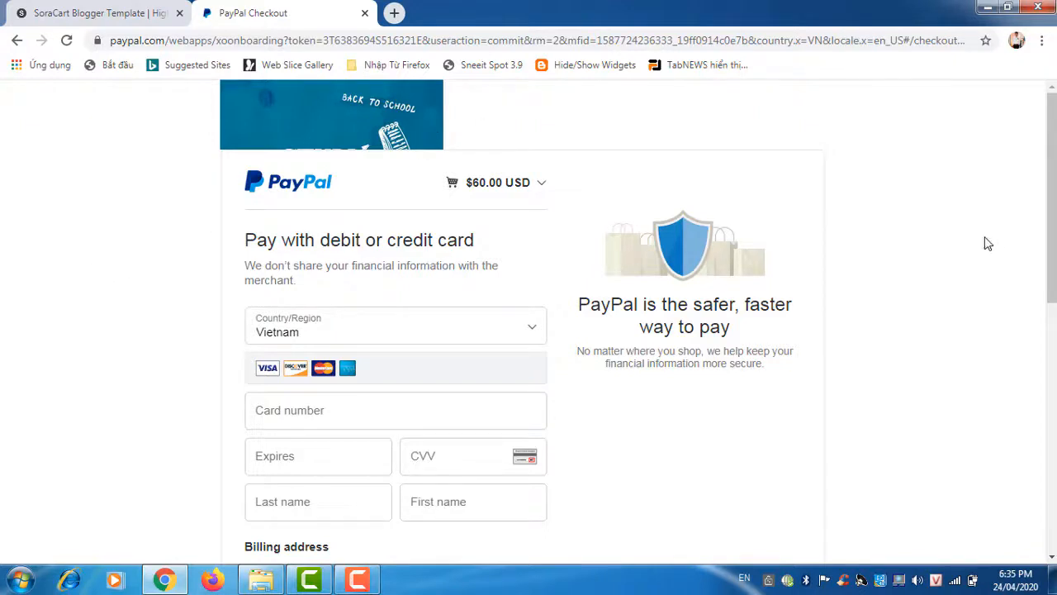
pyautogui.click(469, 39)
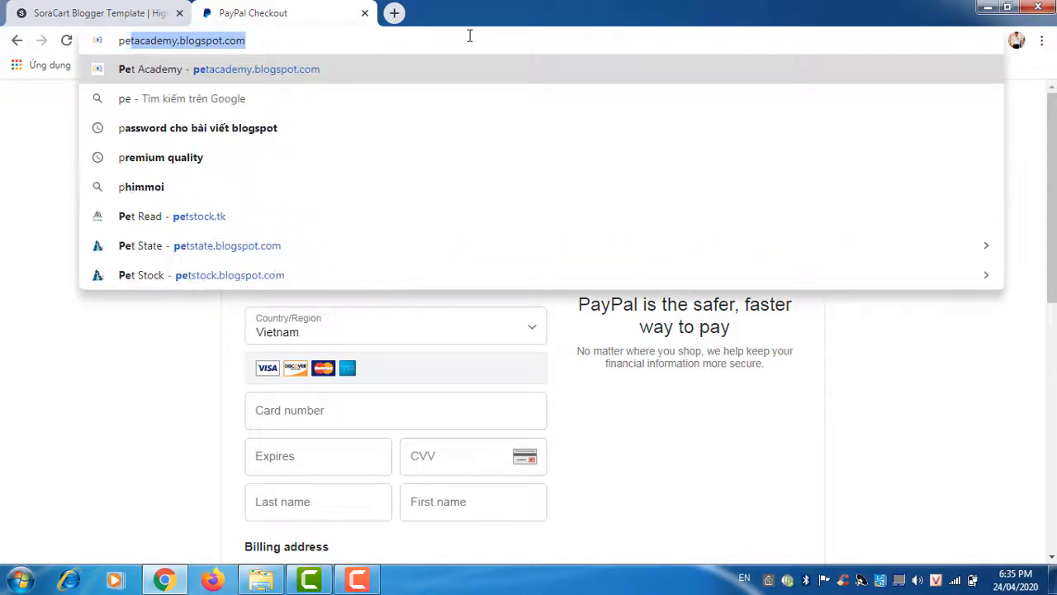
# Navigate to petstock.blogspot.com via the address bar suggestion for 'pet'
pyautogui.write('peét')
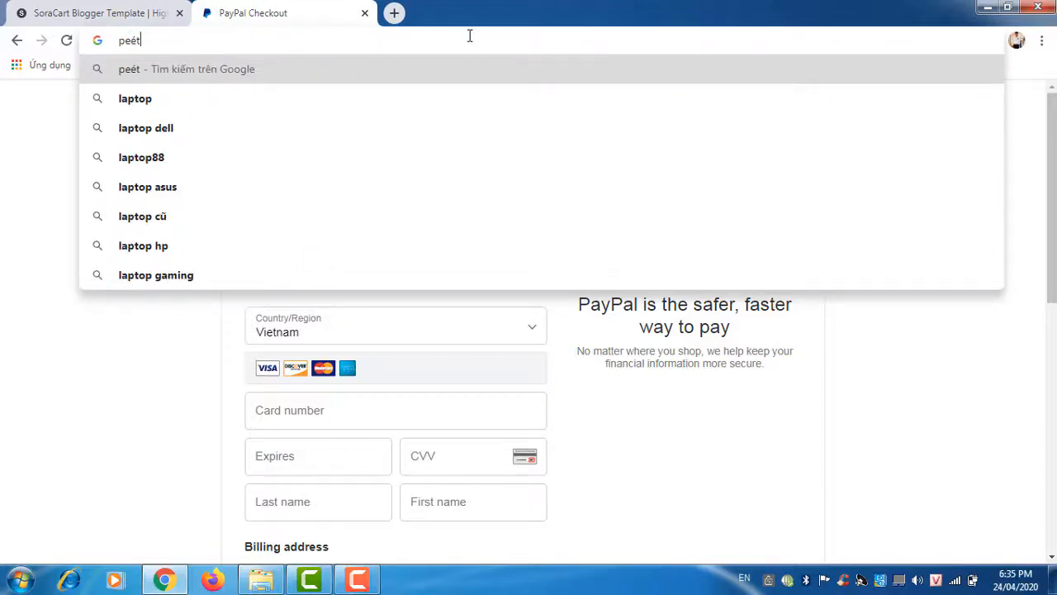
pyautogui.write('pet')
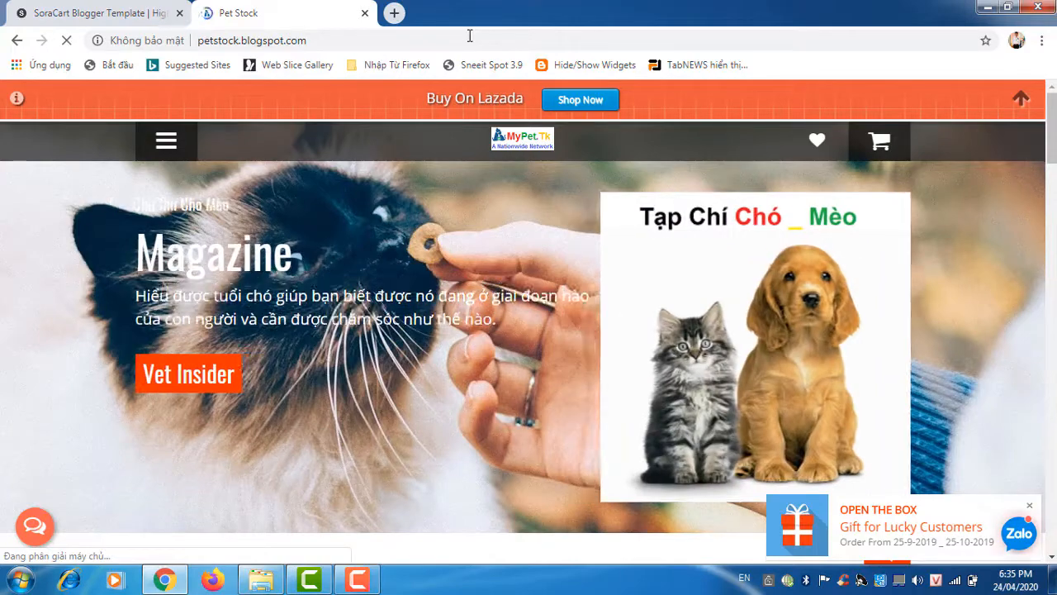
# Browse the Pet Stock homepage down through its product listings and back
pyautogui.scroll(-3)
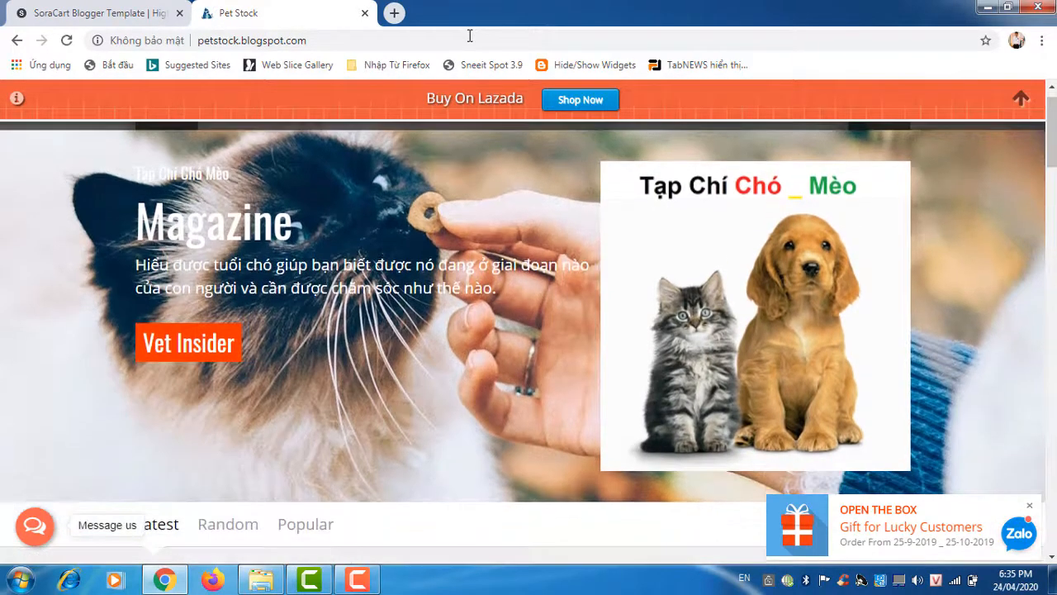
pyautogui.scroll(-3)
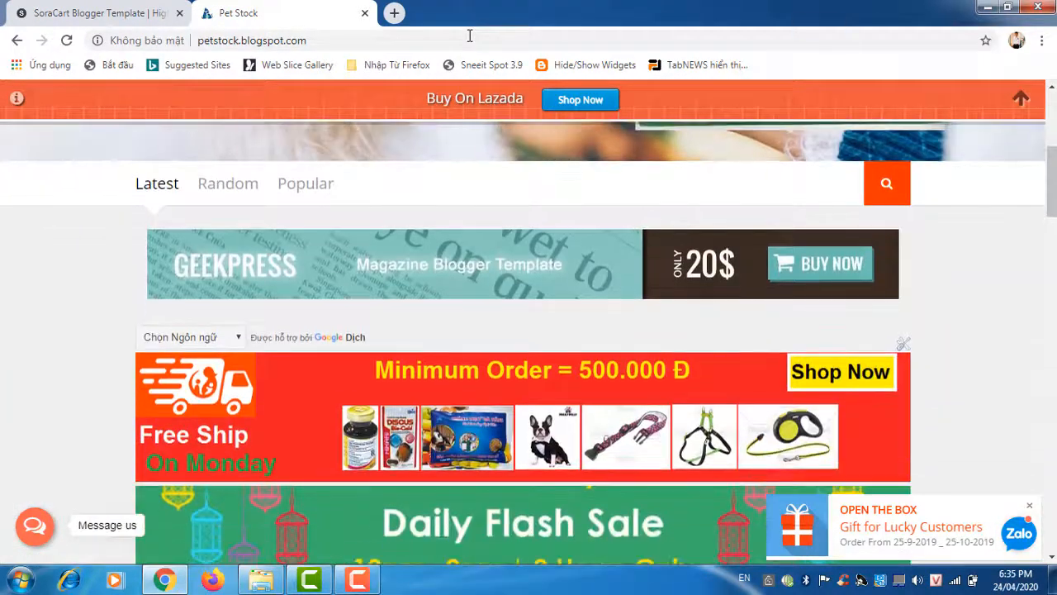
pyautogui.scroll(-3)
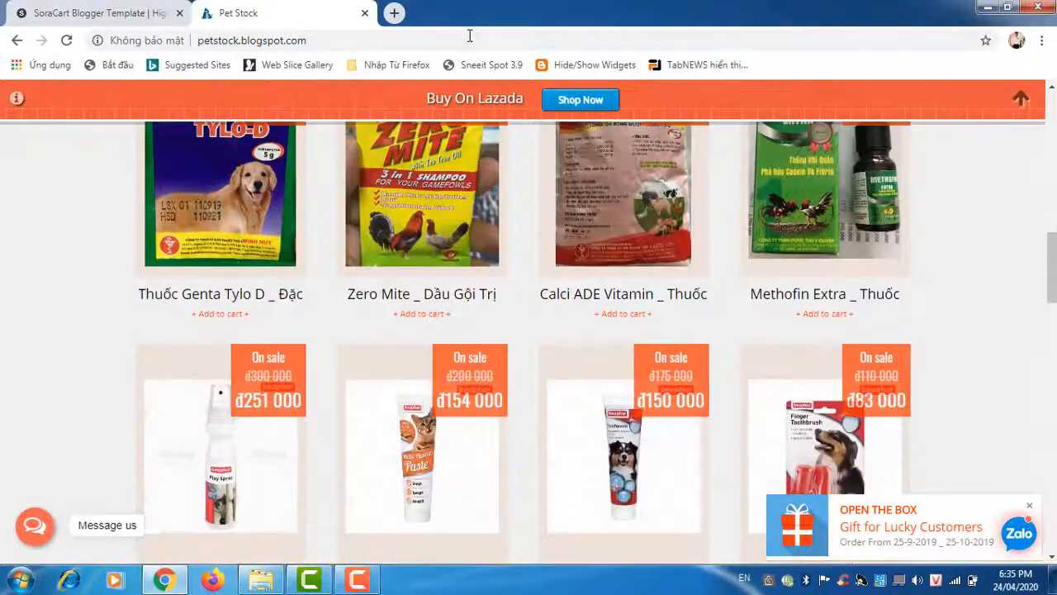
pyautogui.scroll(-3)
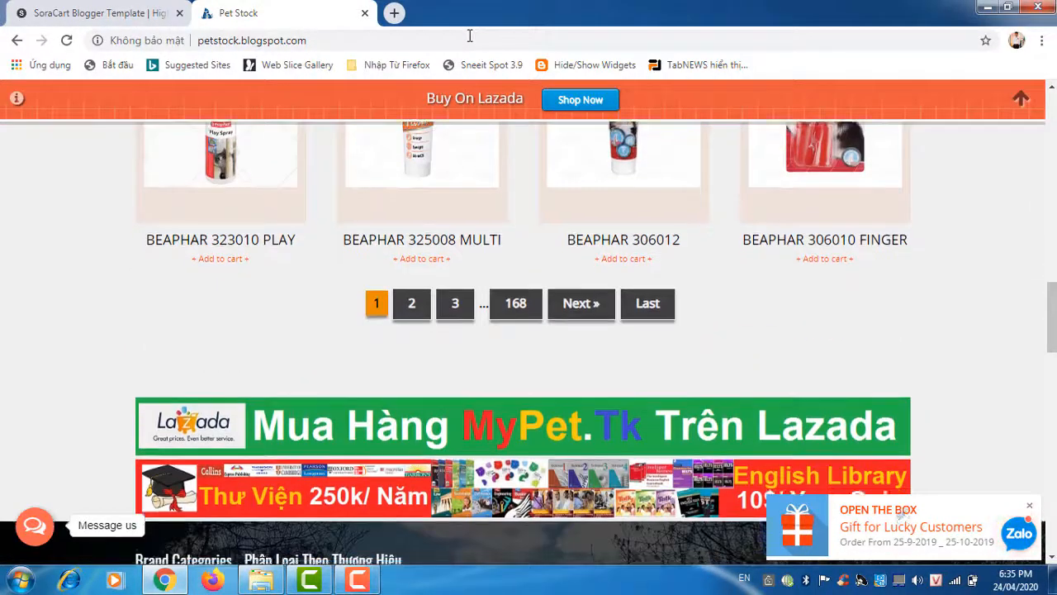
pyautogui.scroll(-3)
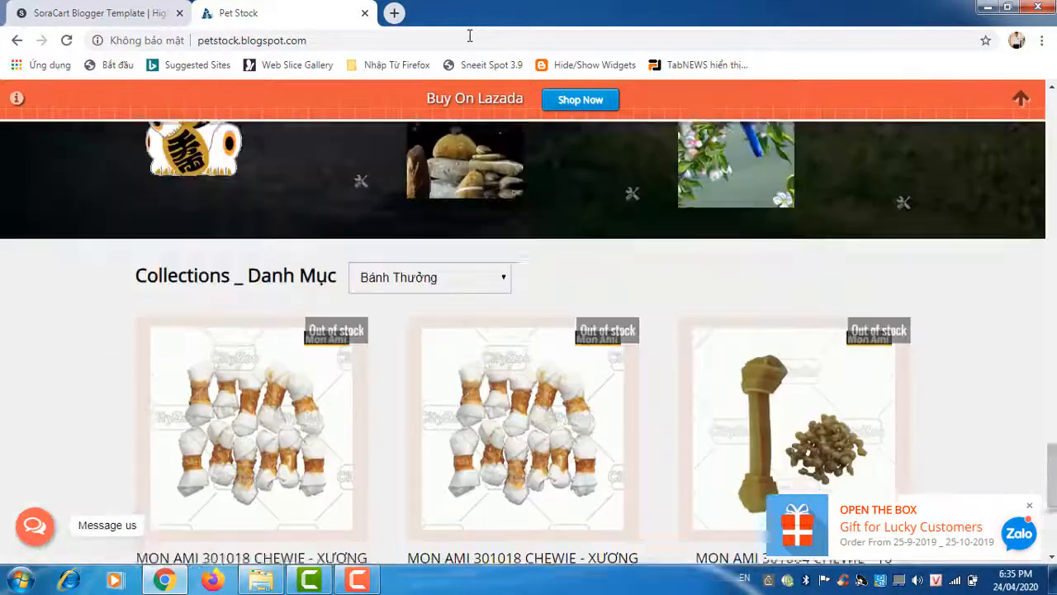
pyautogui.scroll(-3)
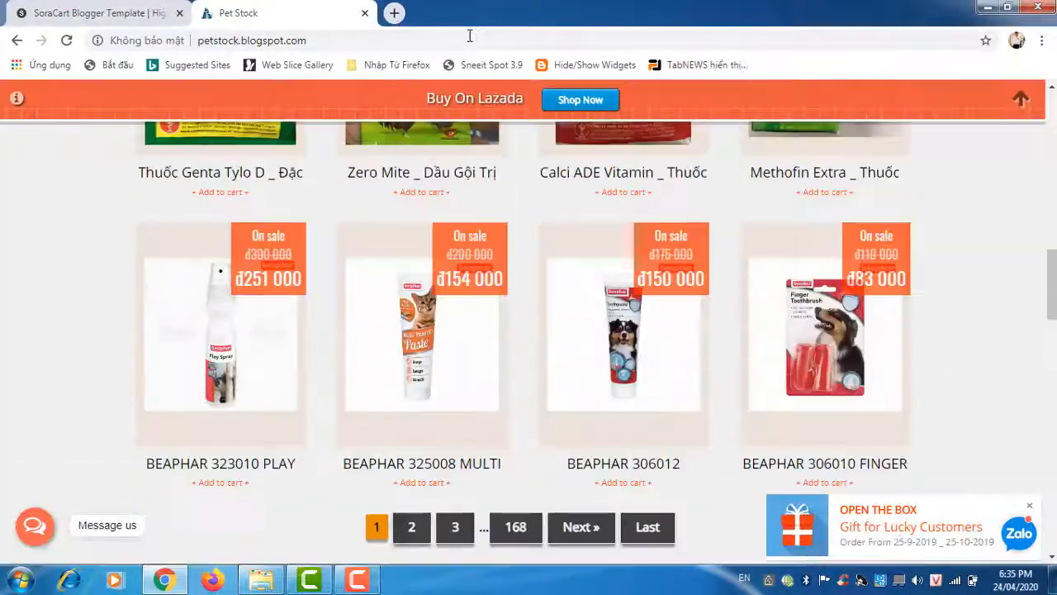
pyautogui.scroll(3)
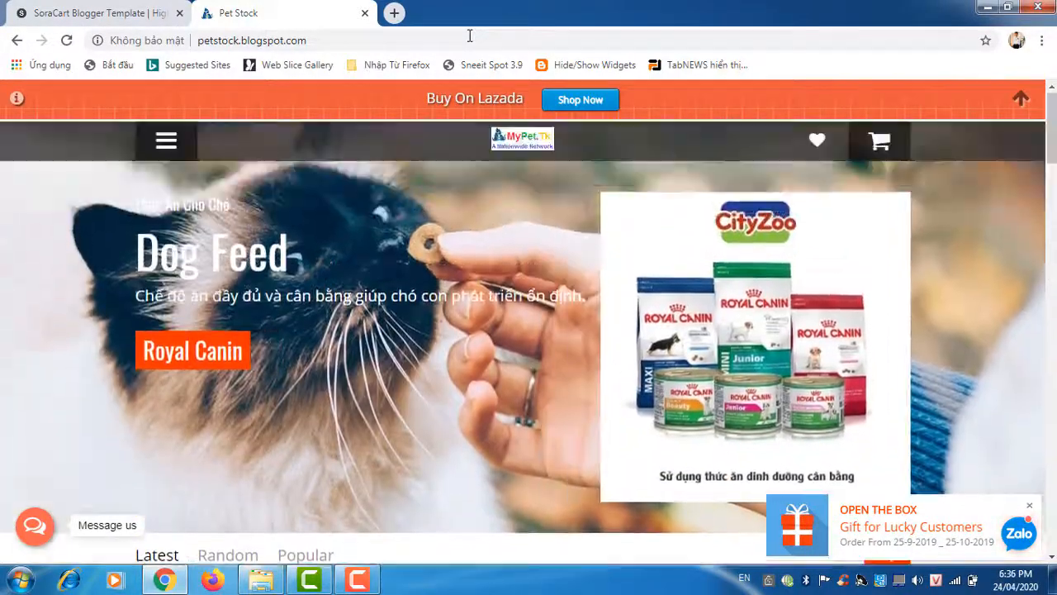
pyautogui.scroll(-3)
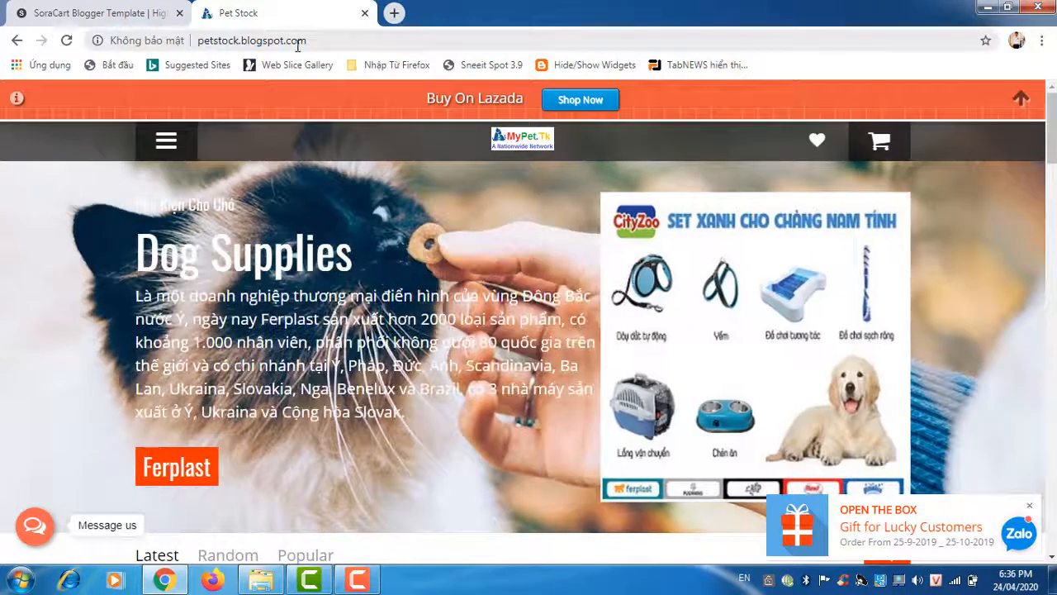
# Select the Pet Stock address and open a new tab for the custom-domain store mypet.tk
pyautogui.click(251, 40)
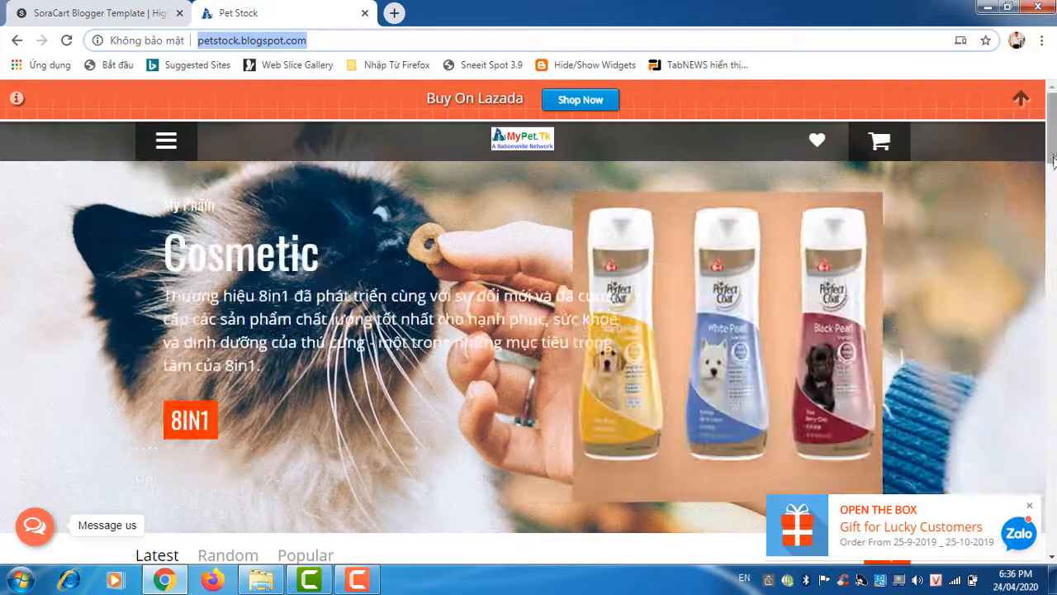
pyautogui.scroll(-3)
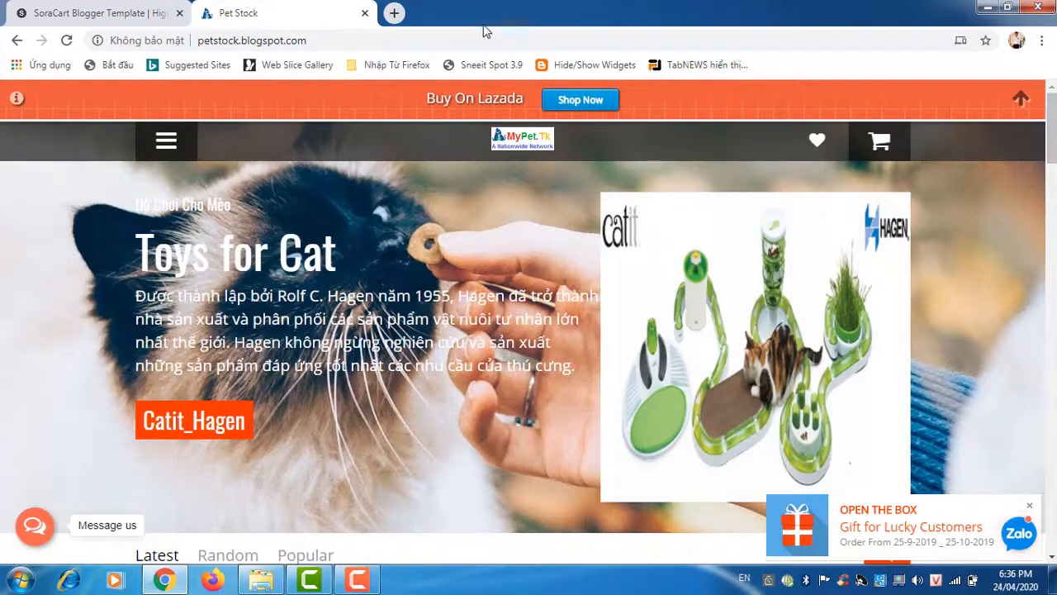
pyautogui.click(522, 138)
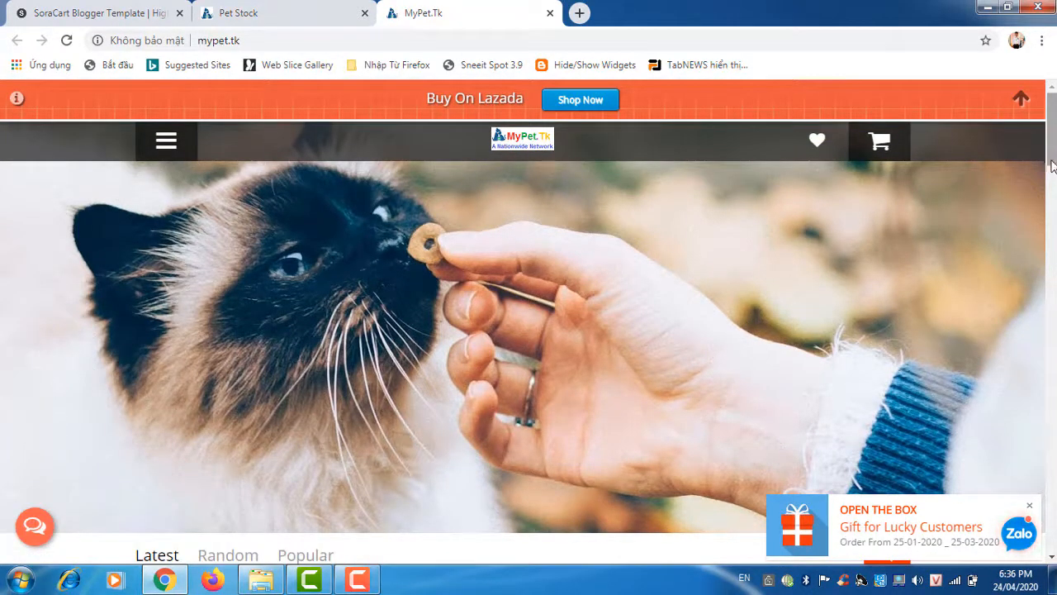
# Browse the MyPet.Tk homepage down to the footer and back up
pyautogui.scroll(-3)
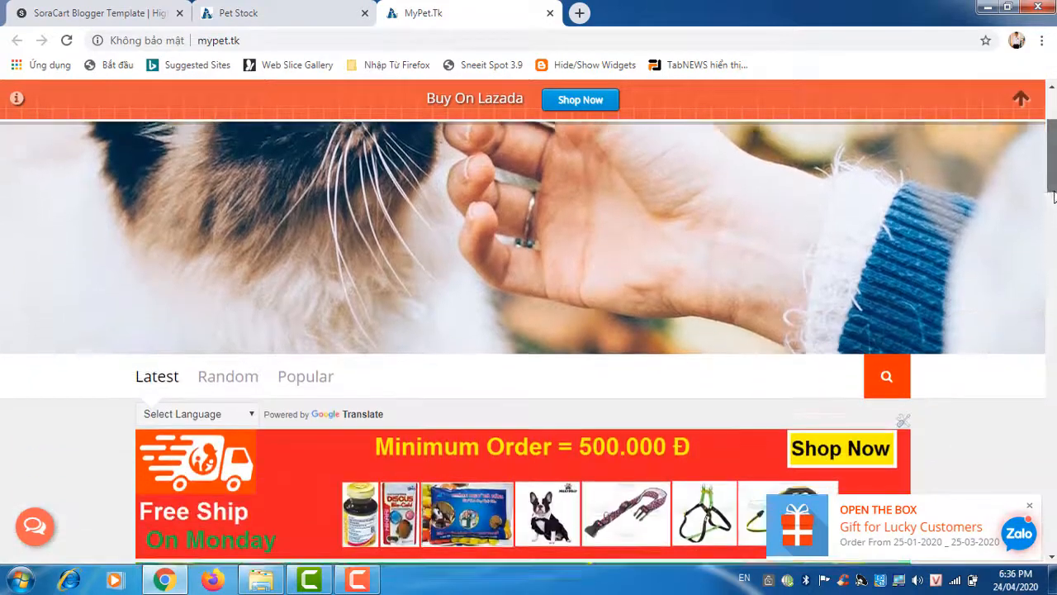
pyautogui.scroll(-3)
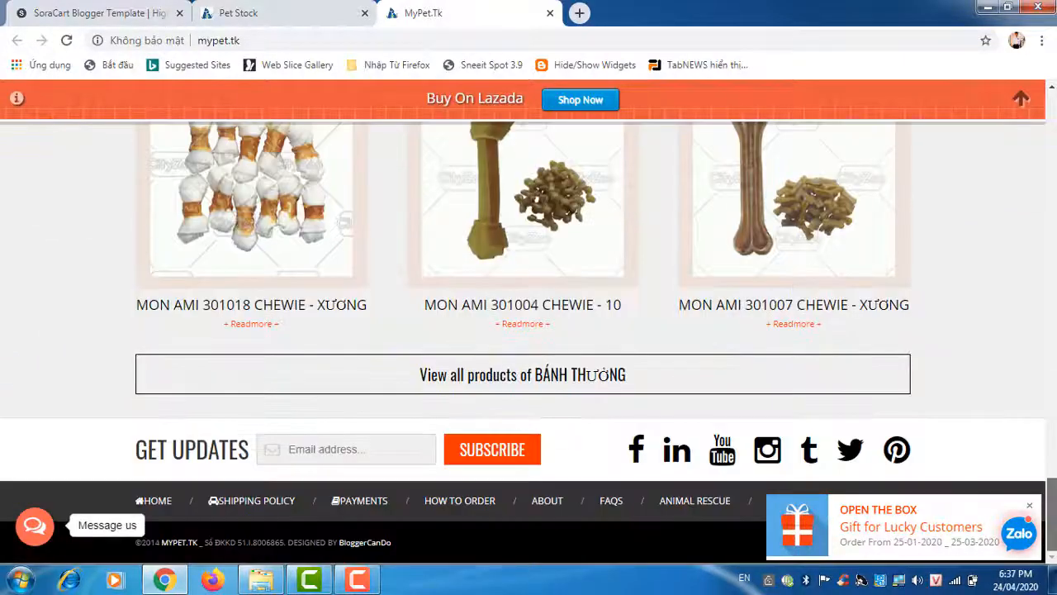
pyautogui.scroll(3)
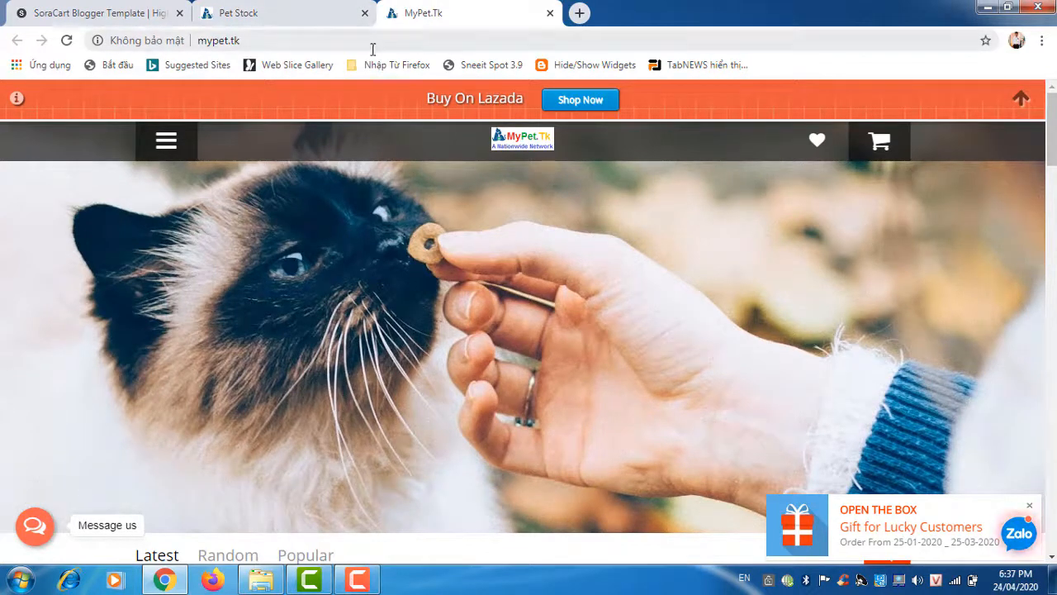
# Switch between the Pet Stock and MyPet.Tk tabs to compare them, then load blogger.com
pyautogui.click(218, 39)
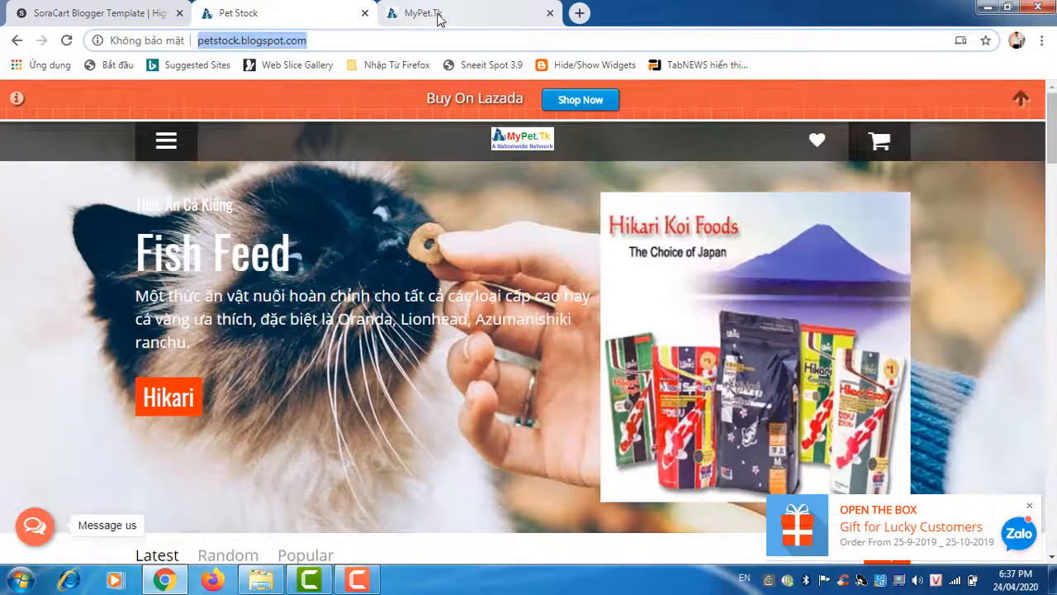
pyautogui.click(421, 13)
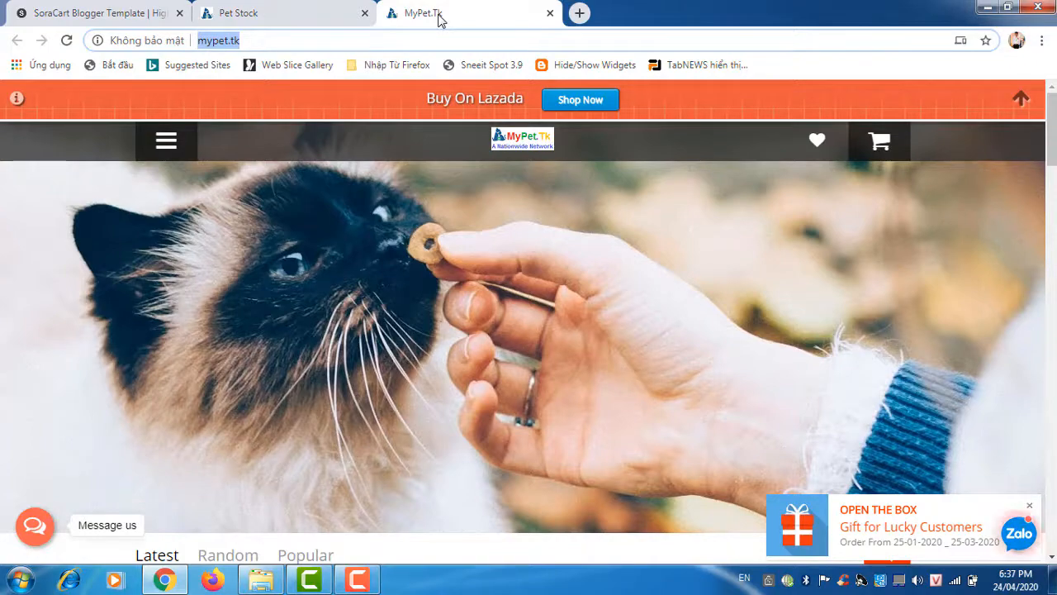
pyautogui.click(239, 13)
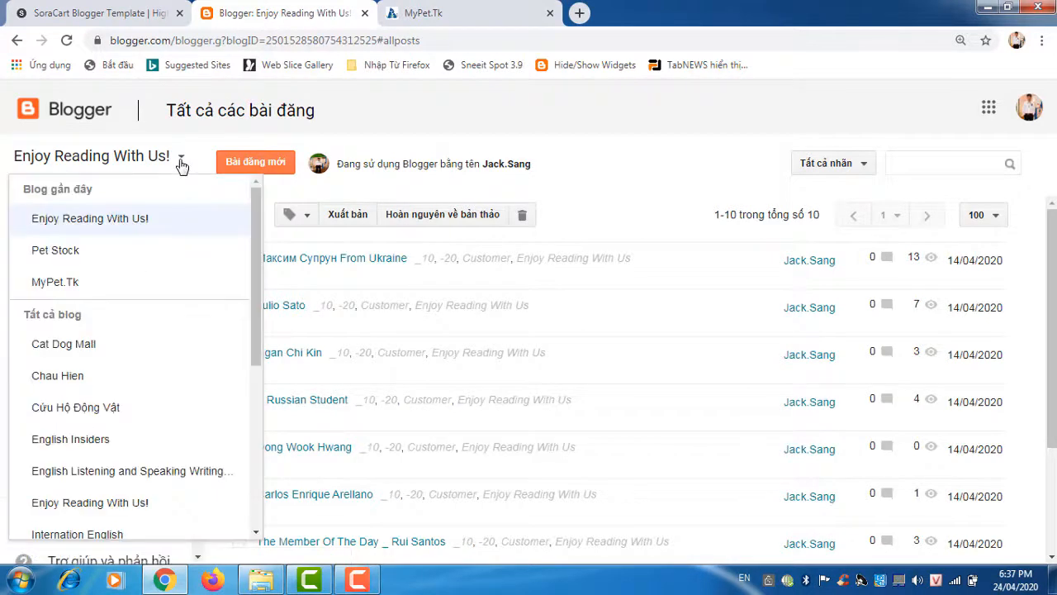
pyautogui.moveTo(113, 282)
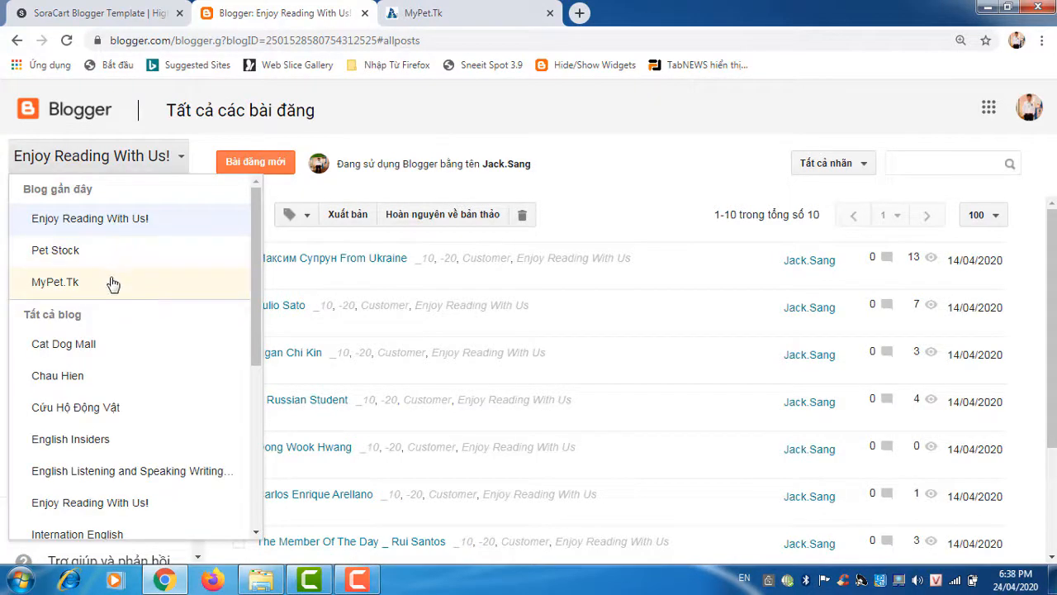
# View Blogger statistics for the MyPet.Tk blog, then switch to Pet Stock's statistics
pyautogui.click(55, 281)
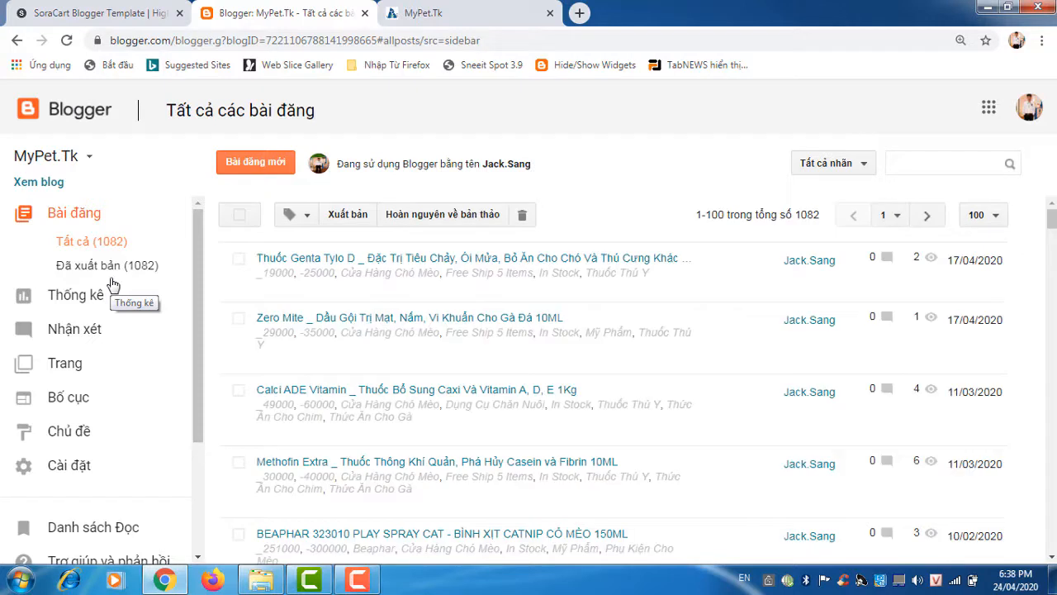
pyautogui.click(76, 294)
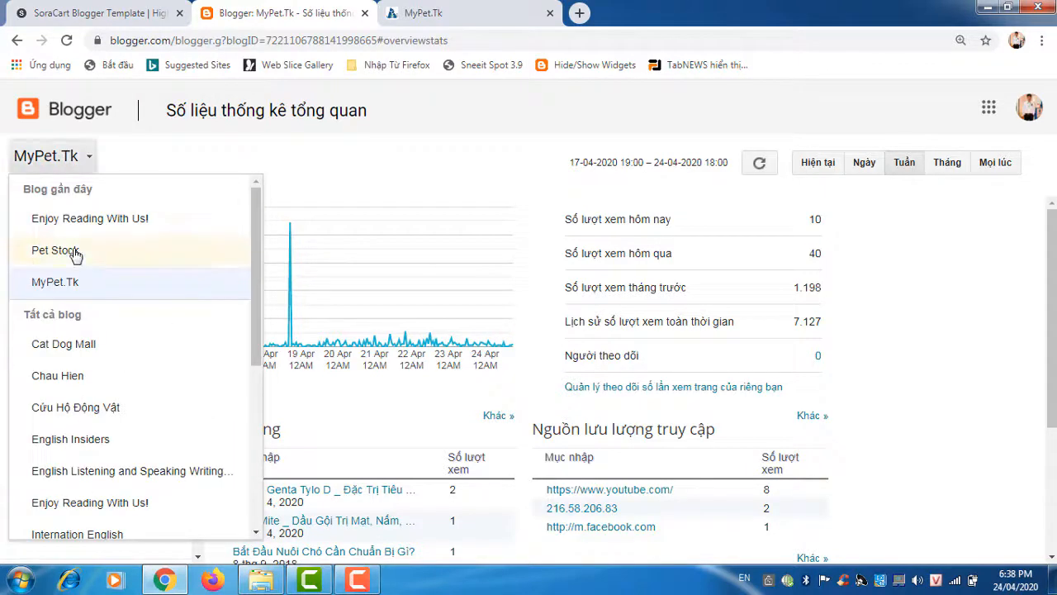
pyautogui.click(56, 249)
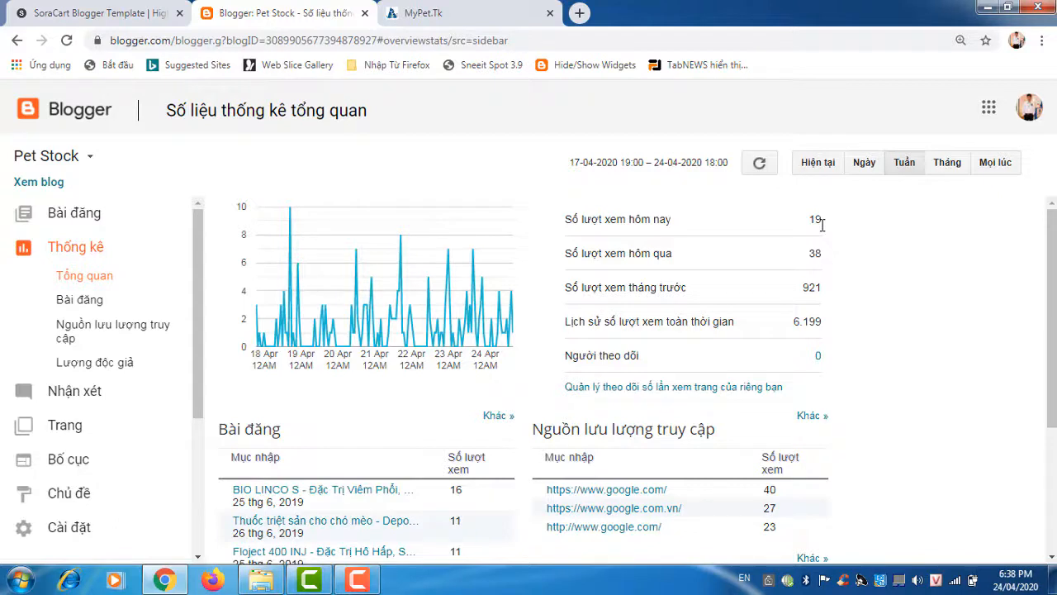
pyautogui.moveTo(813, 241)
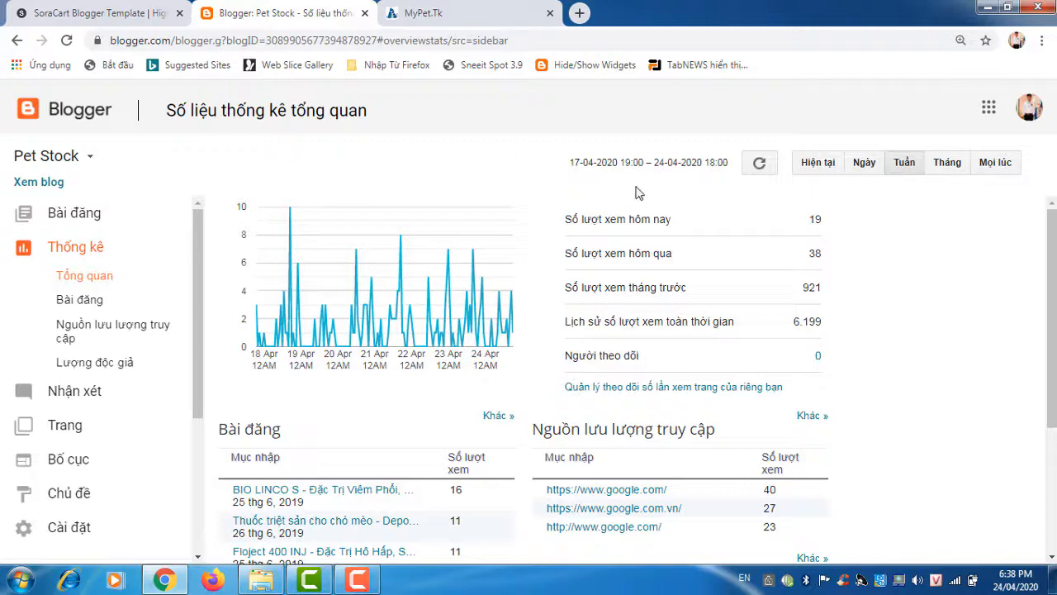
pyautogui.moveTo(703, 230)
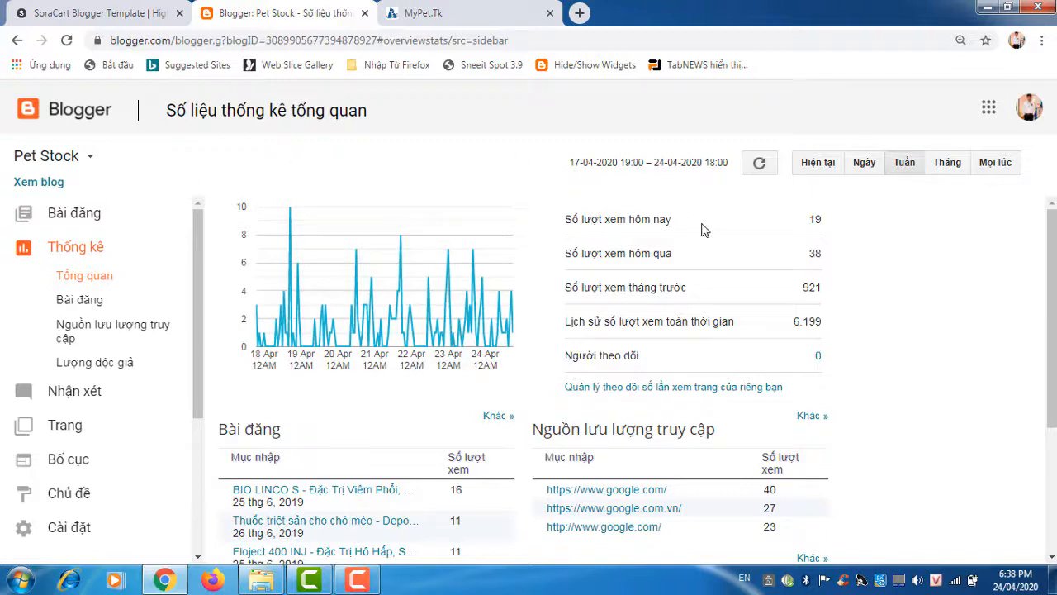
pyautogui.moveTo(92, 166)
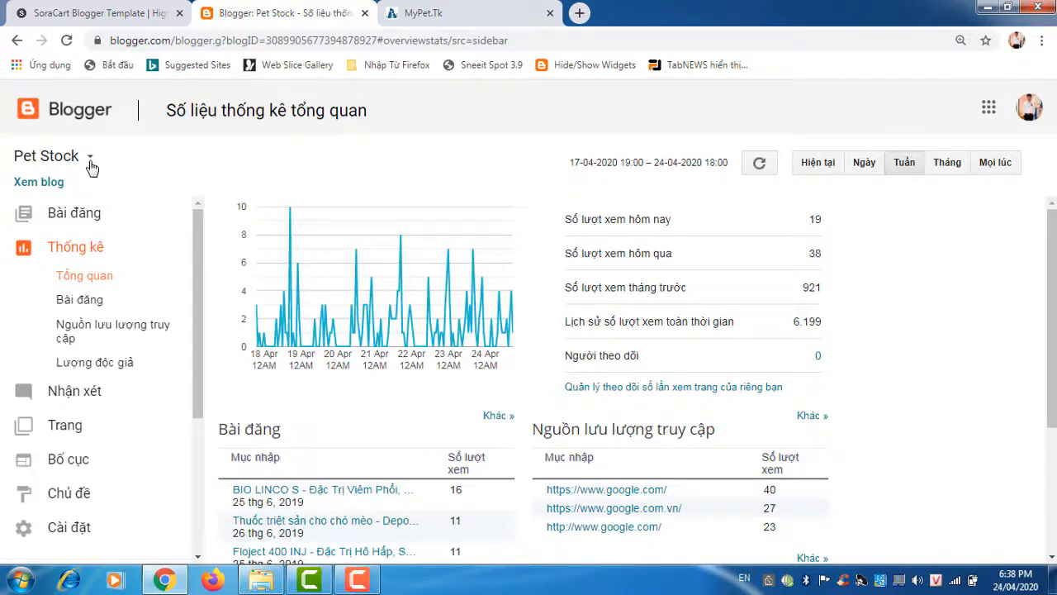
# Switch the stats overview to the Pet State blog and open its public site petstate.blogspot.com
pyautogui.click(89, 162)
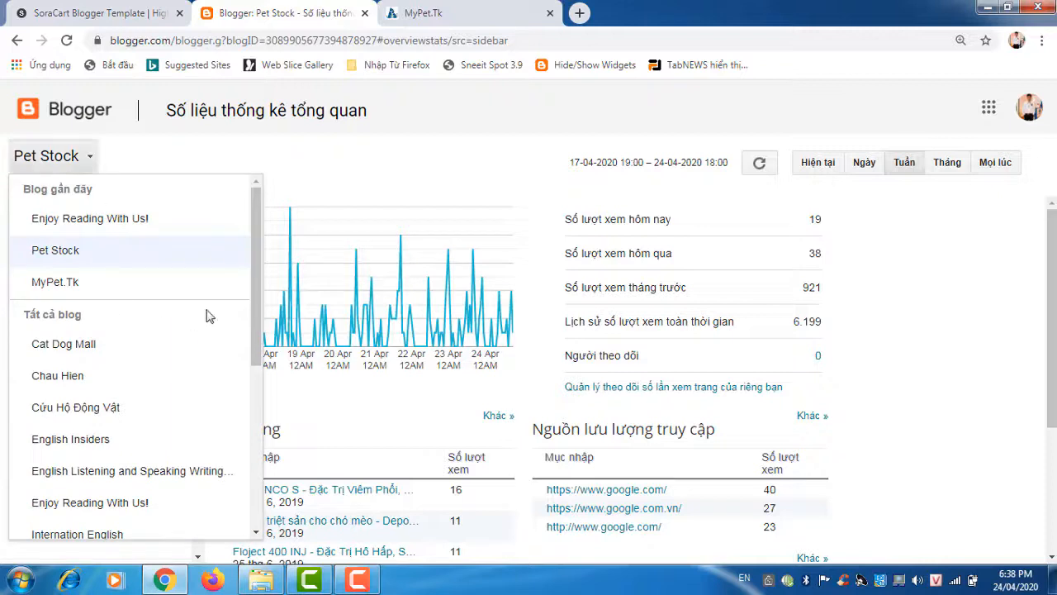
pyautogui.scroll(-3)
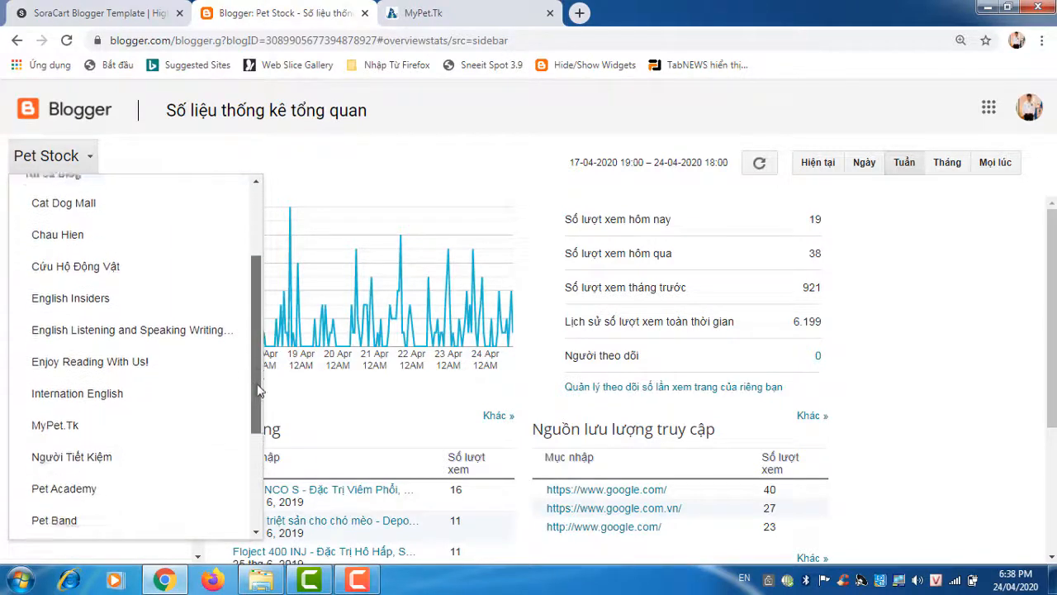
pyautogui.scroll(-3)
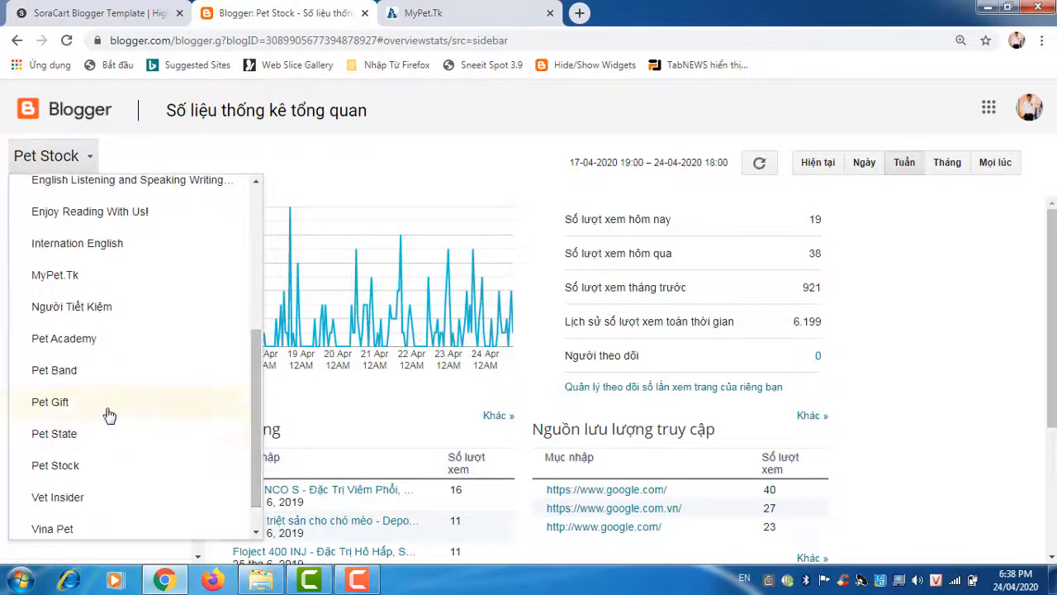
pyautogui.click(52, 433)
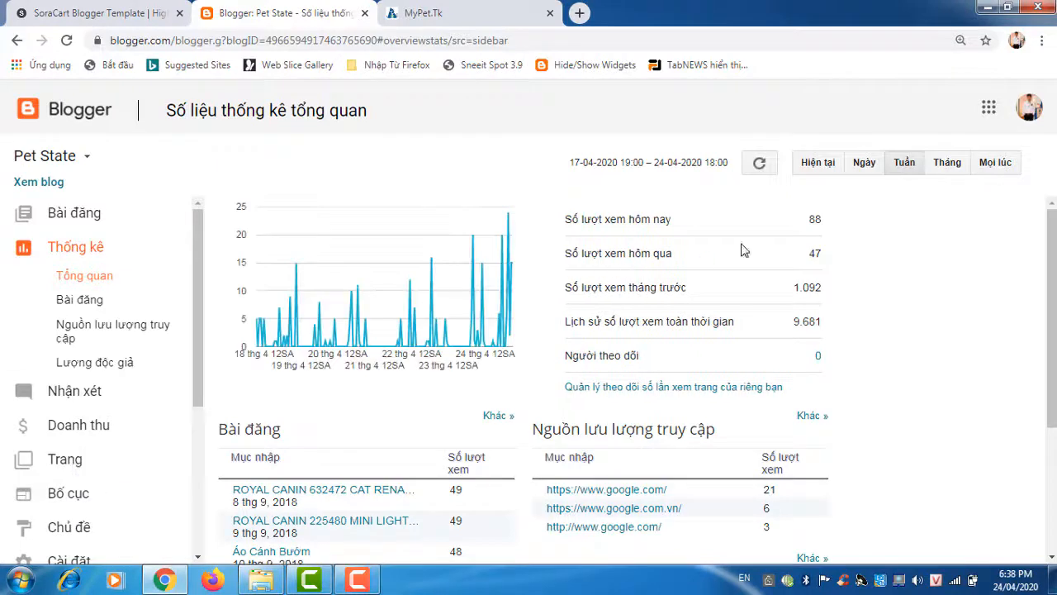
pyautogui.moveTo(816, 224)
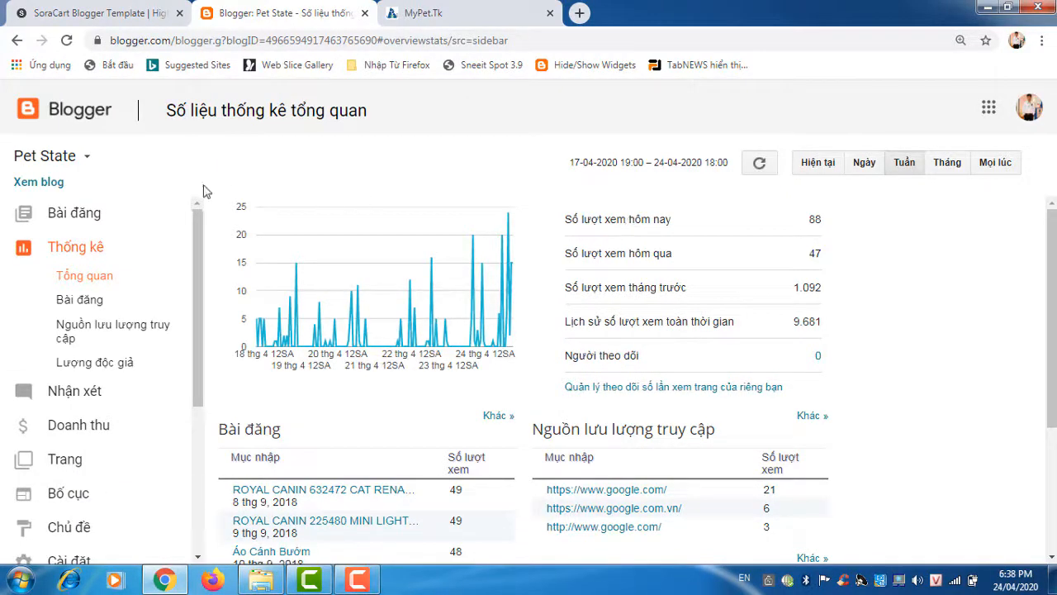
pyautogui.moveTo(38, 182)
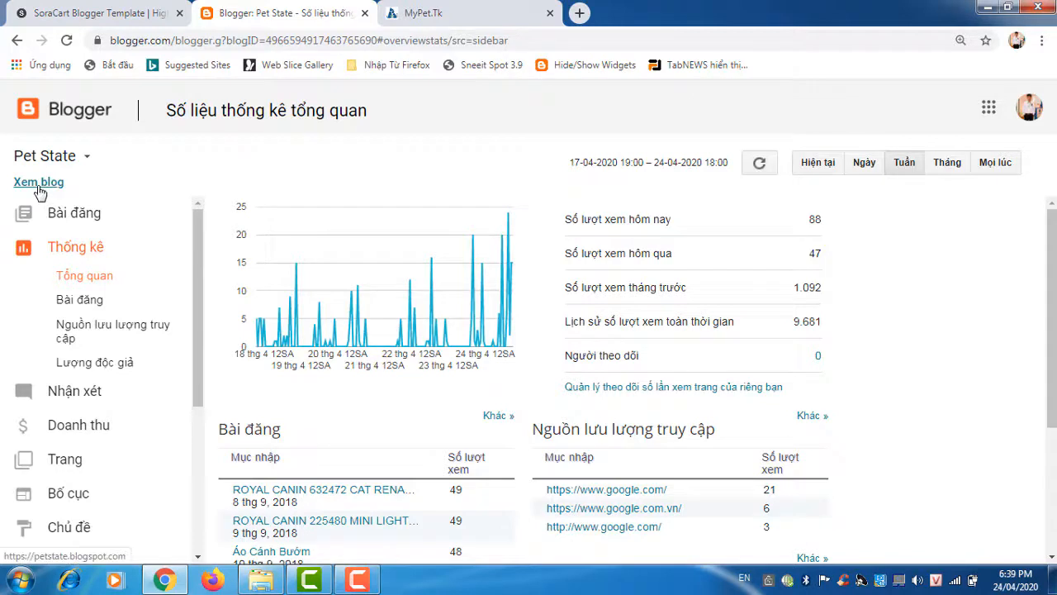
pyautogui.moveTo(40, 185)
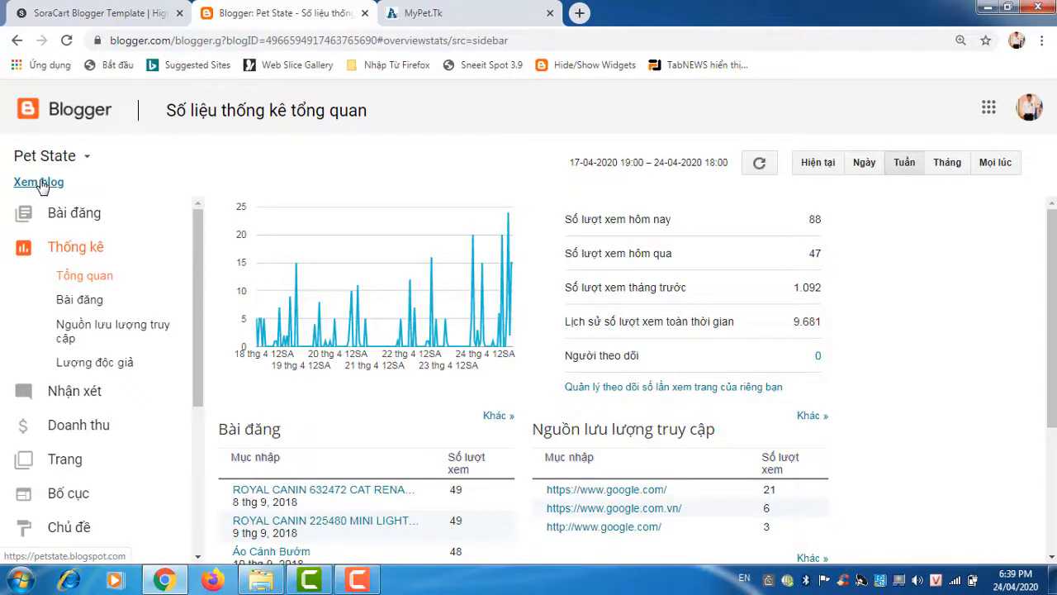
pyautogui.click(38, 181)
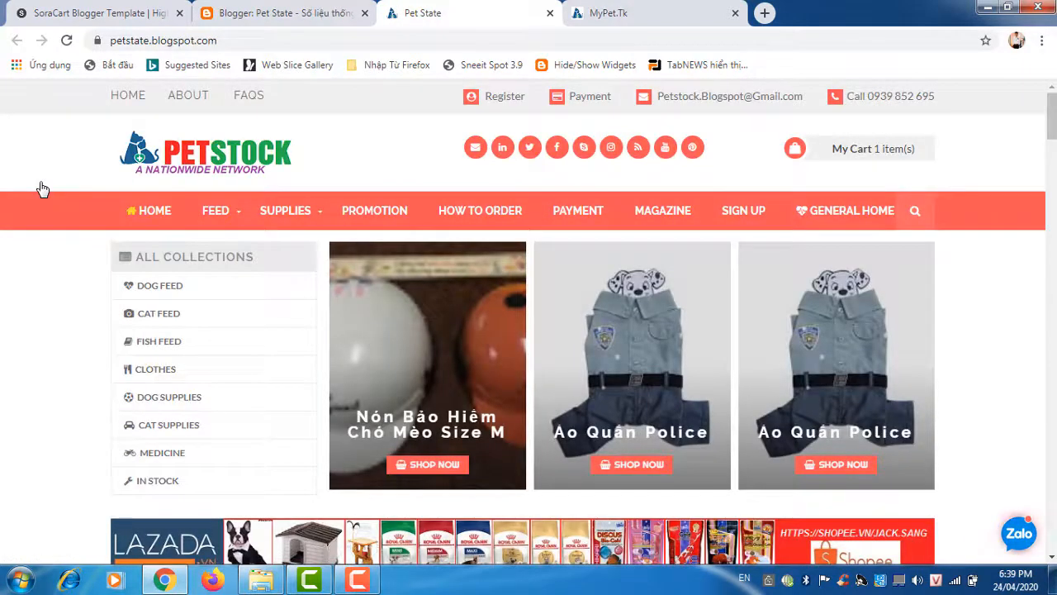
pyautogui.scroll(-3)
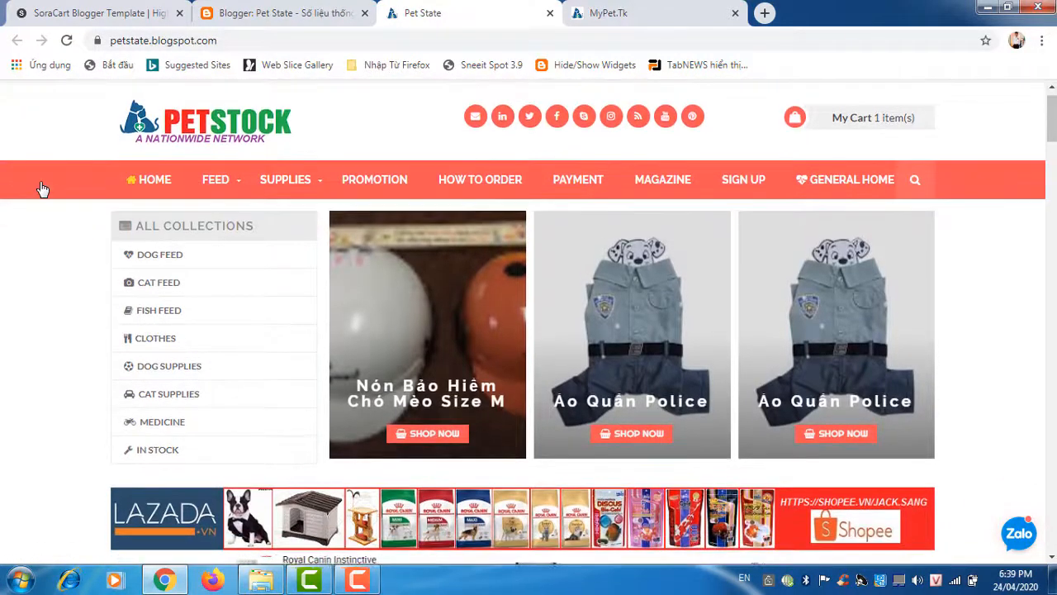
pyautogui.scroll(-3)
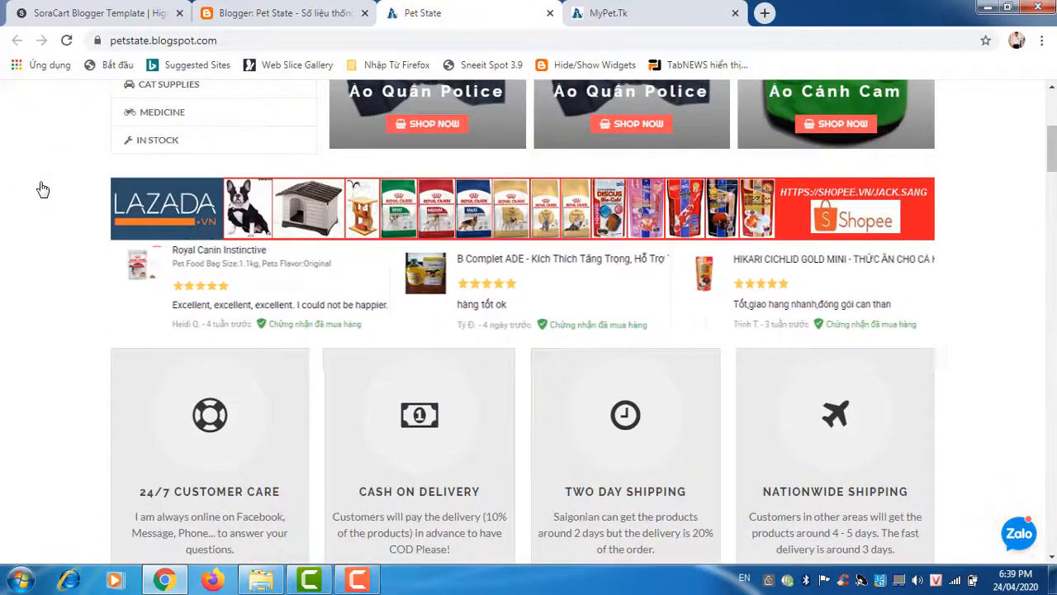
pyautogui.scroll(-3)
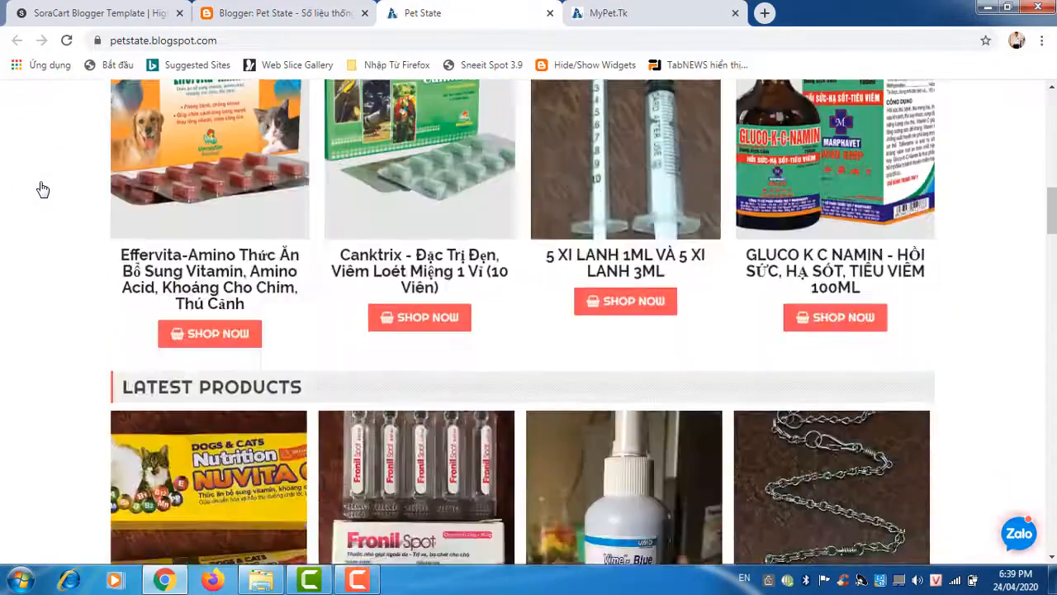
pyautogui.scroll(-3)
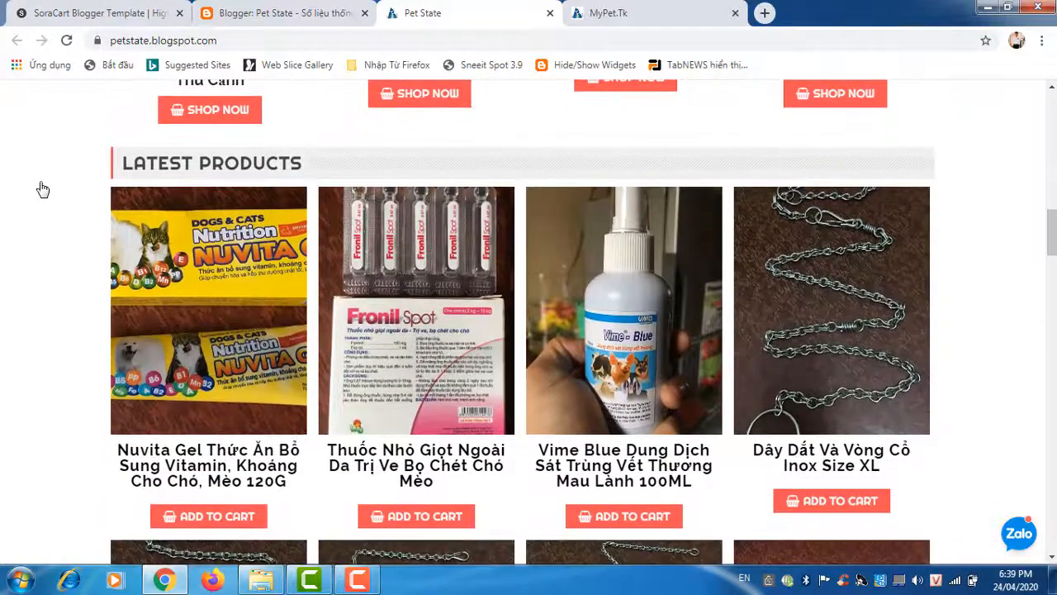
pyautogui.scroll(-3)
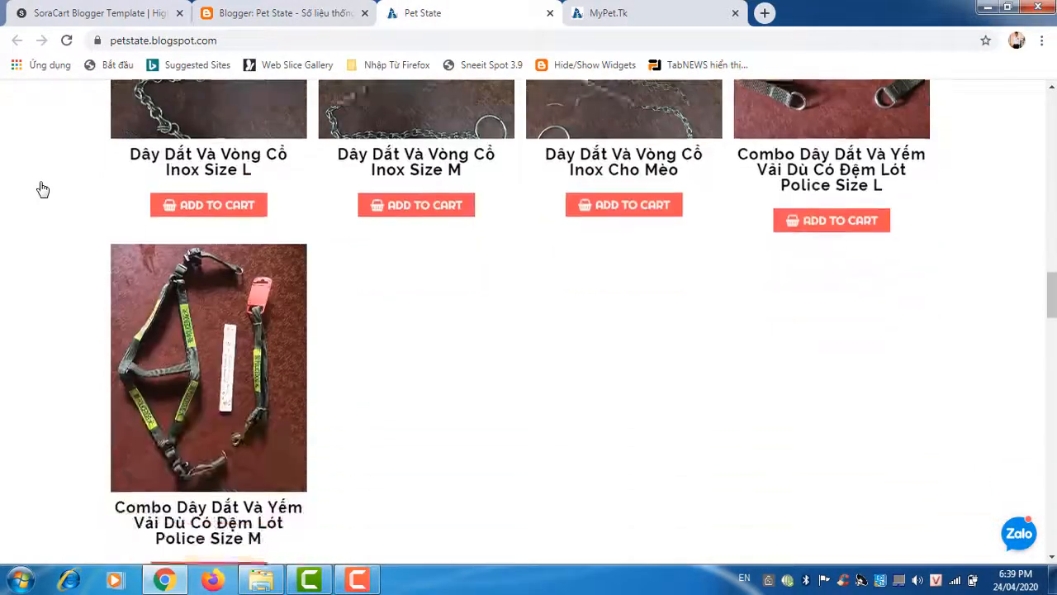
pyautogui.scroll(-3)
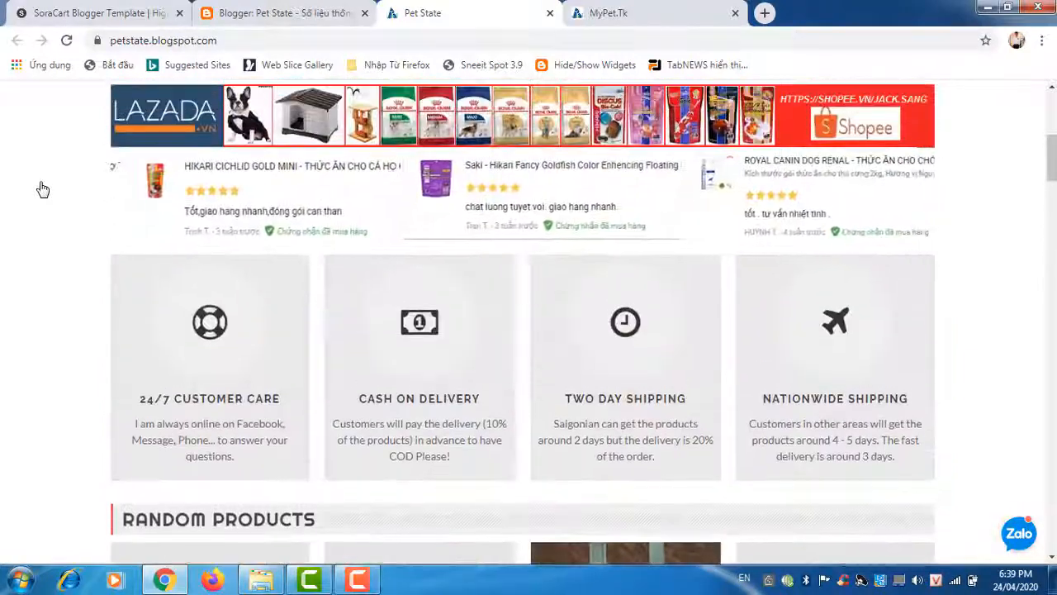
pyautogui.scroll(3)
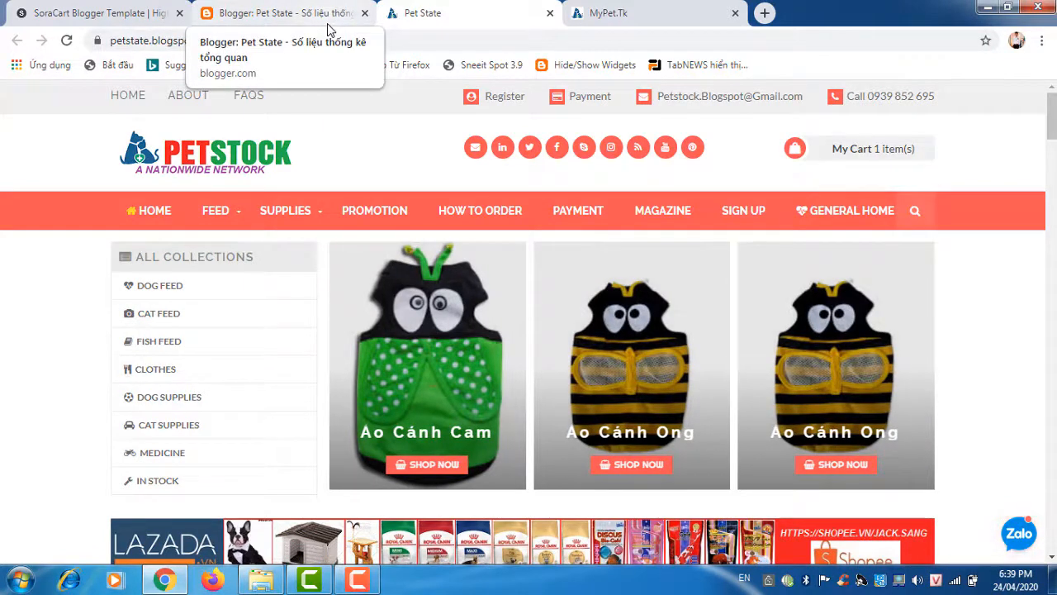
pyautogui.moveTo(329, 180)
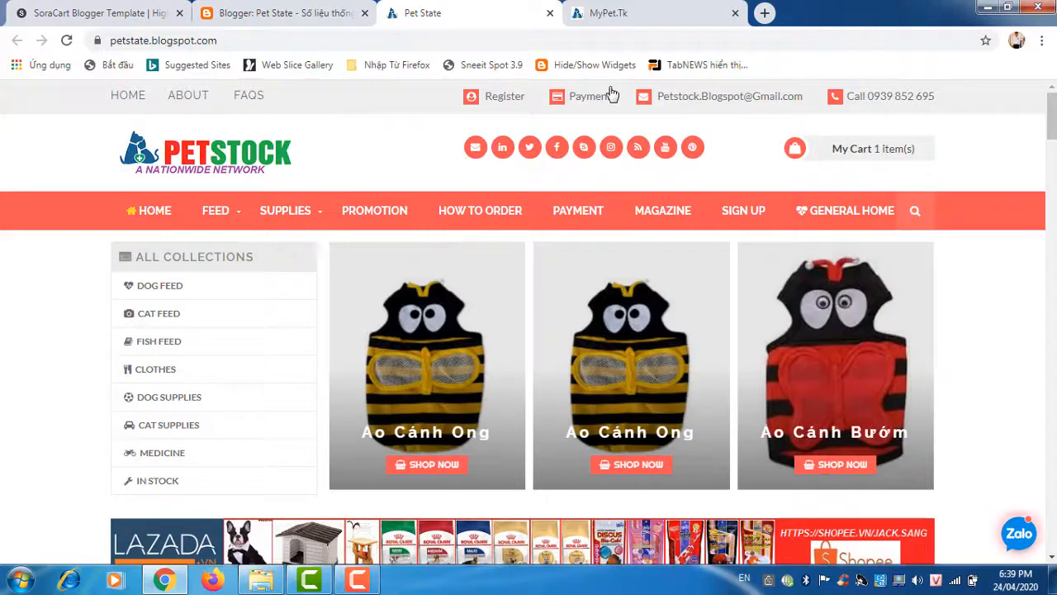
pyautogui.moveTo(610, 13)
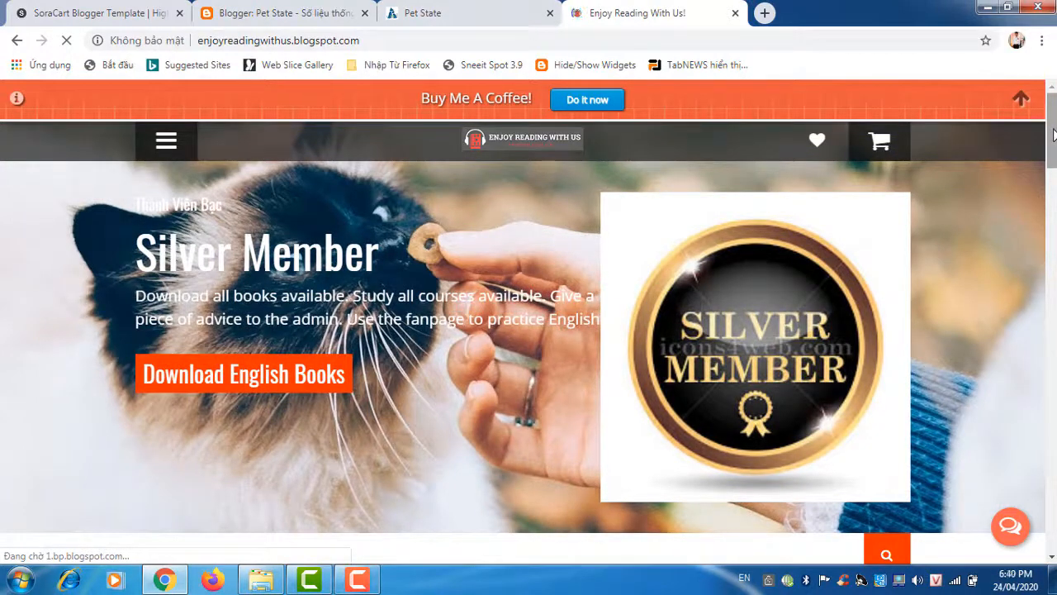
# Browse Enjoy Reading With Us through its Silver, Gold and Diamond membership slides, then start a new address
pyautogui.scroll(-3)
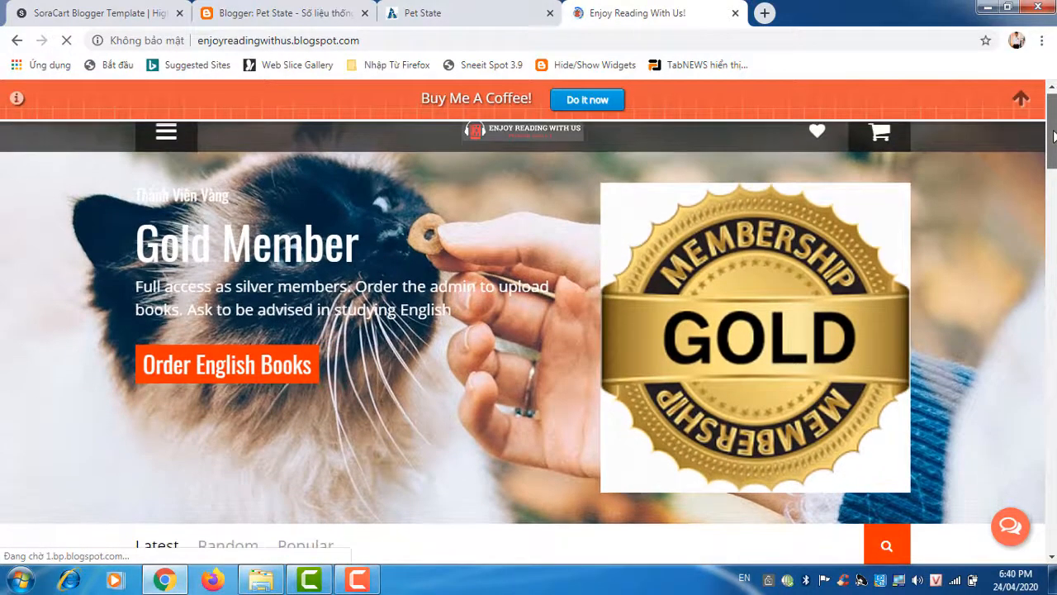
pyautogui.scroll(-3)
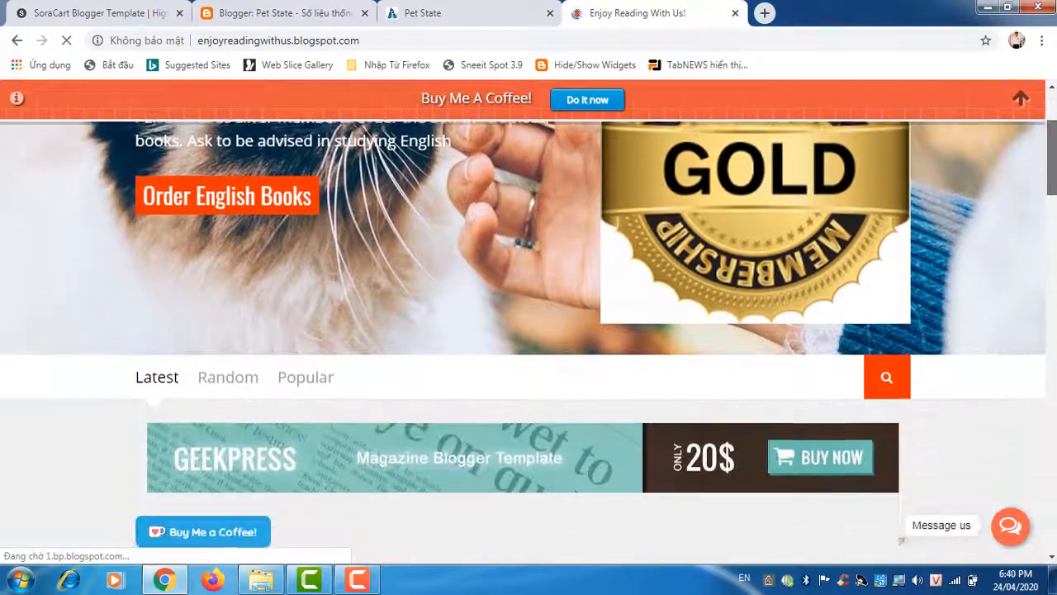
pyautogui.scroll(-3)
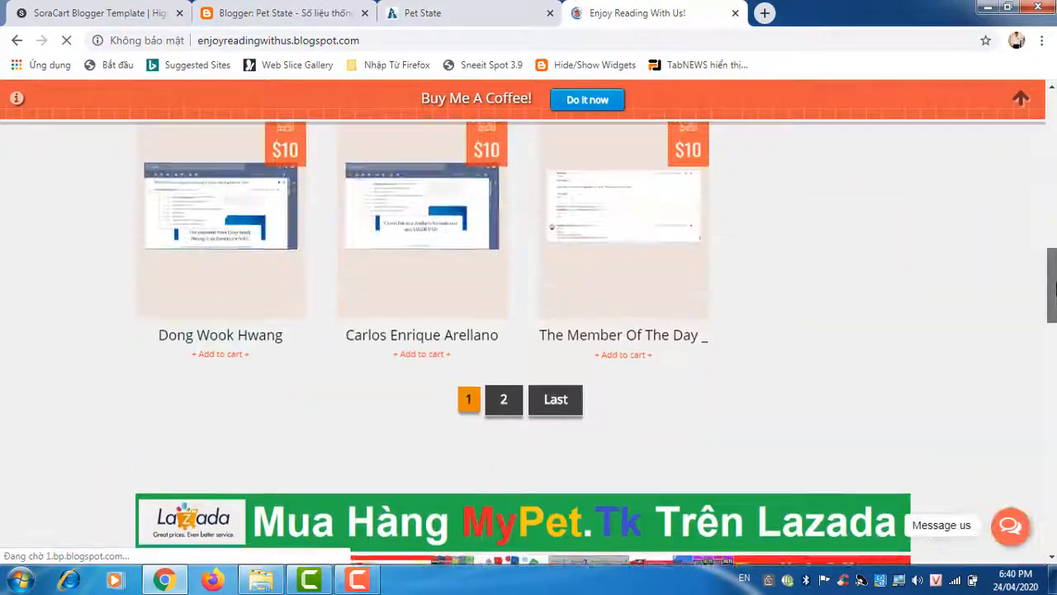
pyautogui.scroll(3)
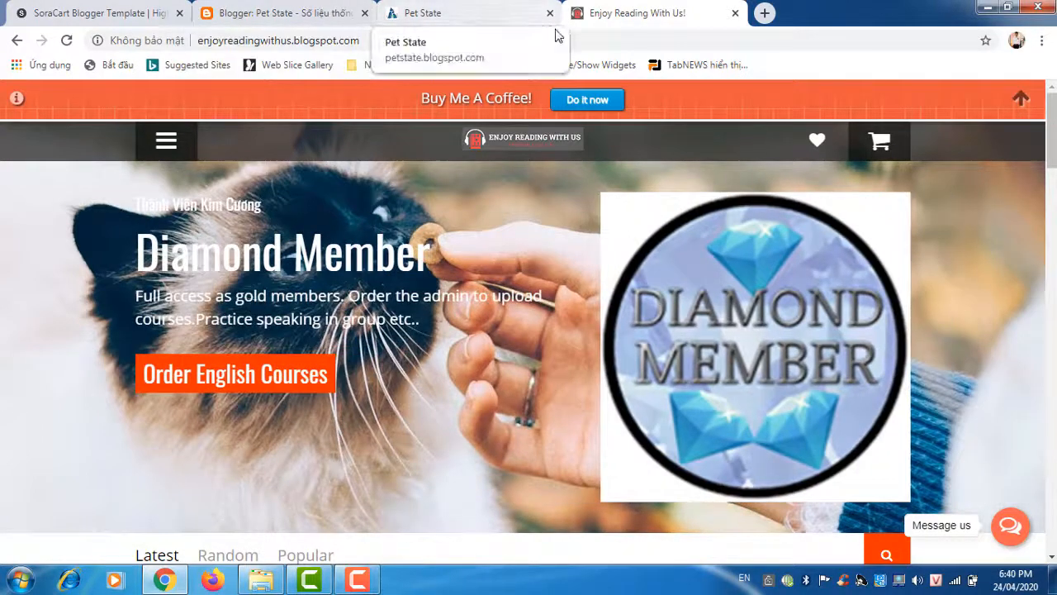
pyautogui.click(280, 39)
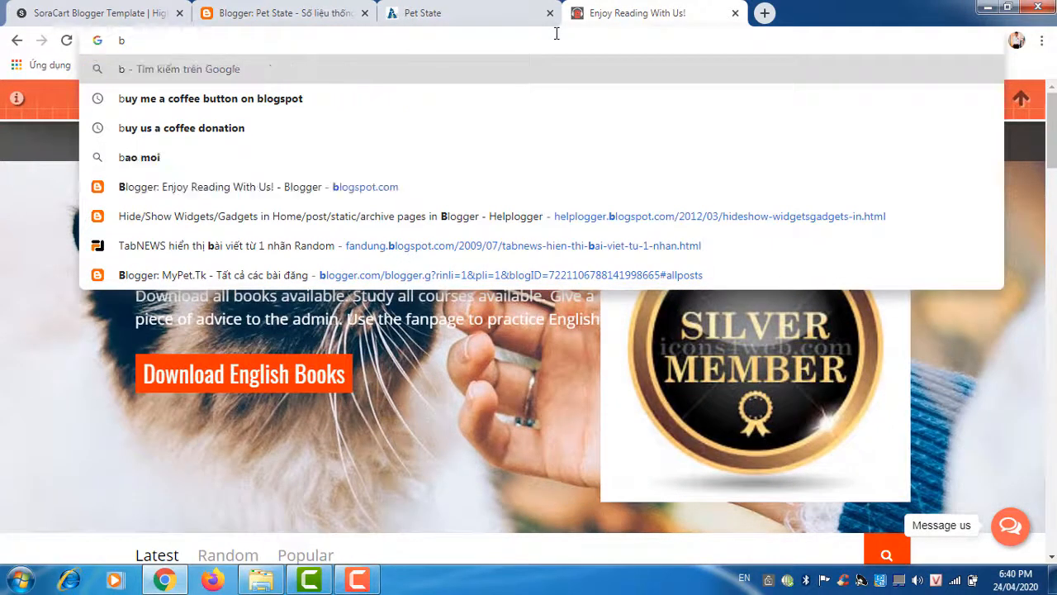
# Load petstock.blogspot.com via the 'pet' address-bar suggestion and scroll to the flash sale product listings
pyautogui.write('petstock.blogspot.com')
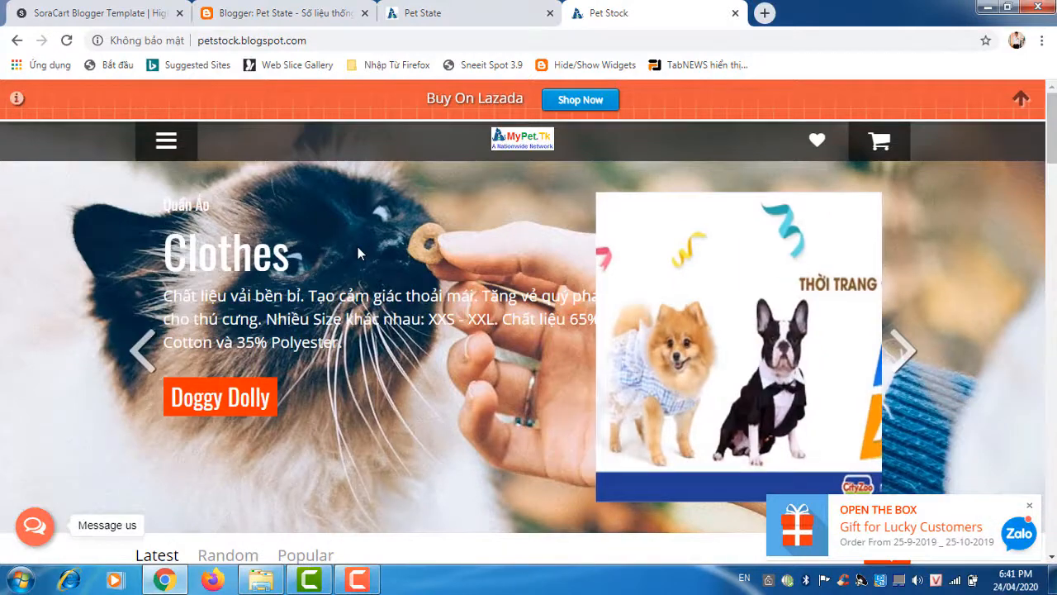
pyautogui.scroll(-3)
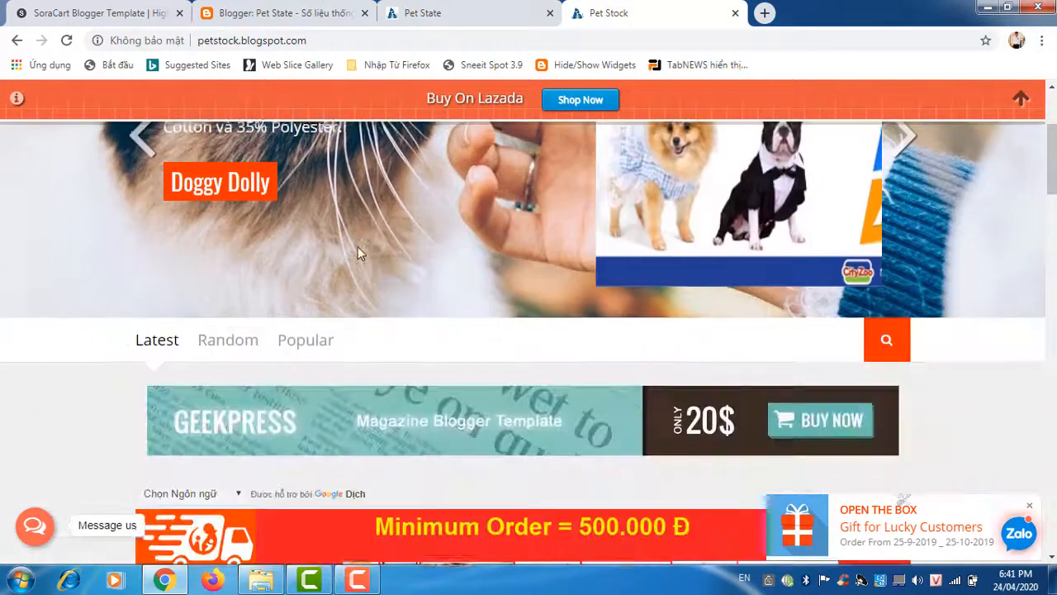
pyautogui.scroll(-3)
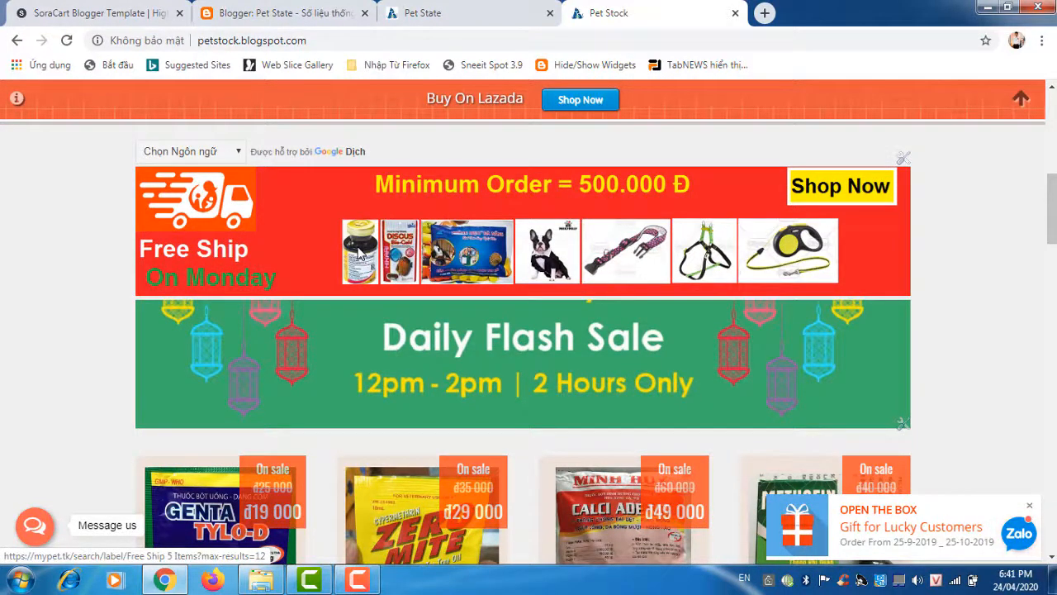
pyautogui.scroll(-3)
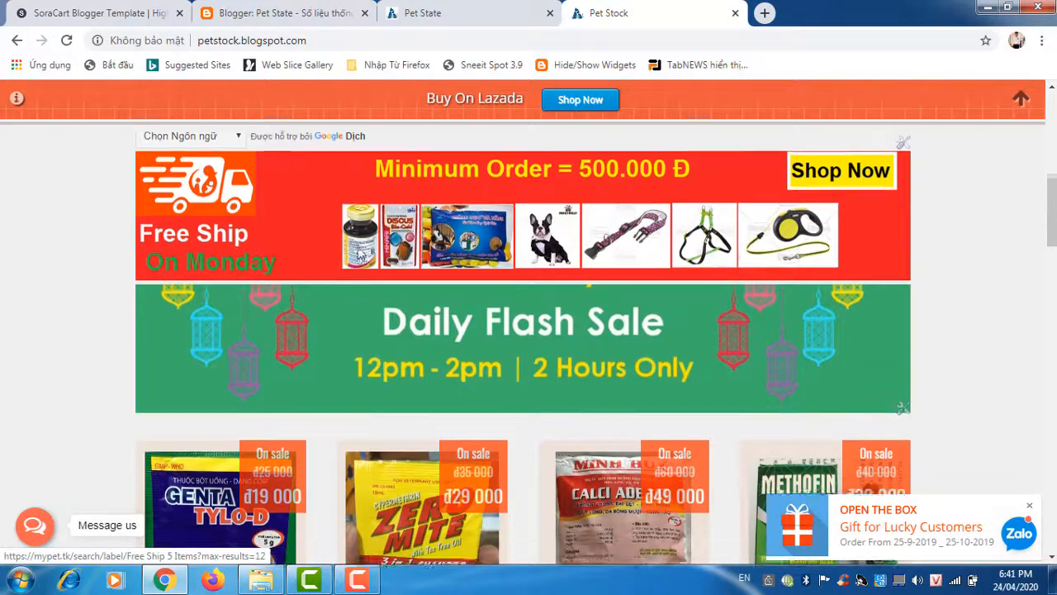
pyautogui.scroll(-3)
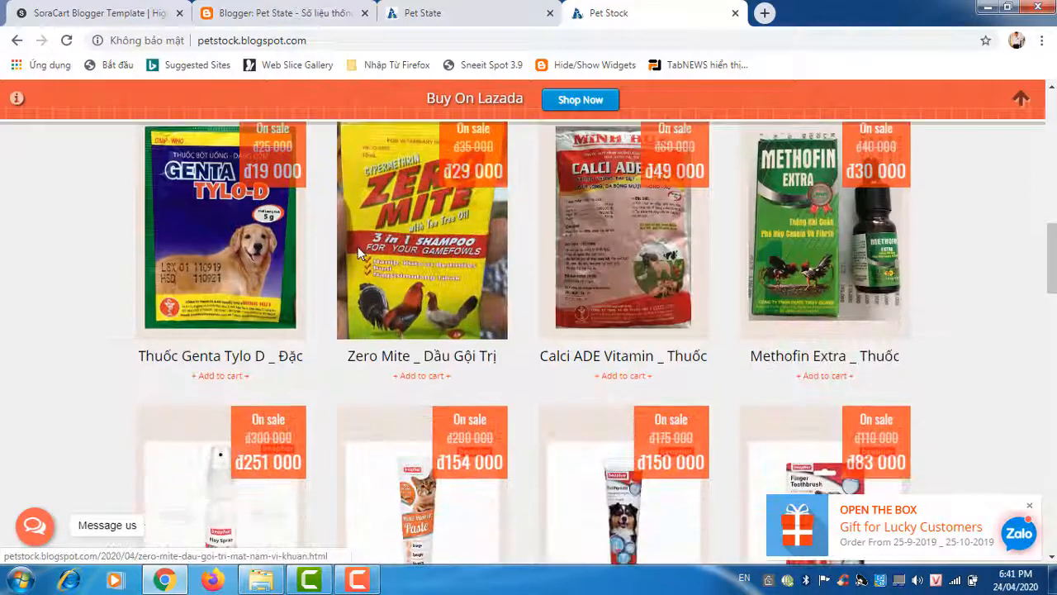